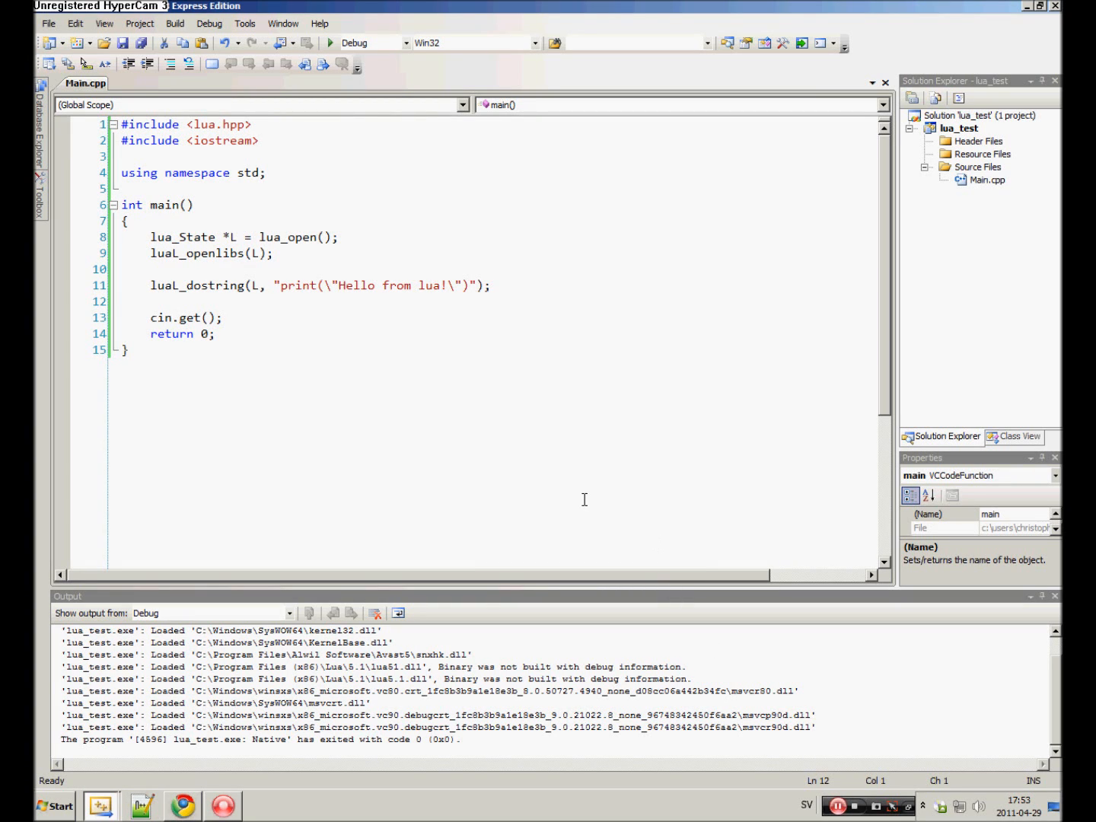
mouse_move(538, 504)
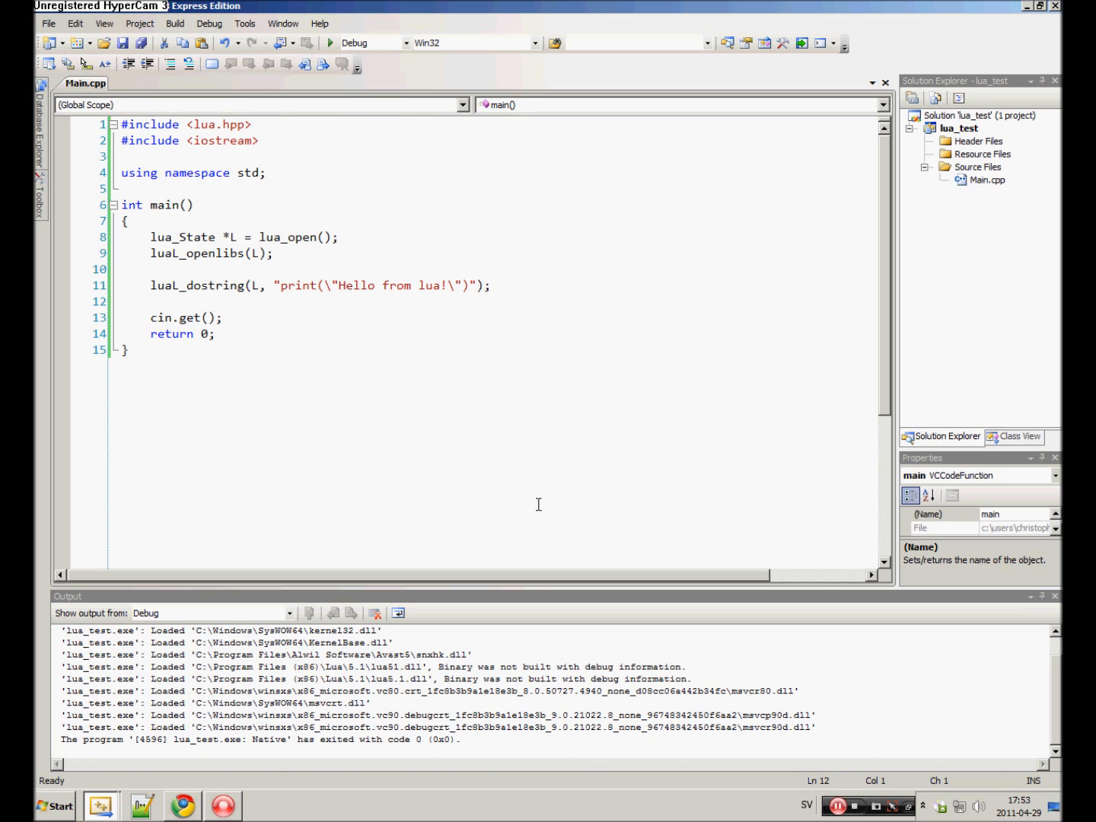
Open the inner lua_test project folder containing Main.cpp from the desktop.
left_click(119, 302)
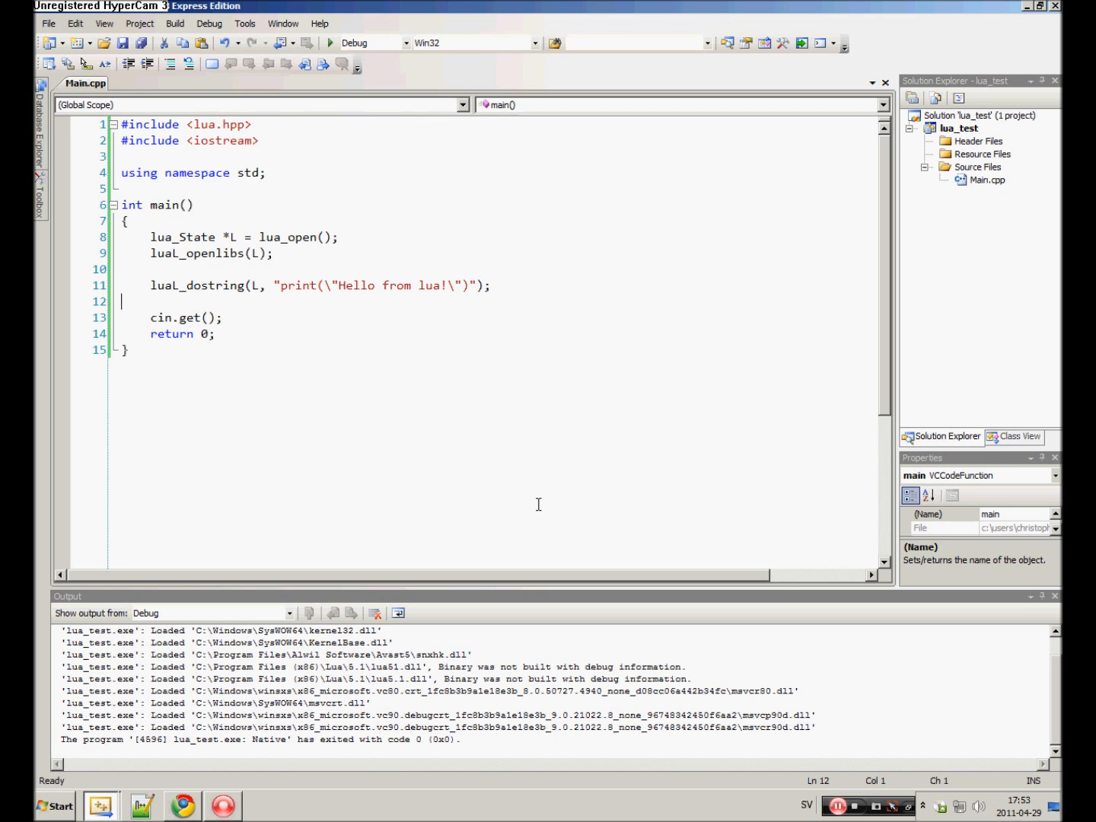
mouse_move(576, 280)
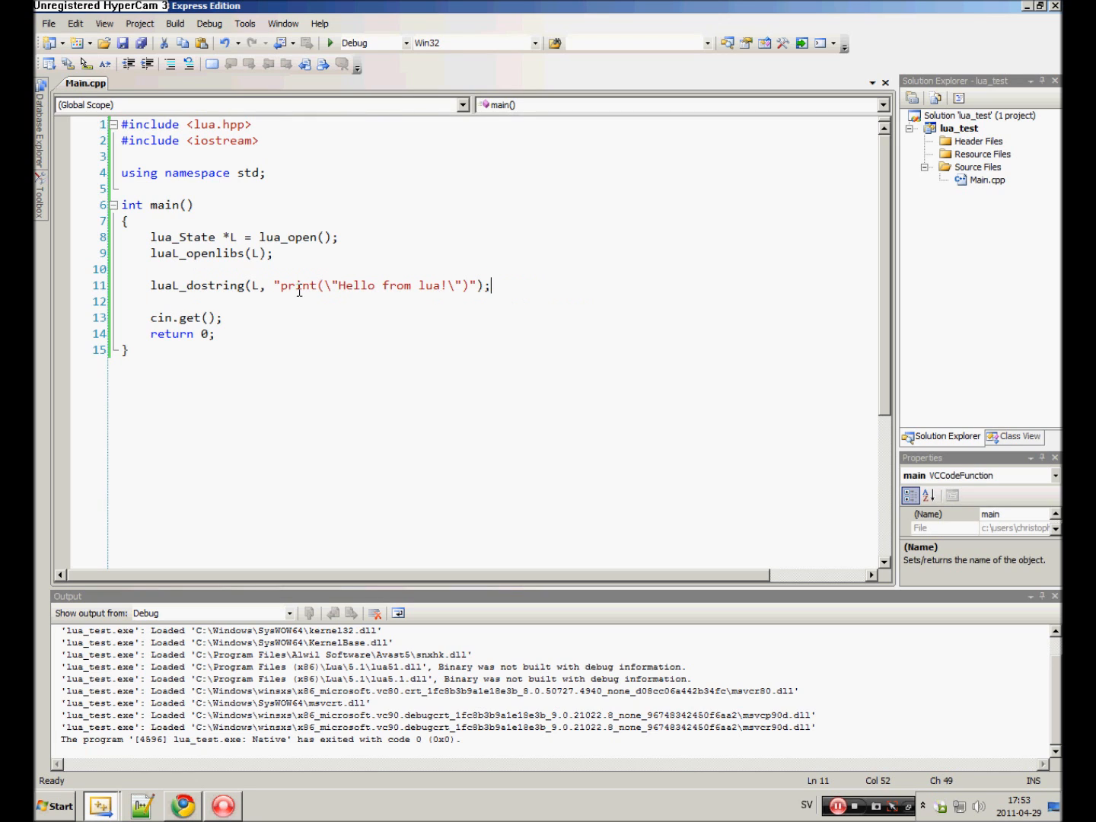
mouse_move(517, 291)
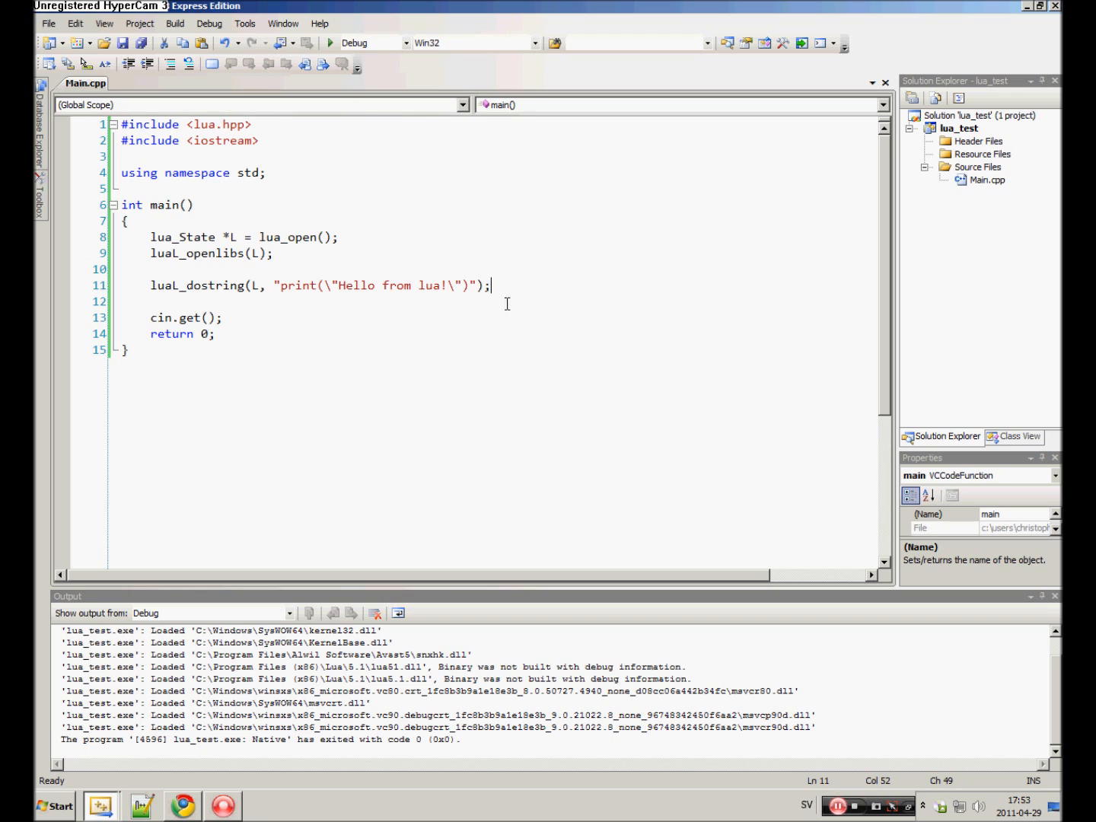
mouse_move(302, 420)
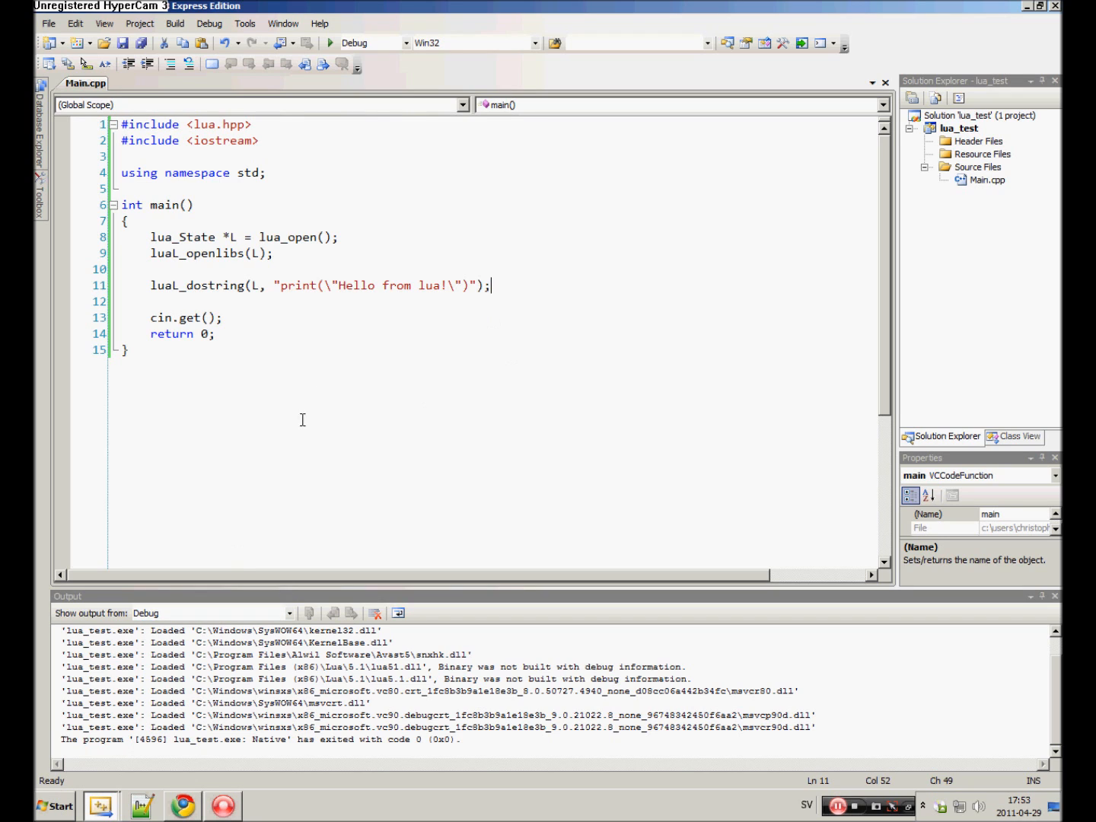
mouse_move(340, 326)
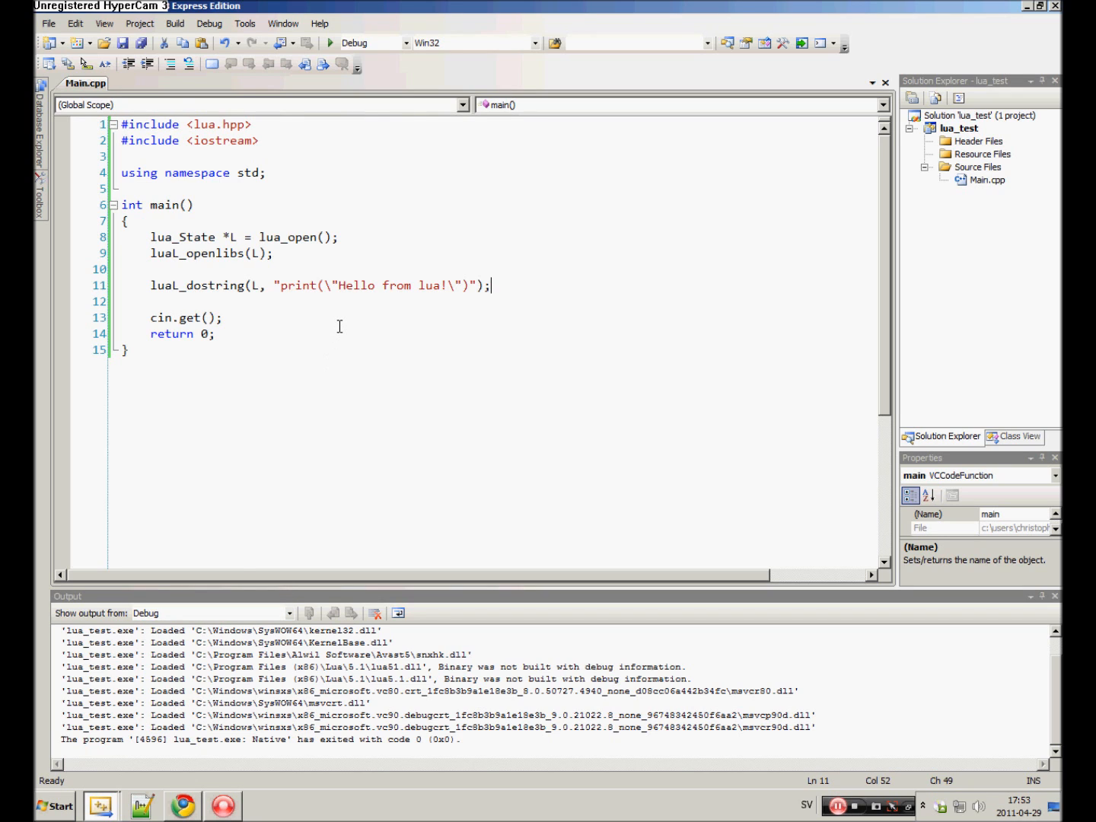
left_click(54, 805)
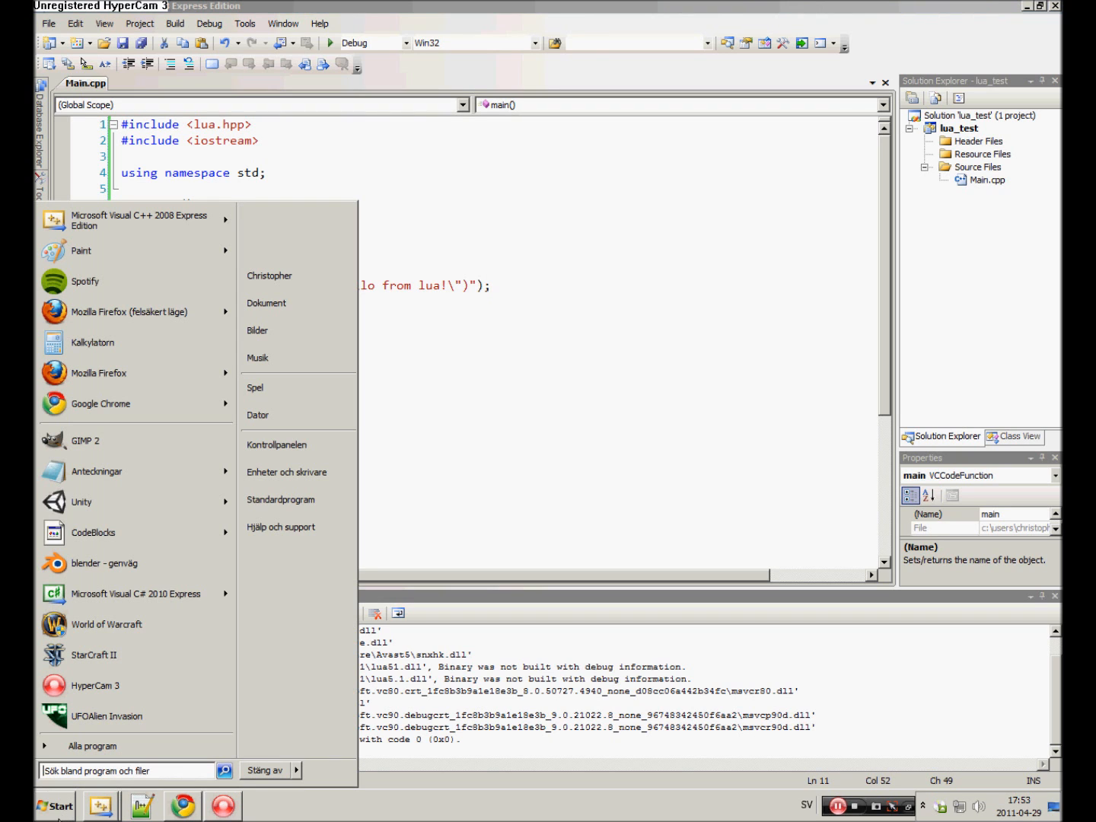
mouse_move(297, 303)
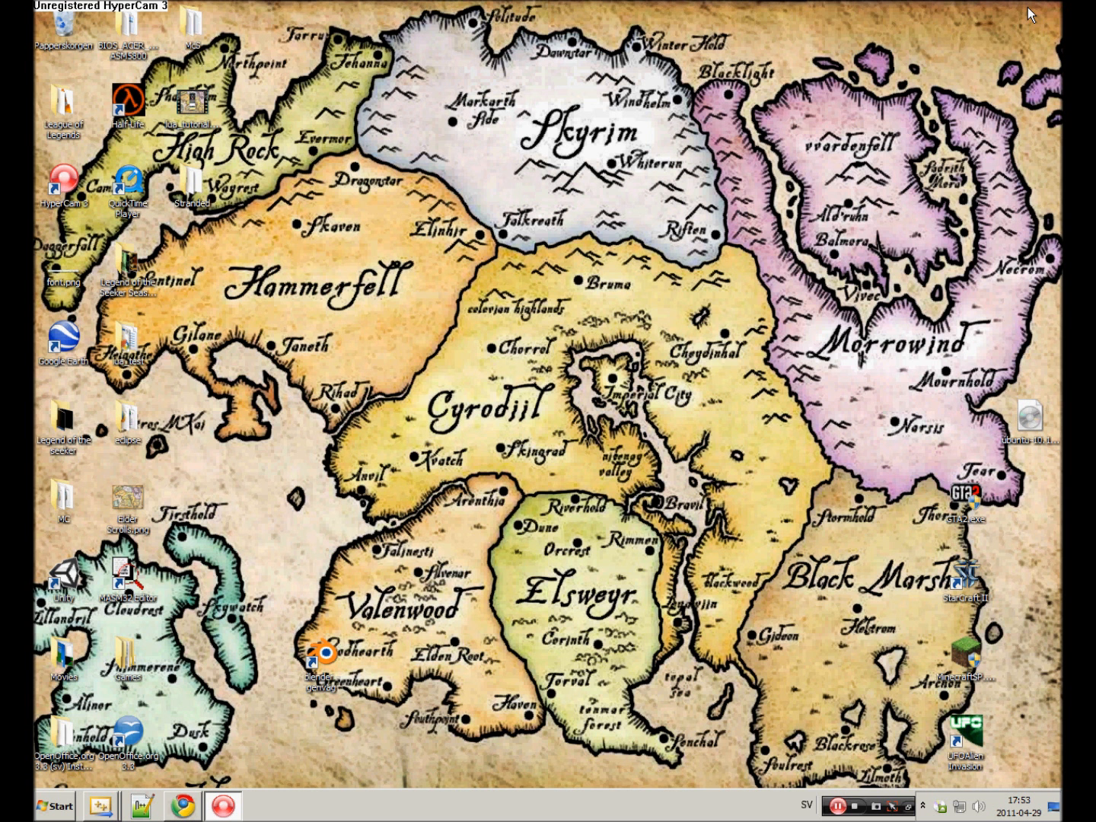
mouse_move(384, 384)
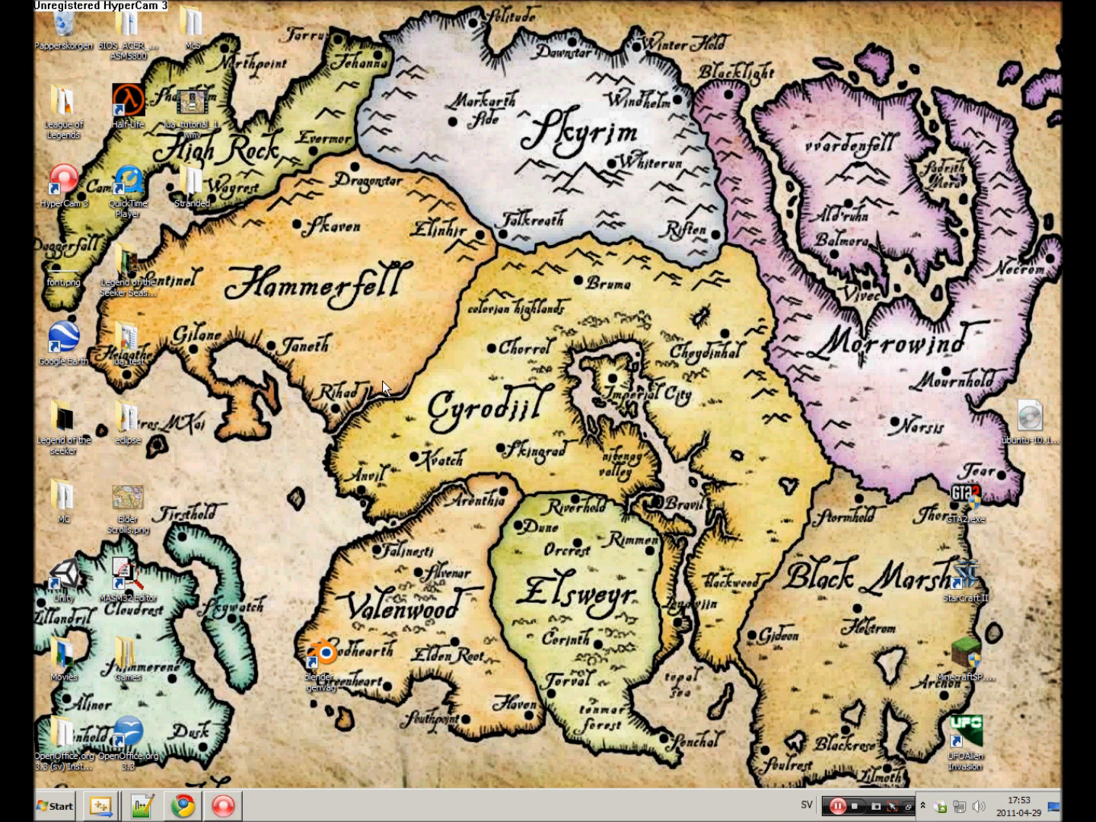
mouse_move(374, 380)
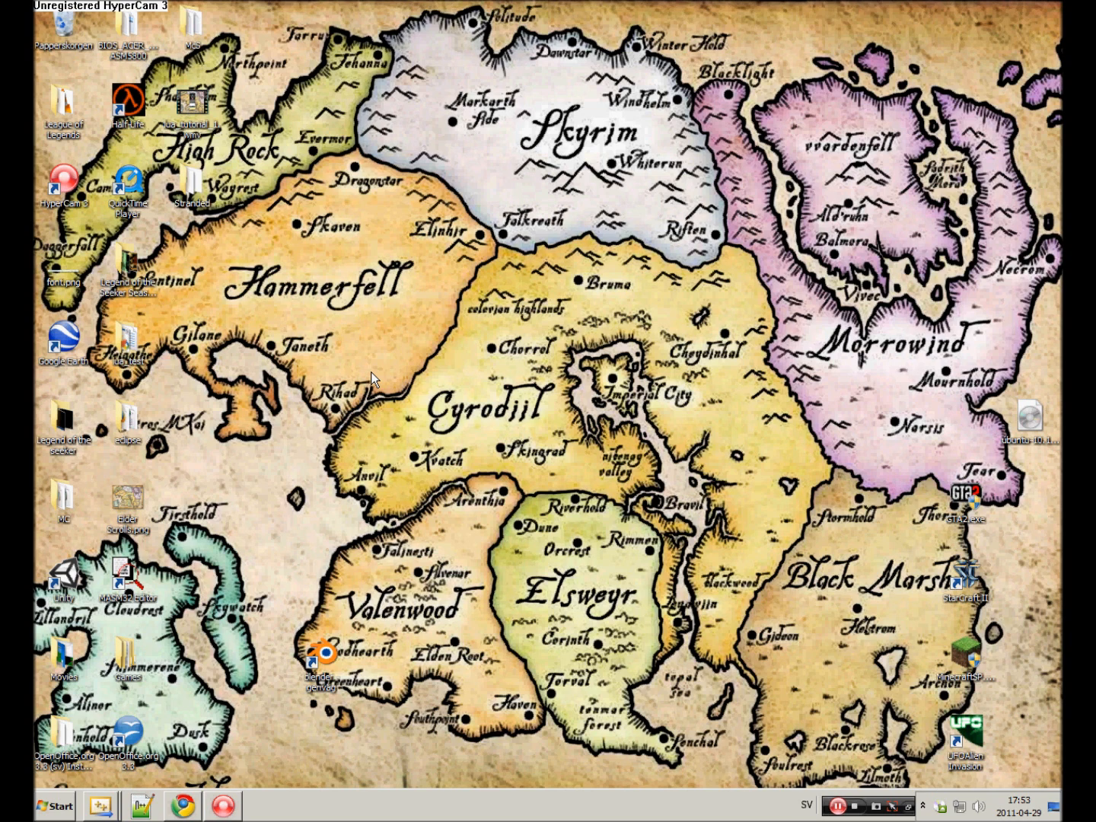
left_click(127, 341)
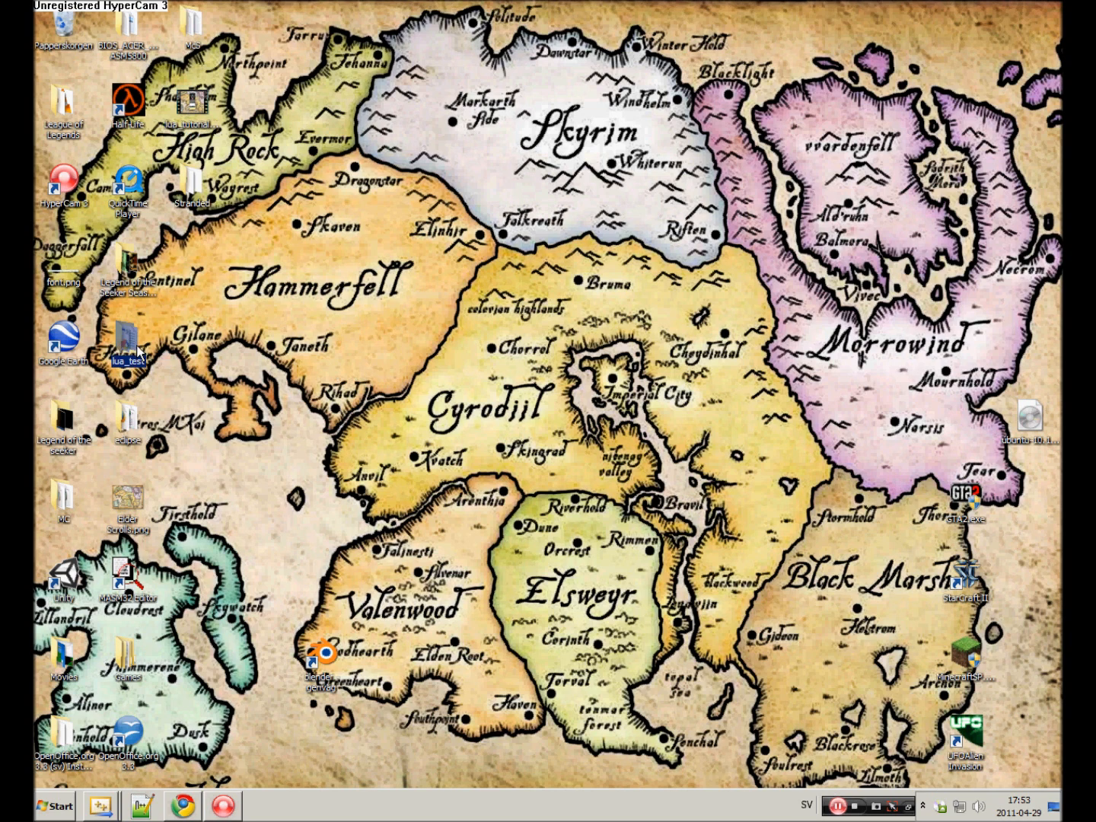
double_click(126, 345)
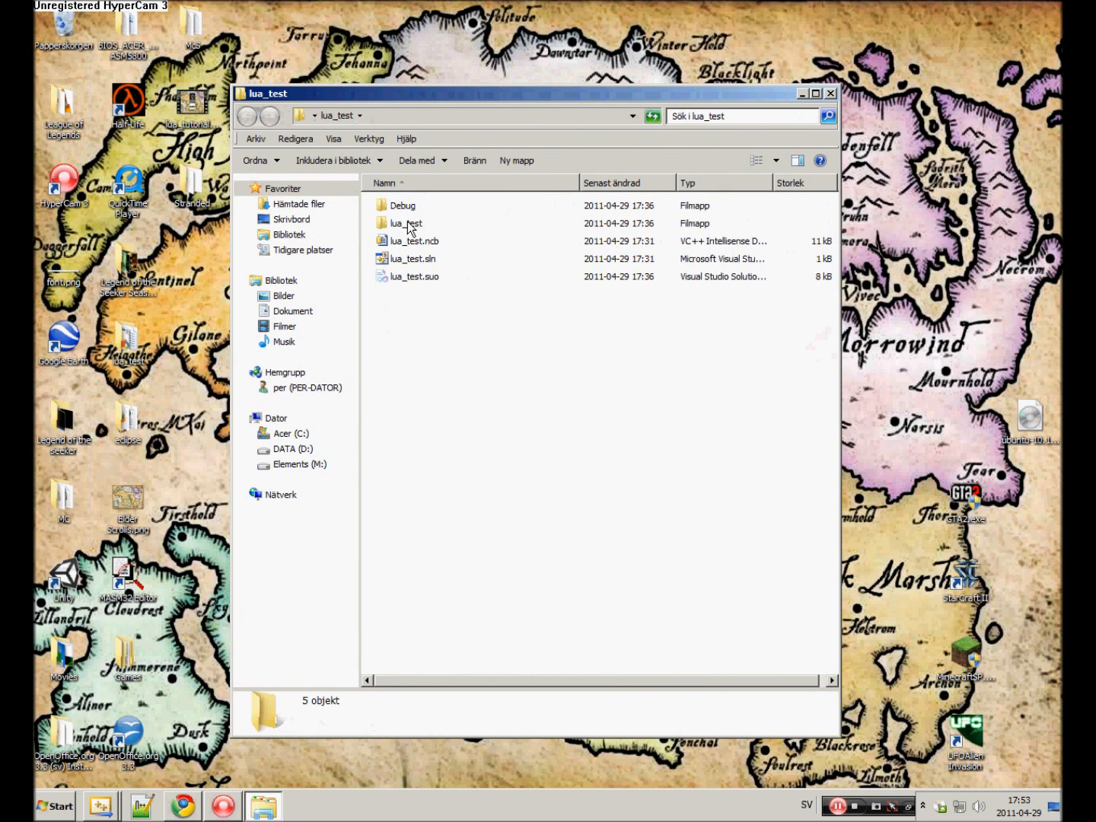
double_click(404, 223)
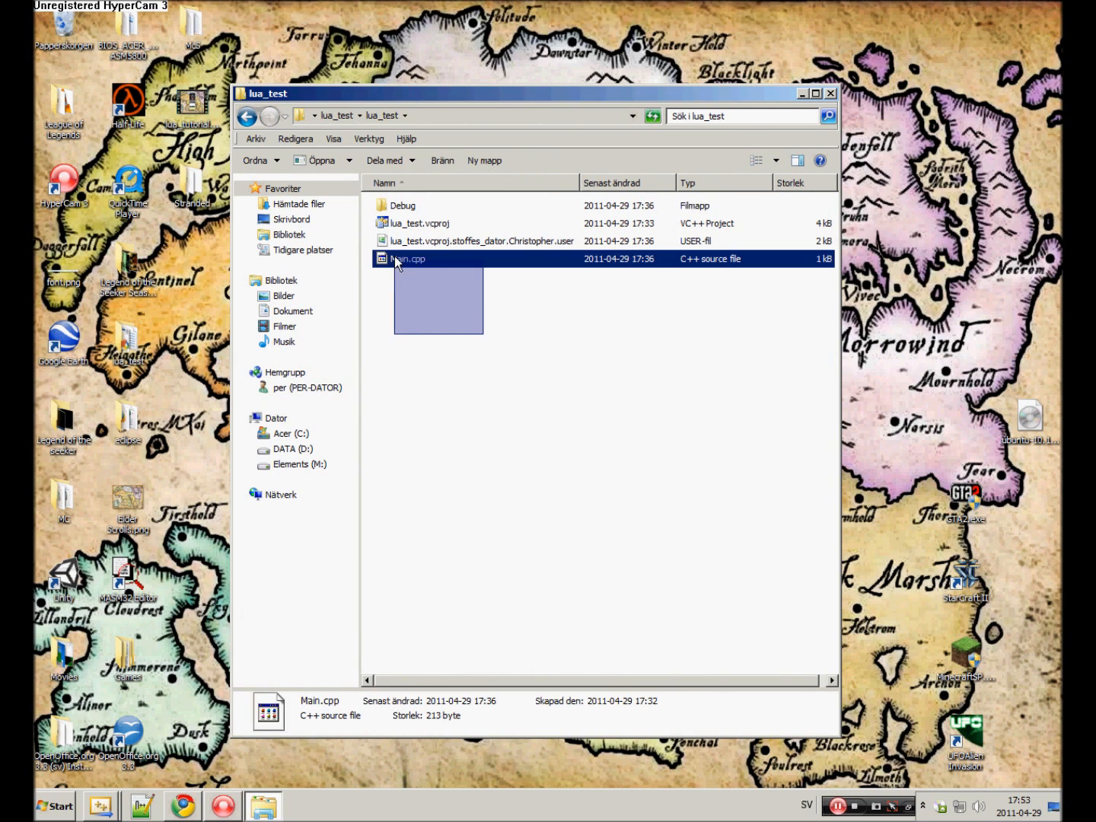
Create a new text document in that folder to become script.lua.
left_click(430, 313)
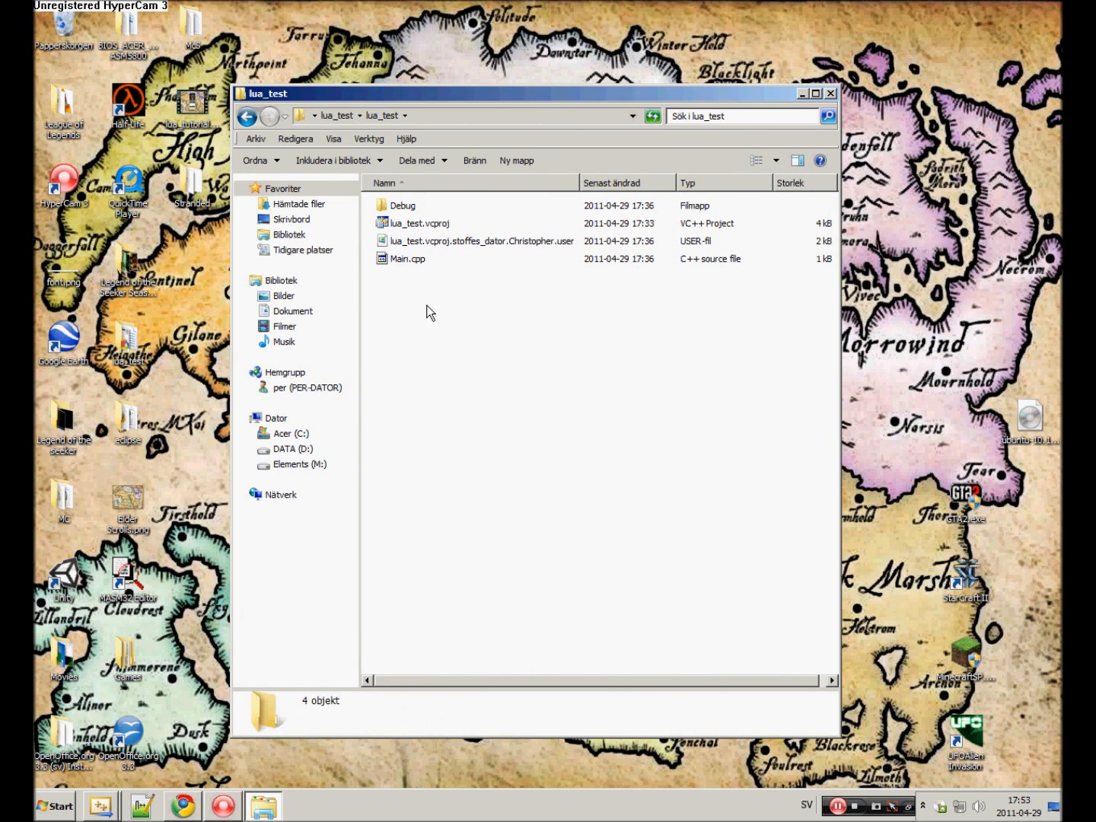
right_click(430, 312)
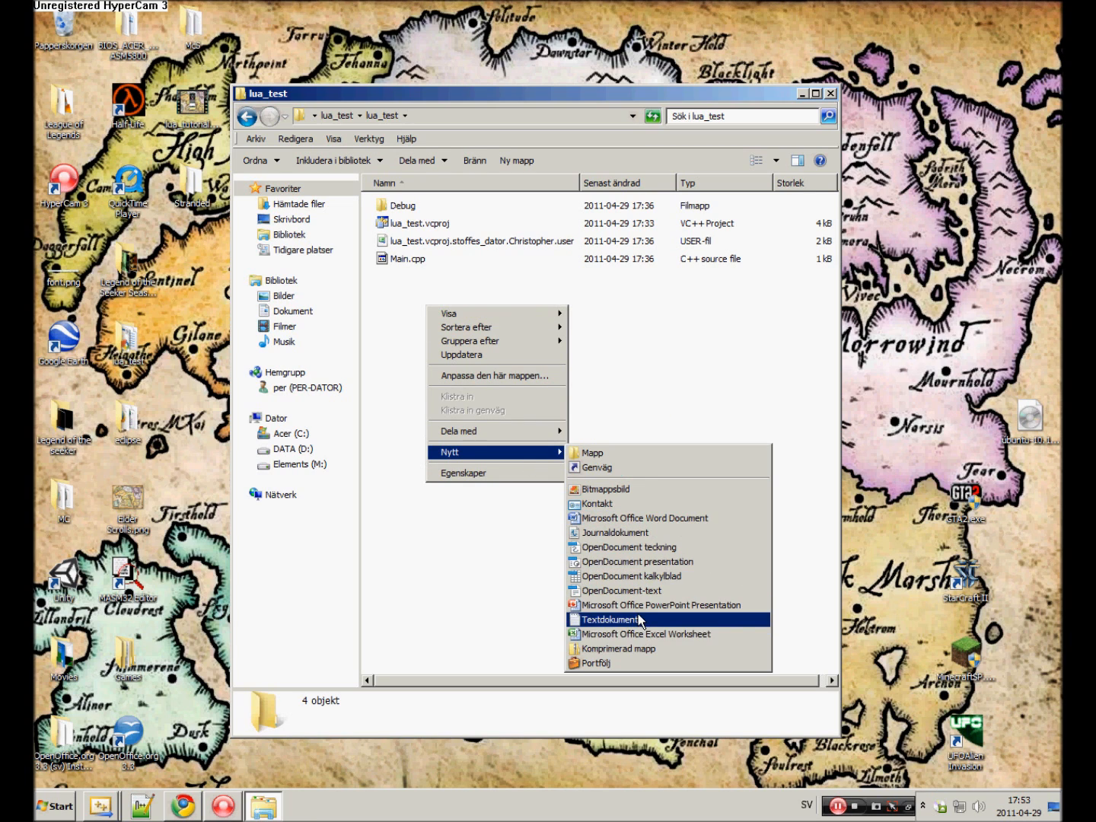
left_click(607, 620)
type("script.lua")
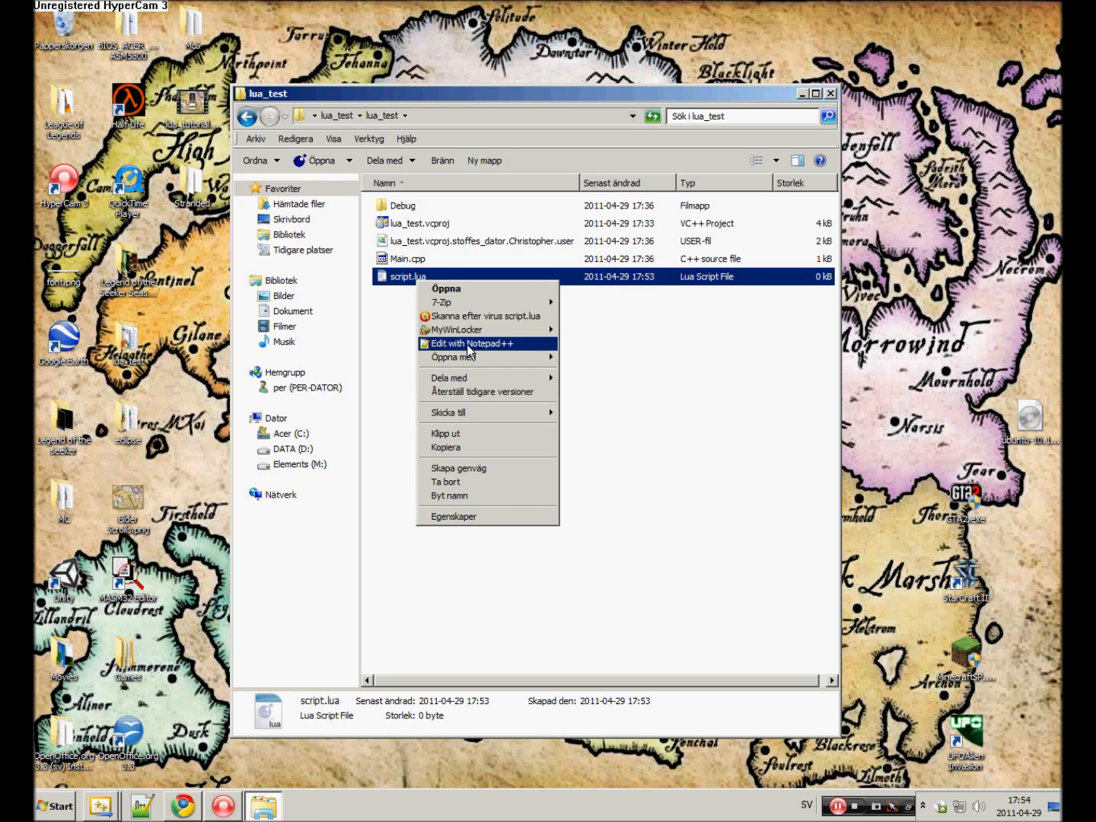
Open script.lua in Notepad++ and write print ("Hello from lua!") in it.
left_click(469, 344)
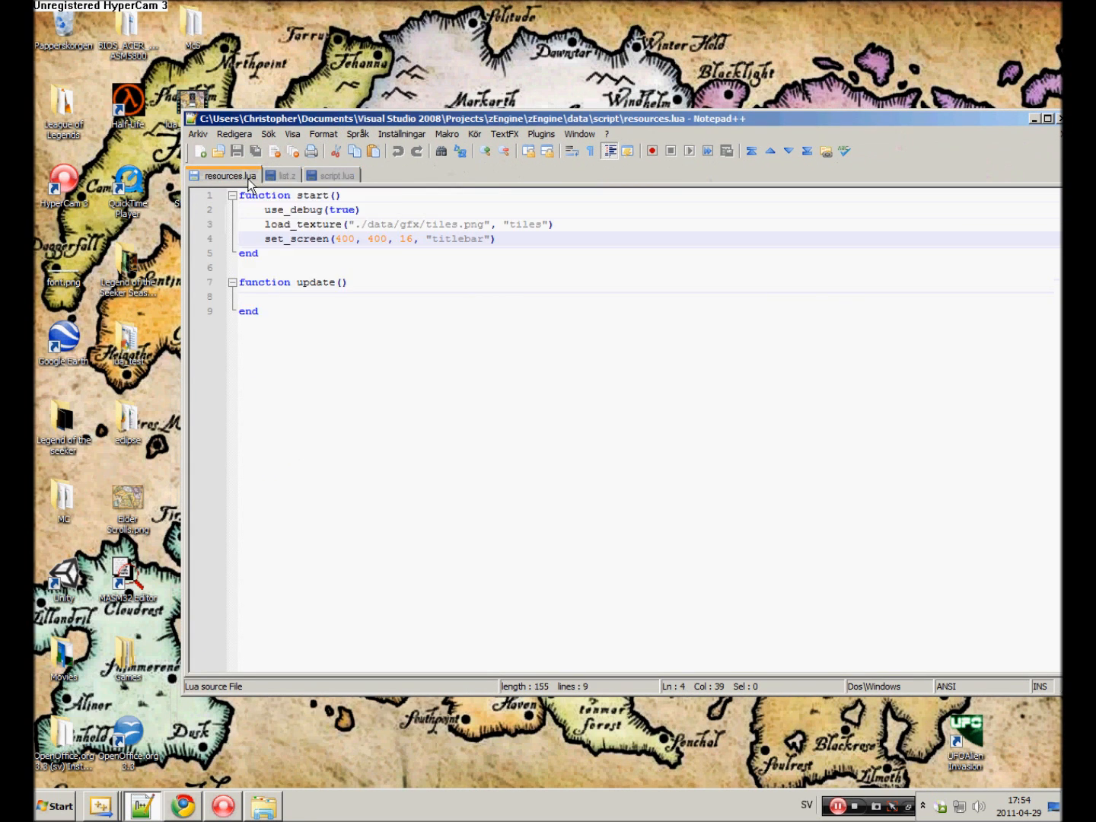
left_click(337, 175)
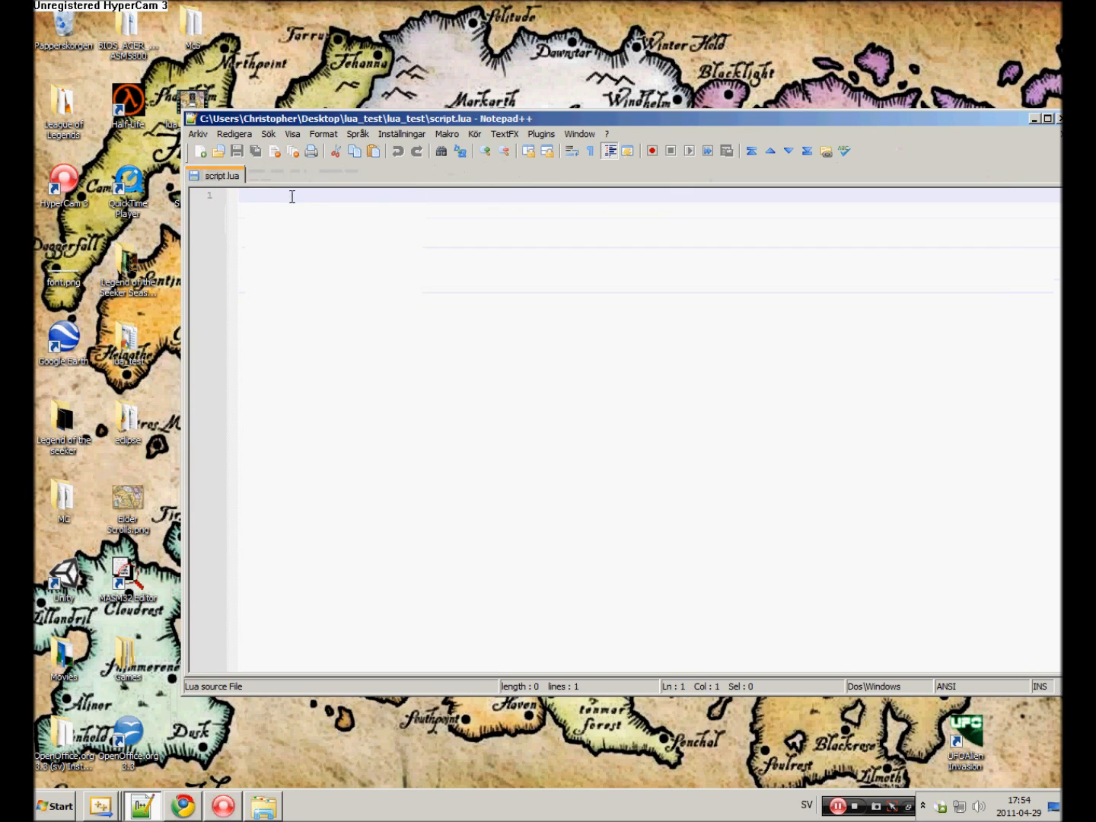
type("pr")
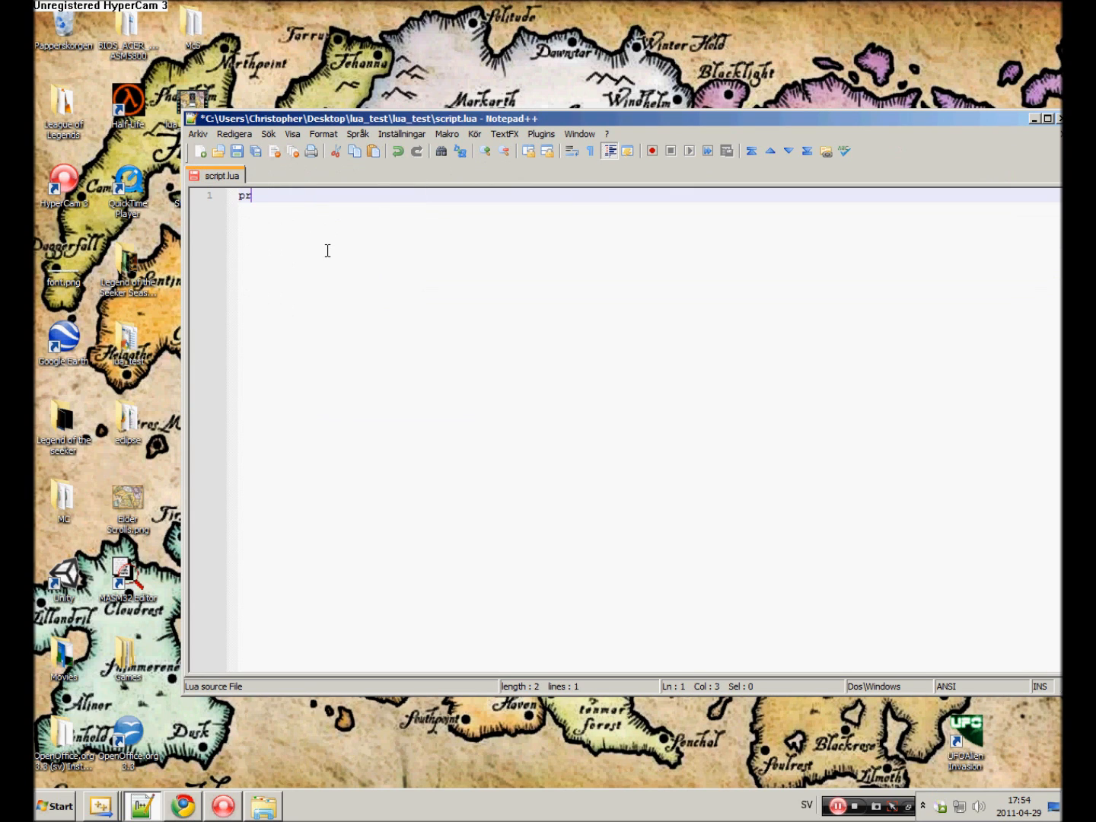
type("int (\"Hello from lua!")
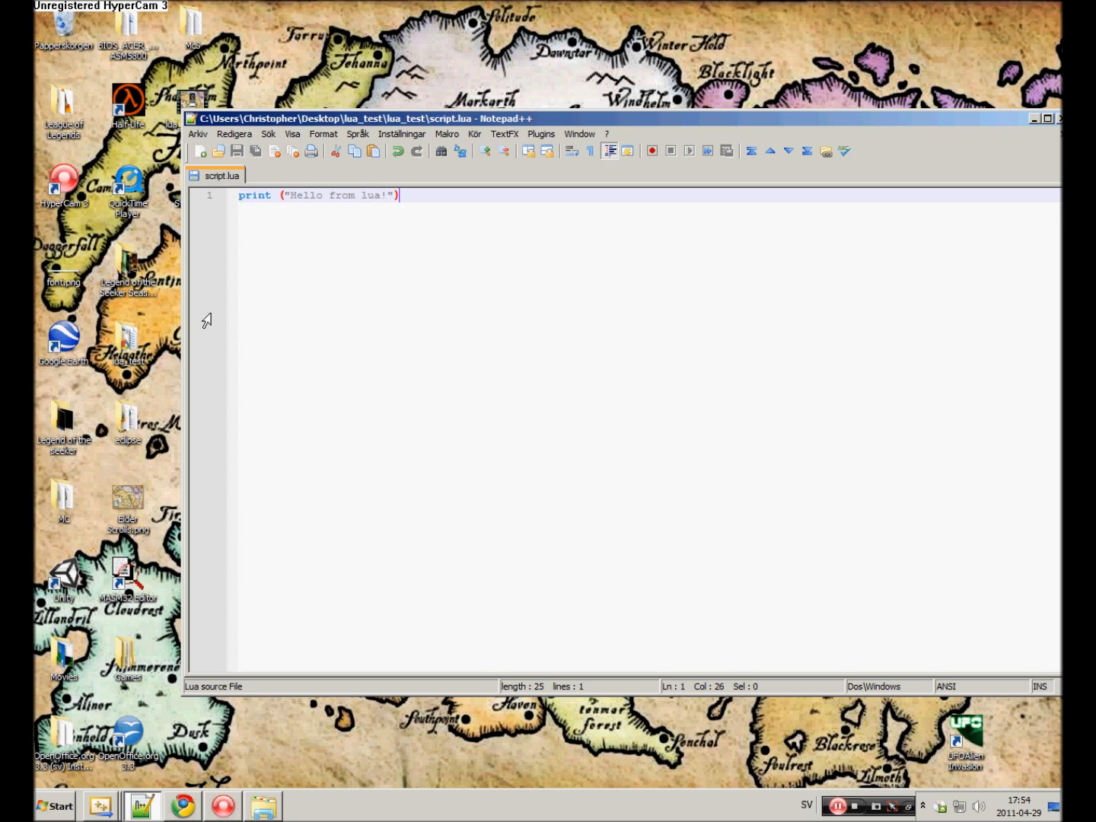
left_click(101, 805)
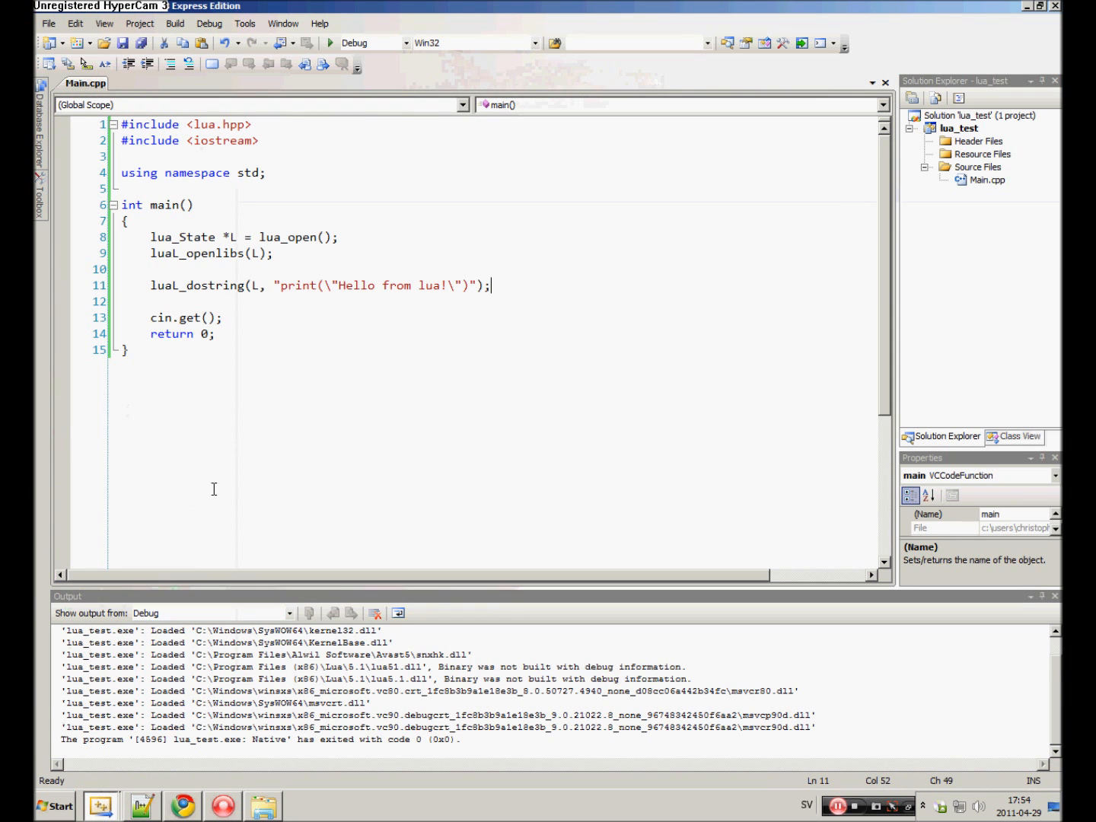
mouse_move(501, 287)
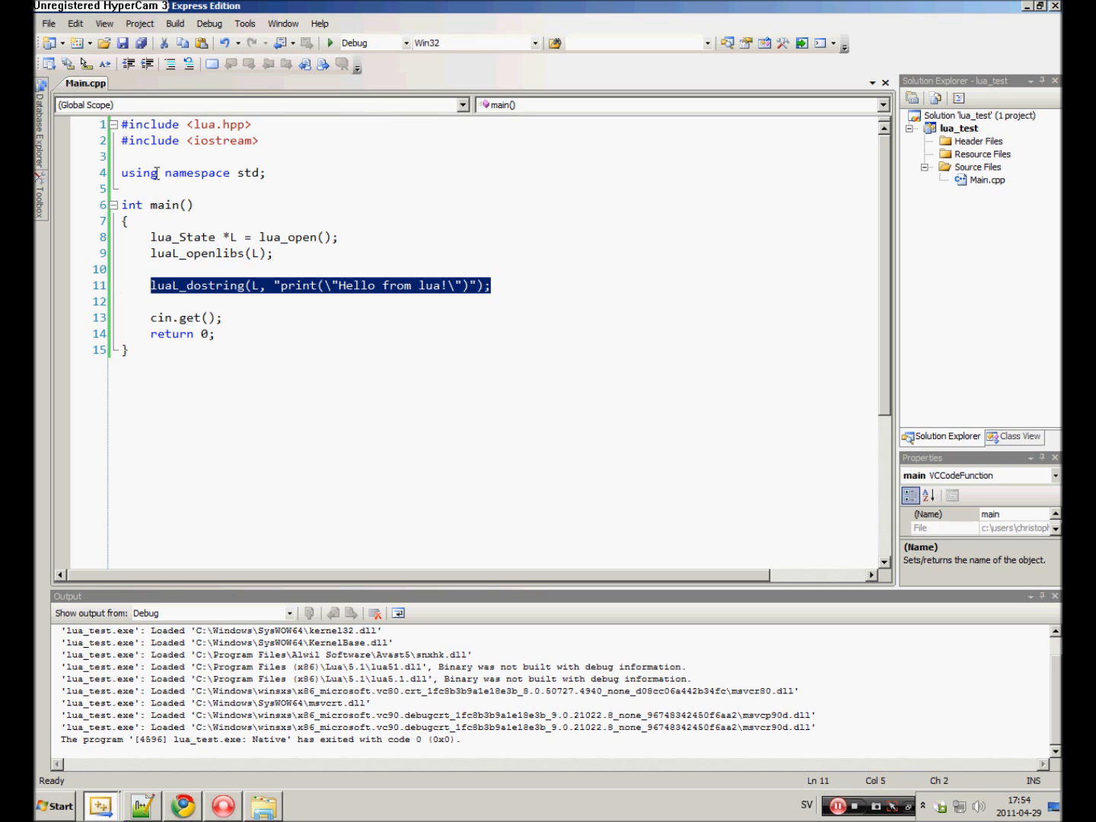
mouse_move(487, 253)
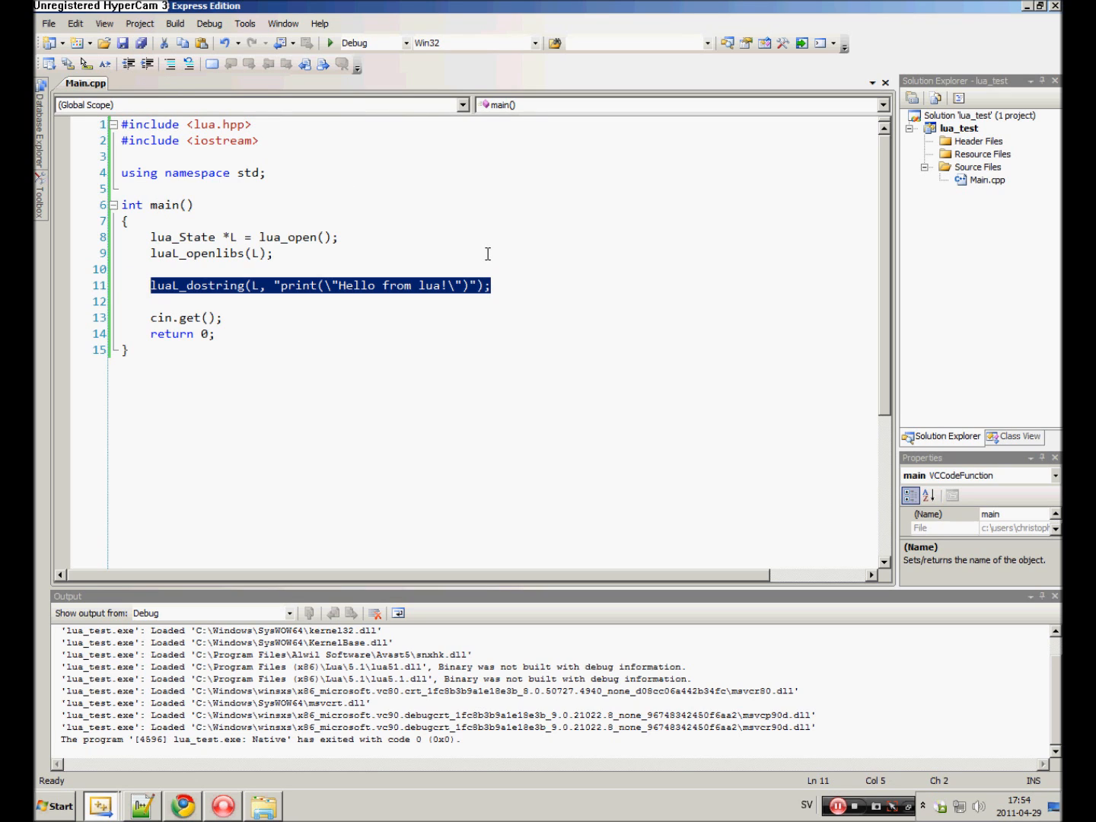
Replace the luaL_dostring line with luaL_dofile(L, "script.lua"); and run the program.
key("Delete")
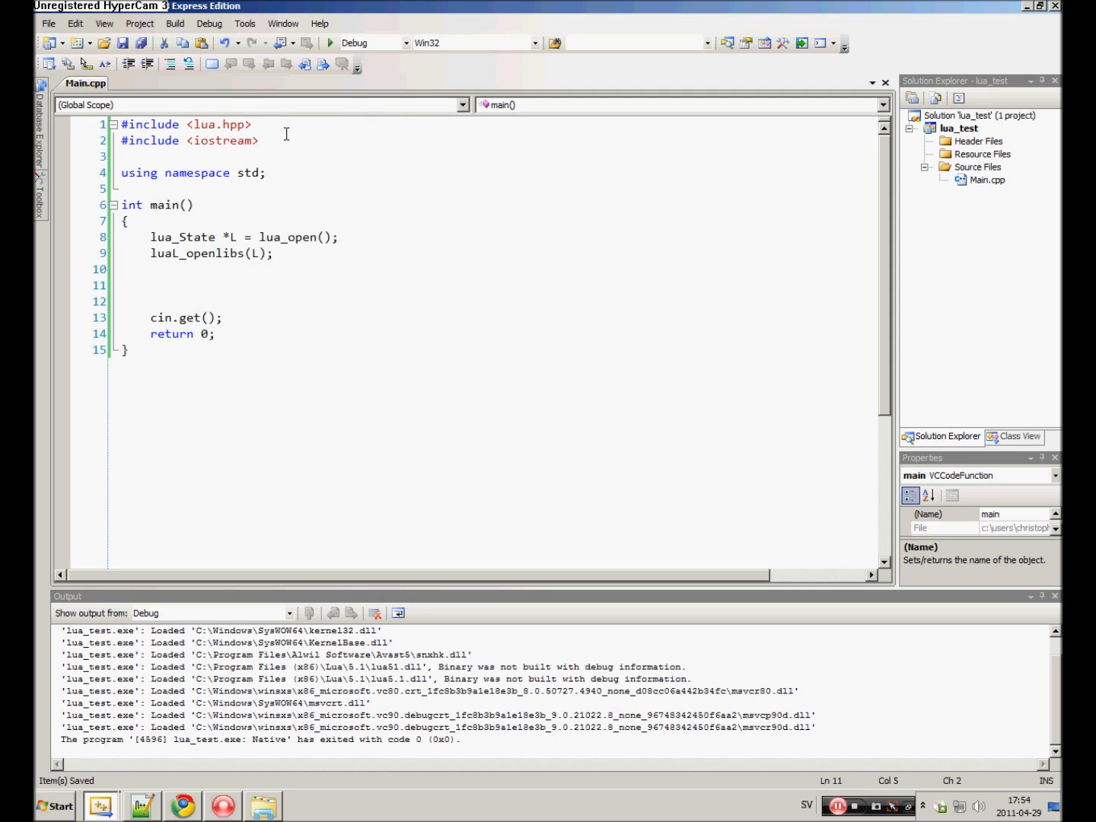
type("lu")
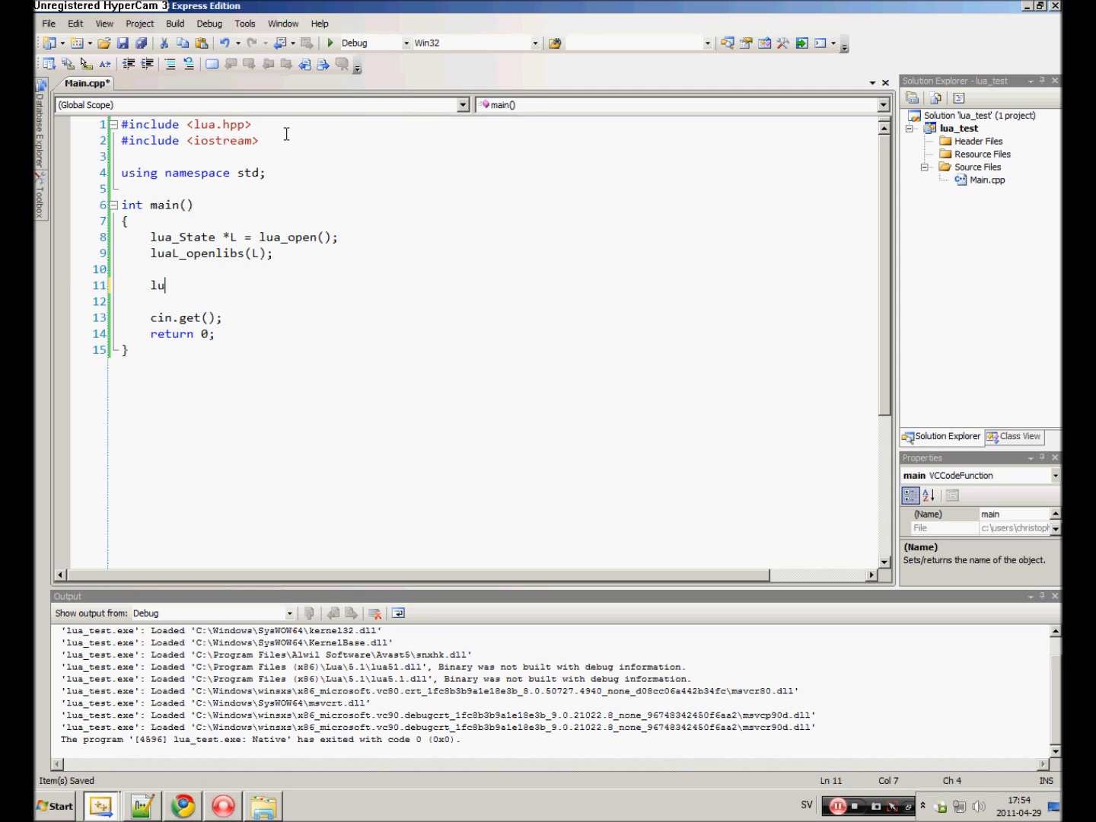
type("aL_dosc")
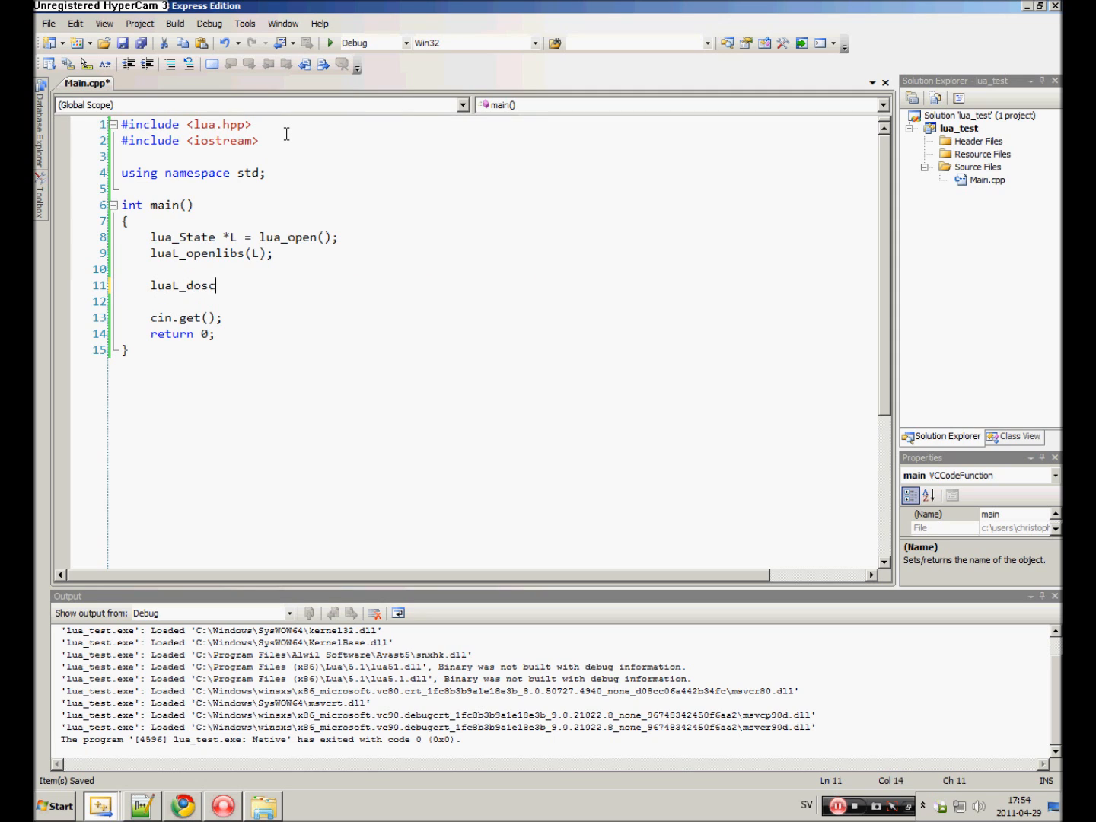
type("ofile(")
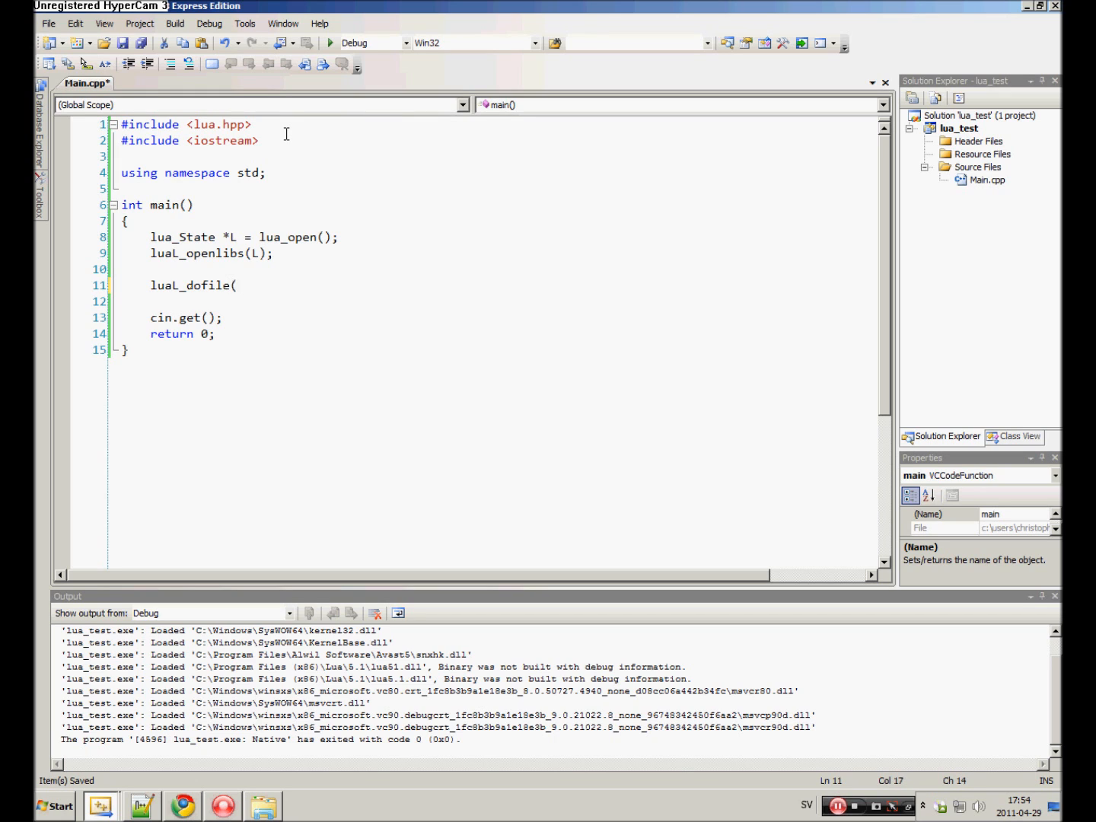
type("L")
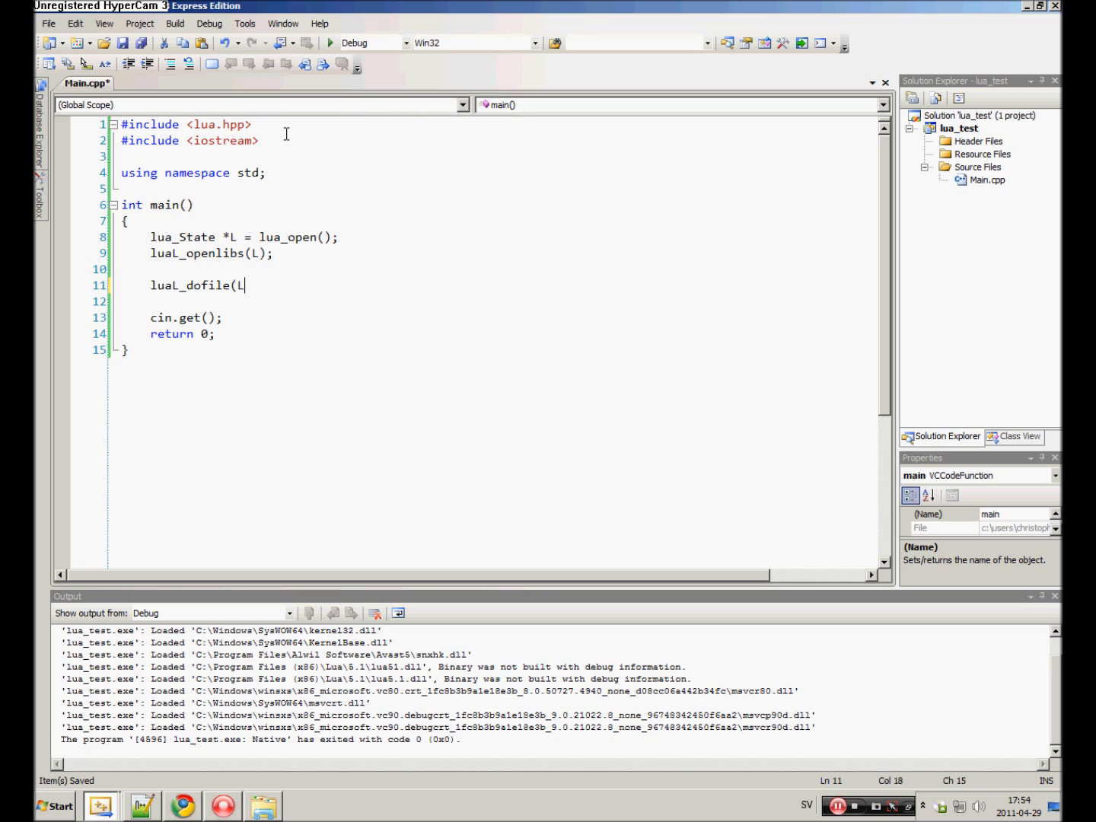
type(",")
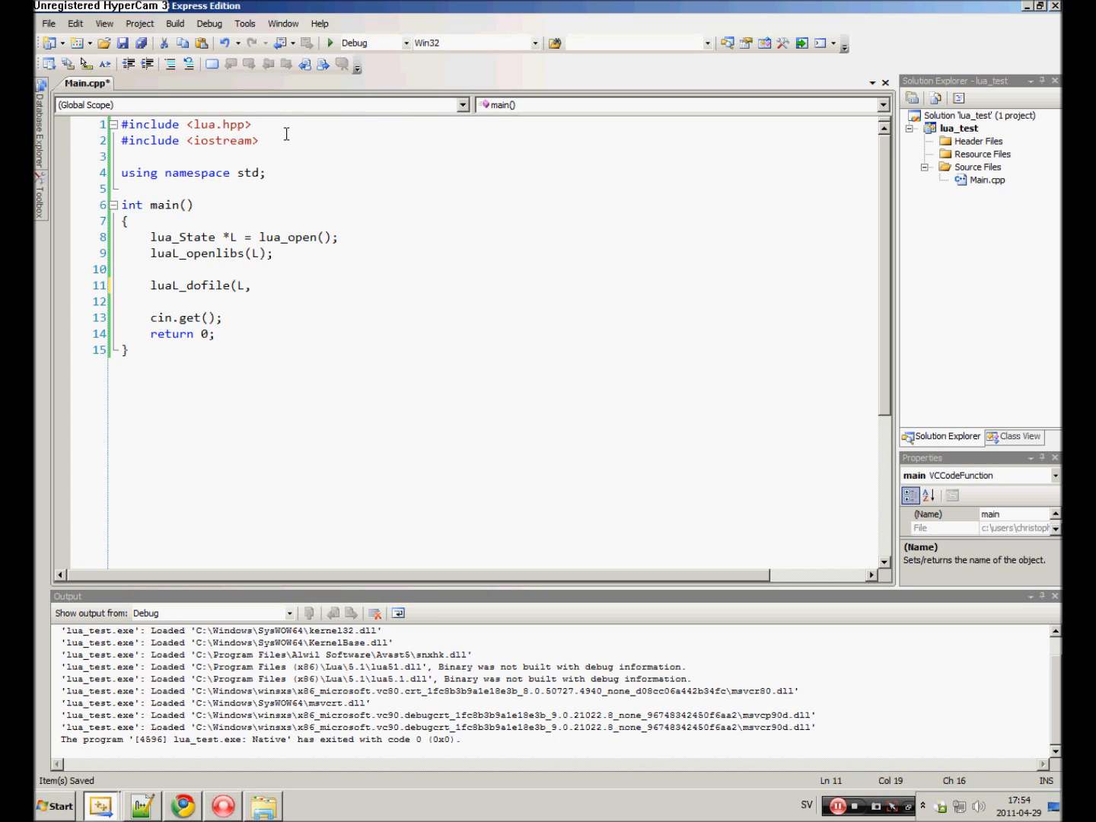
left_click(141, 805)
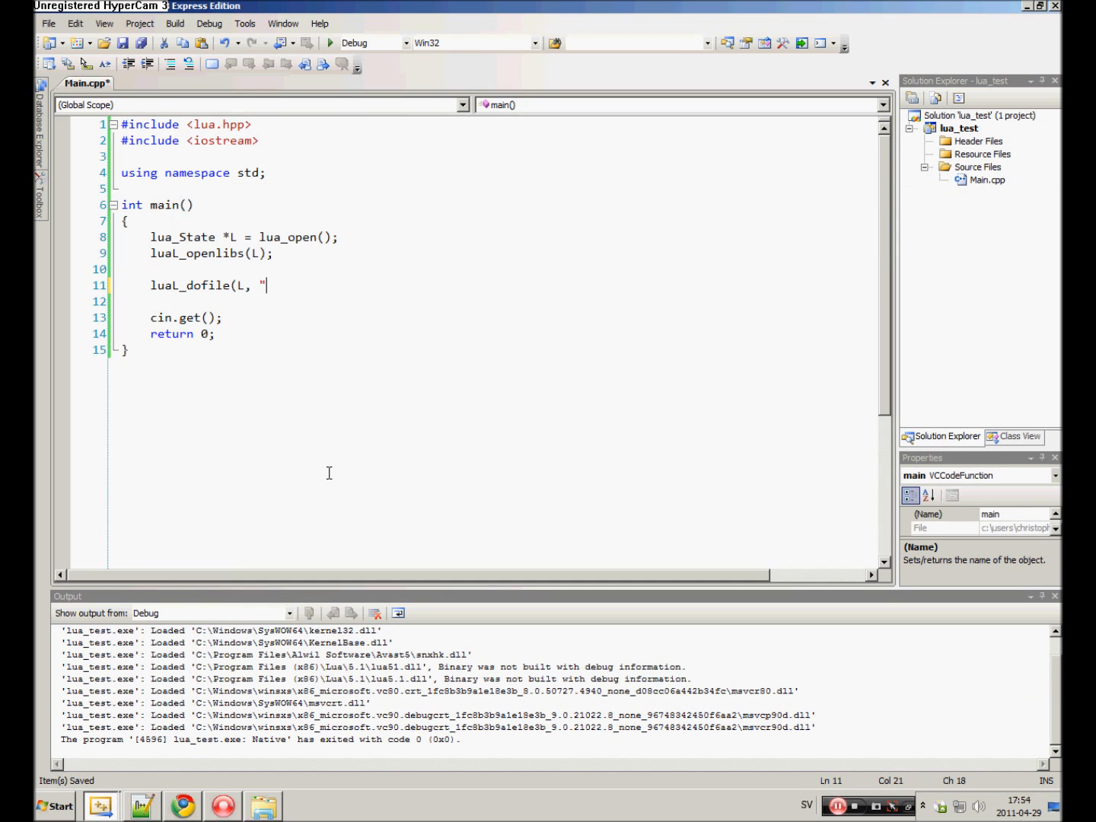
type("script.lua\"")
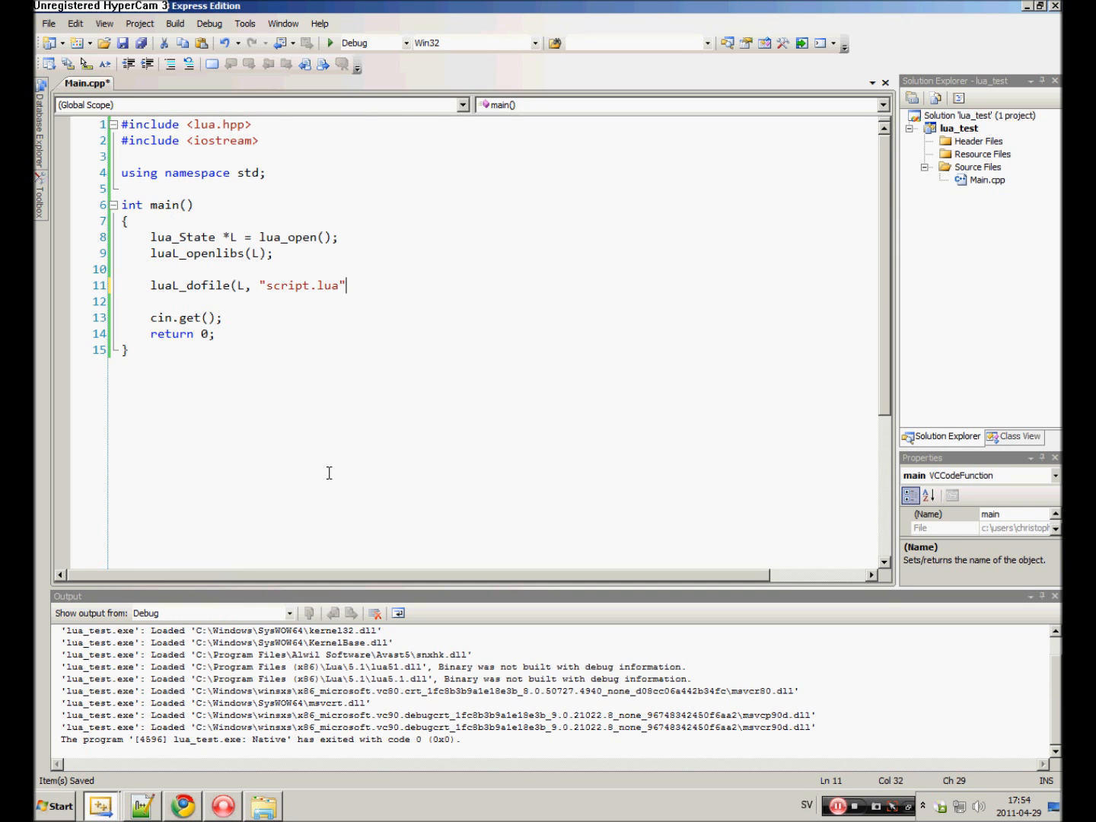
type(");")
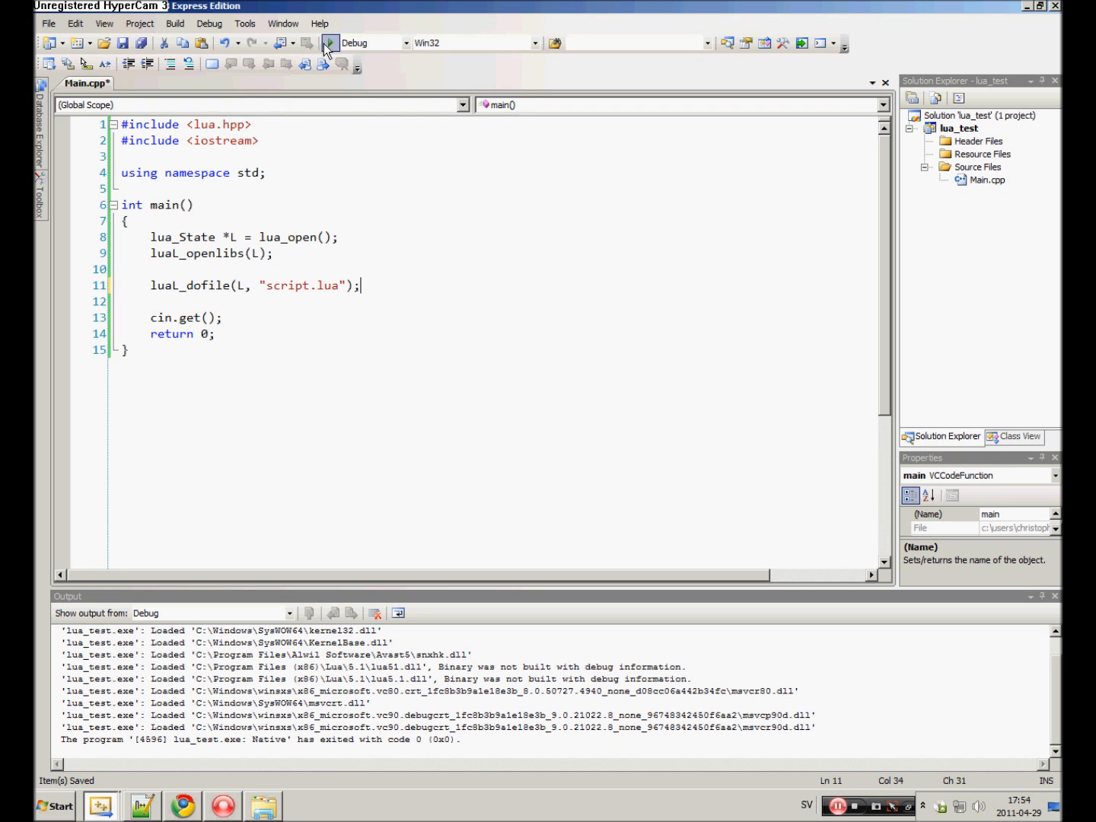
left_click(329, 43)
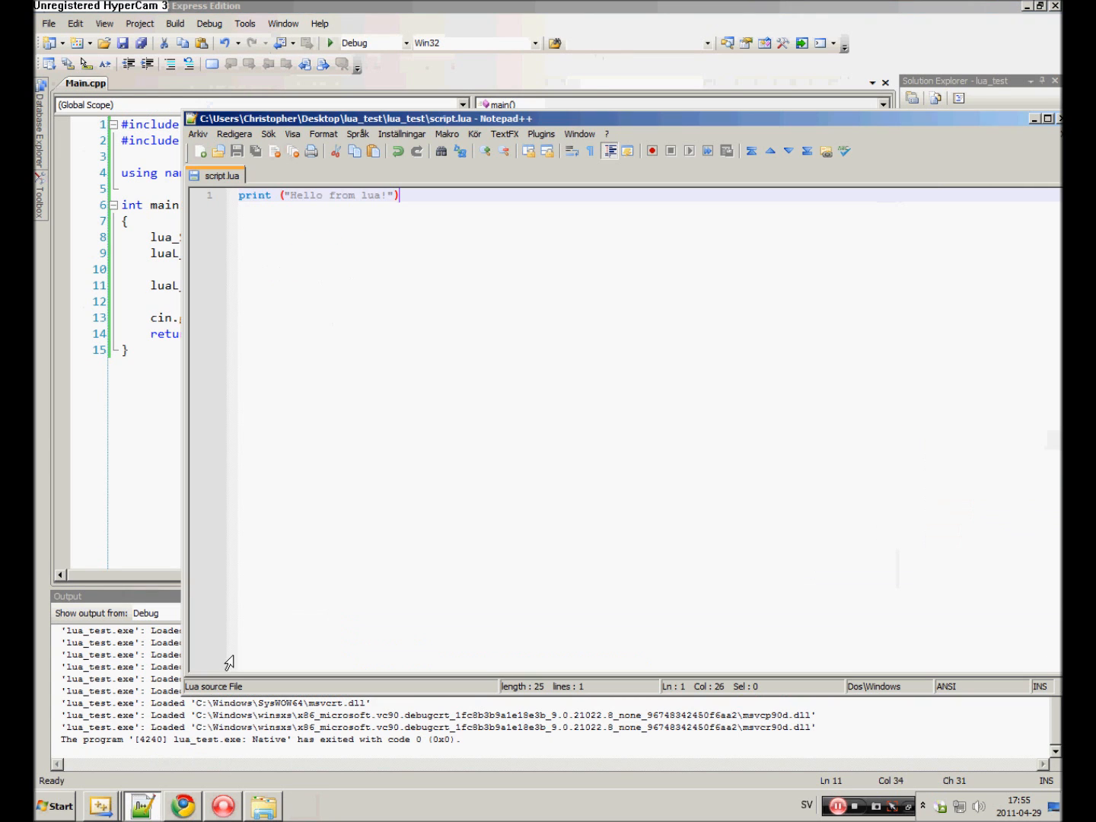
Start an x = line above the print statement in script.lua, rerun, then retype x.
left_click(239, 195)
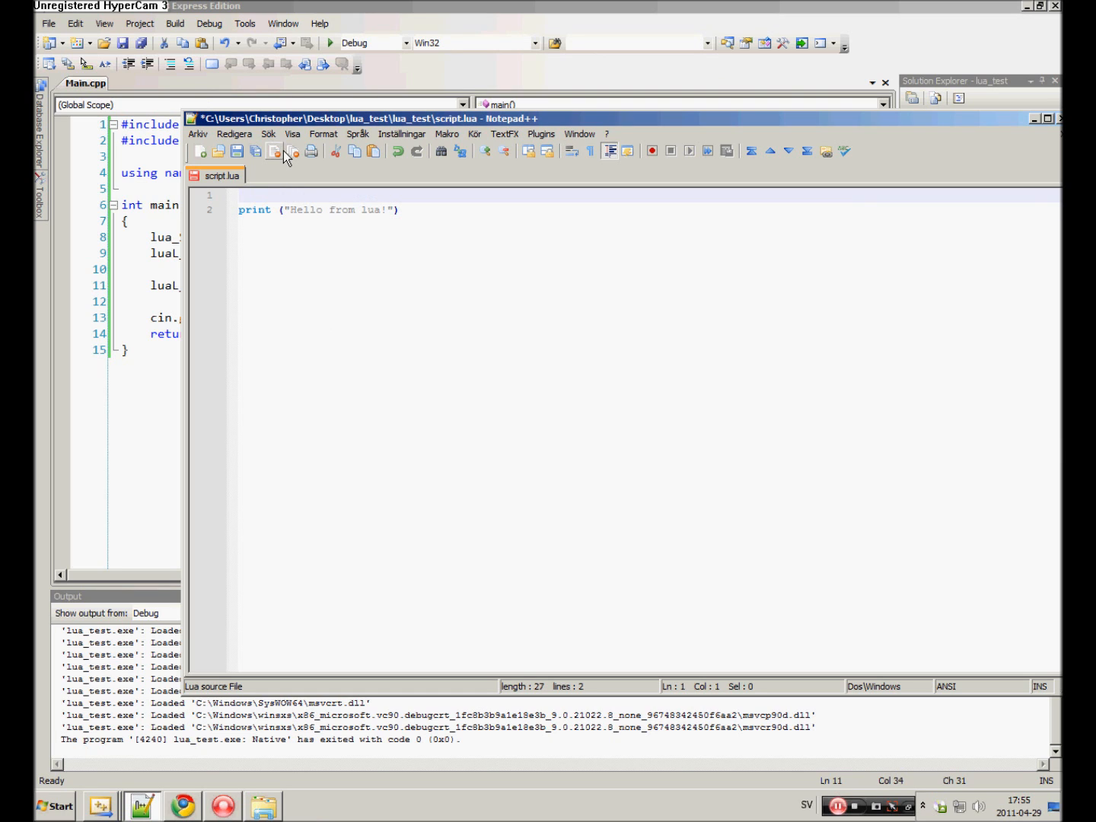
type("x =")
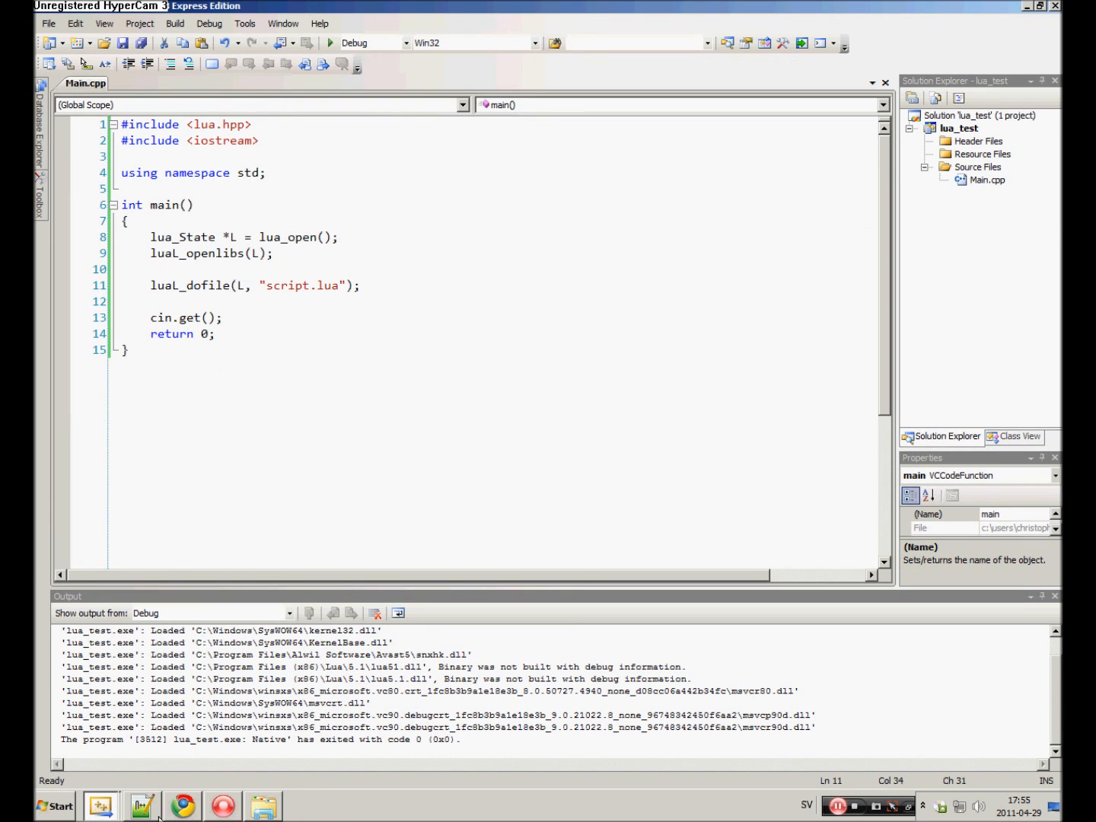
left_click(141, 806)
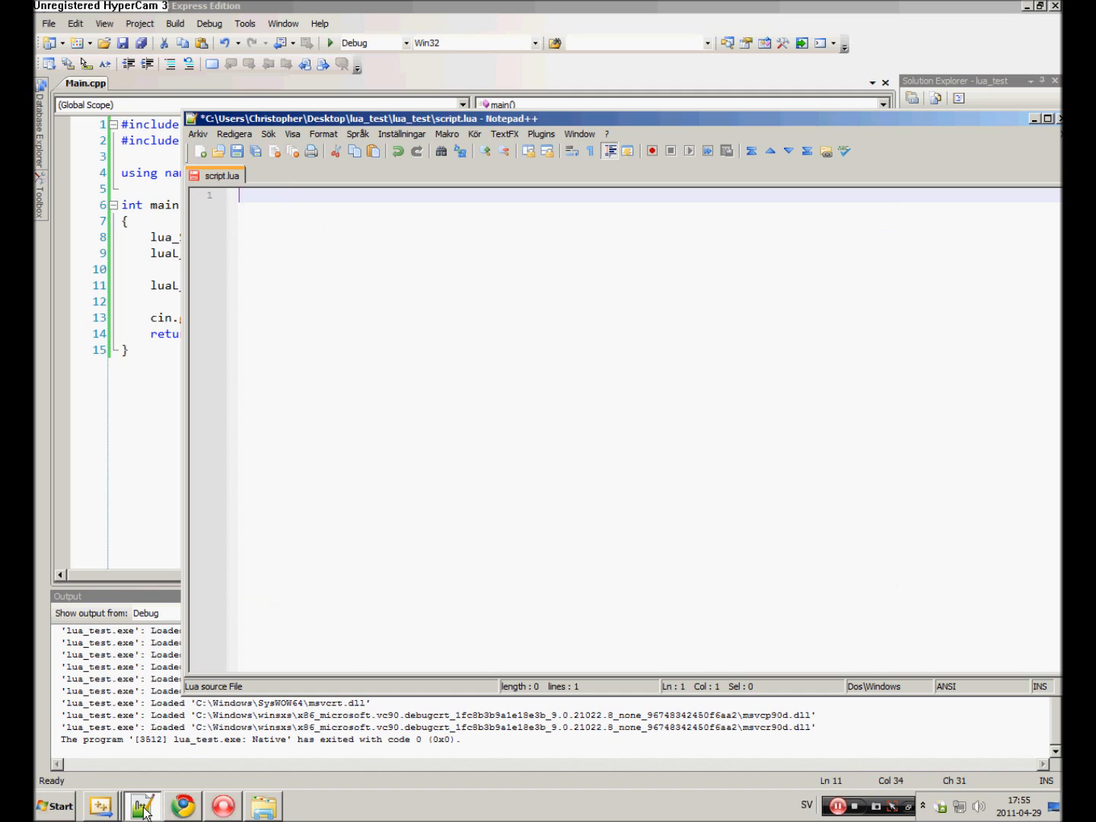
type("x")
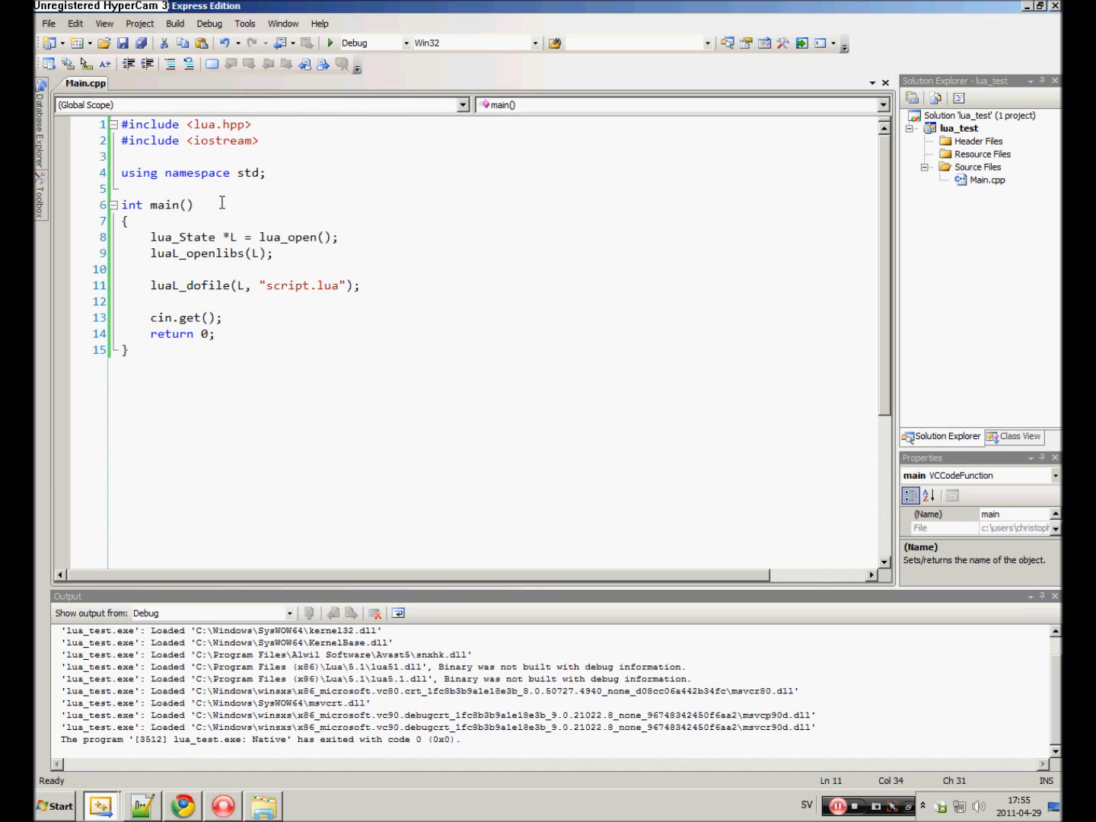
Insert blank lines below the luaL_dofile call in Main.cpp.
left_click(361, 286)
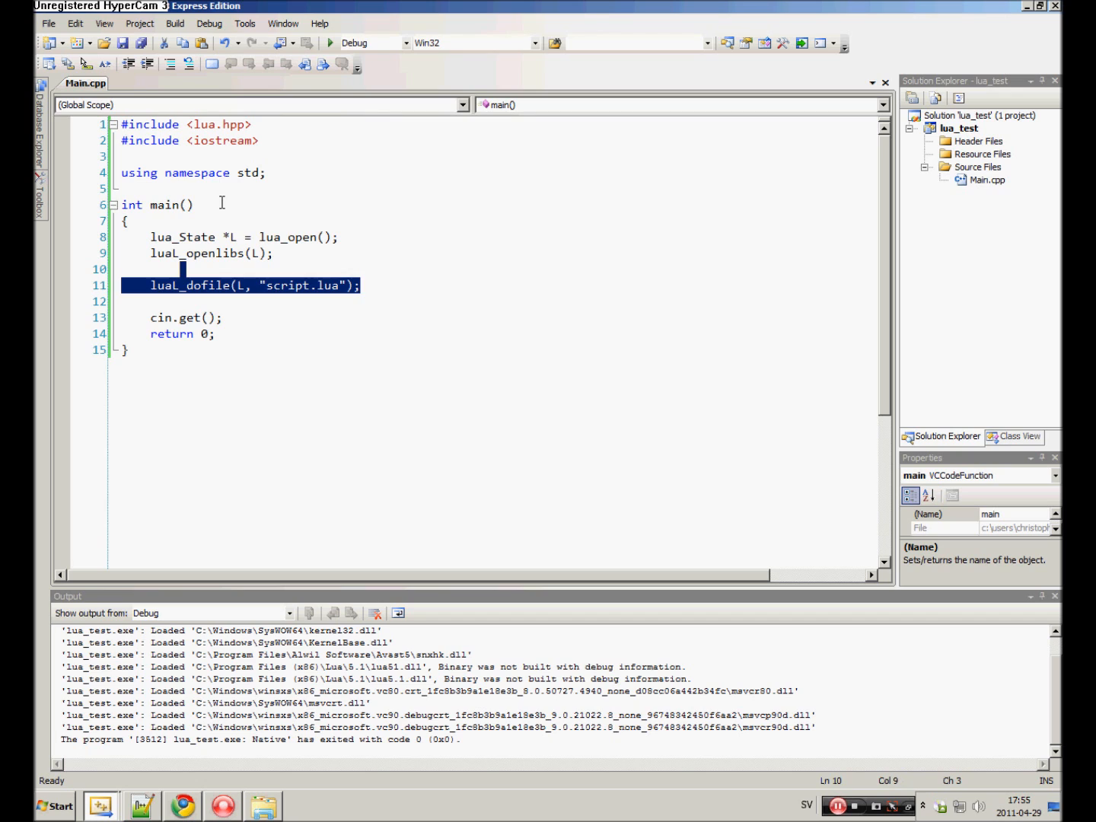
left_click(122, 301)
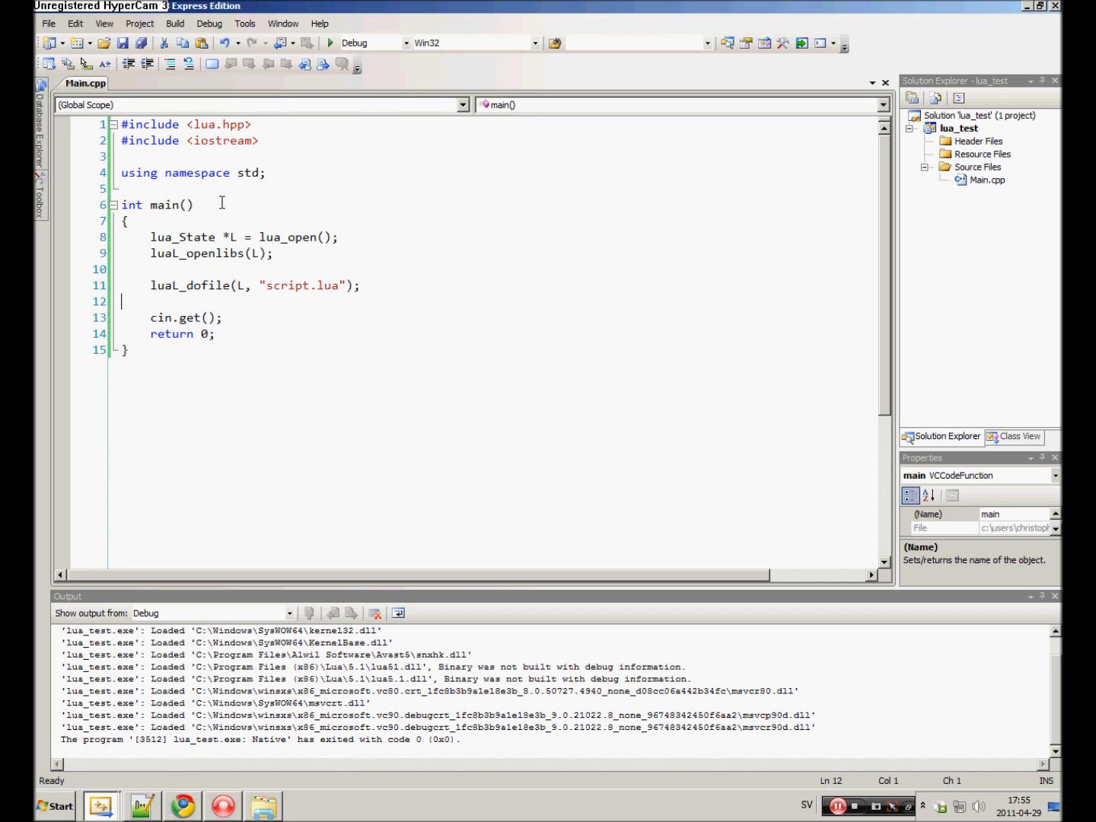
key("Return")
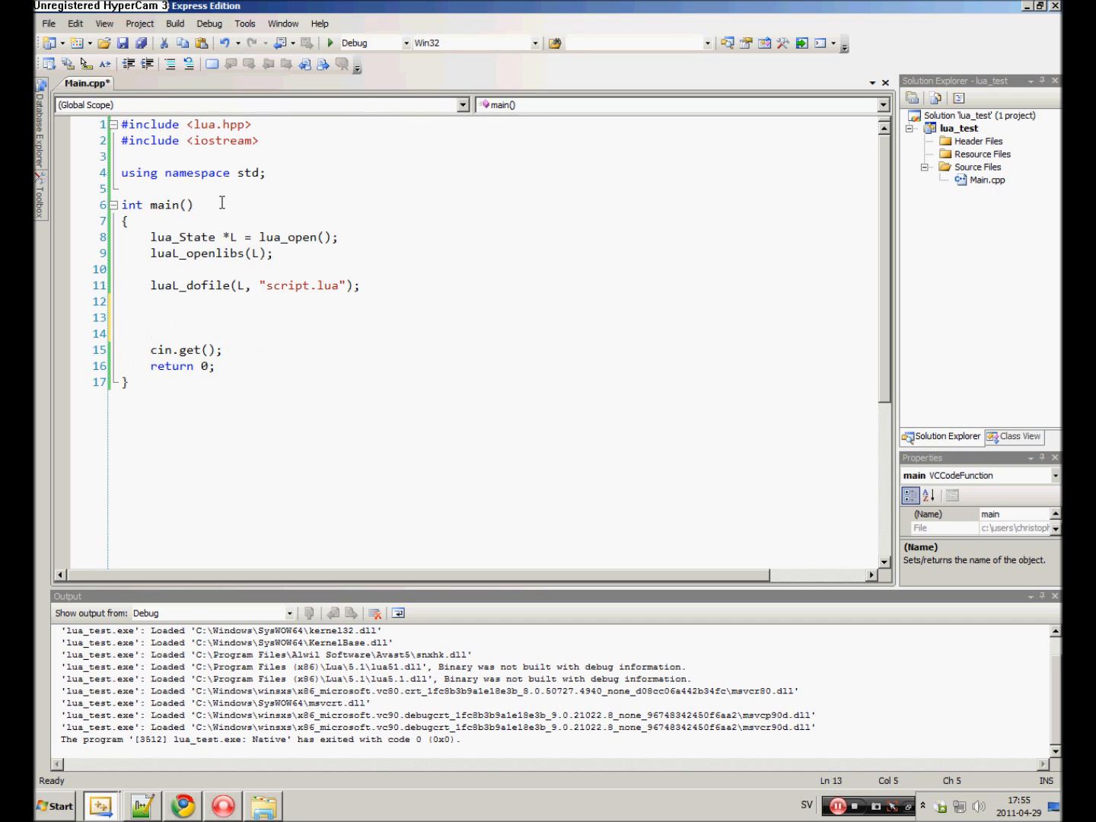
double_click(187, 286)
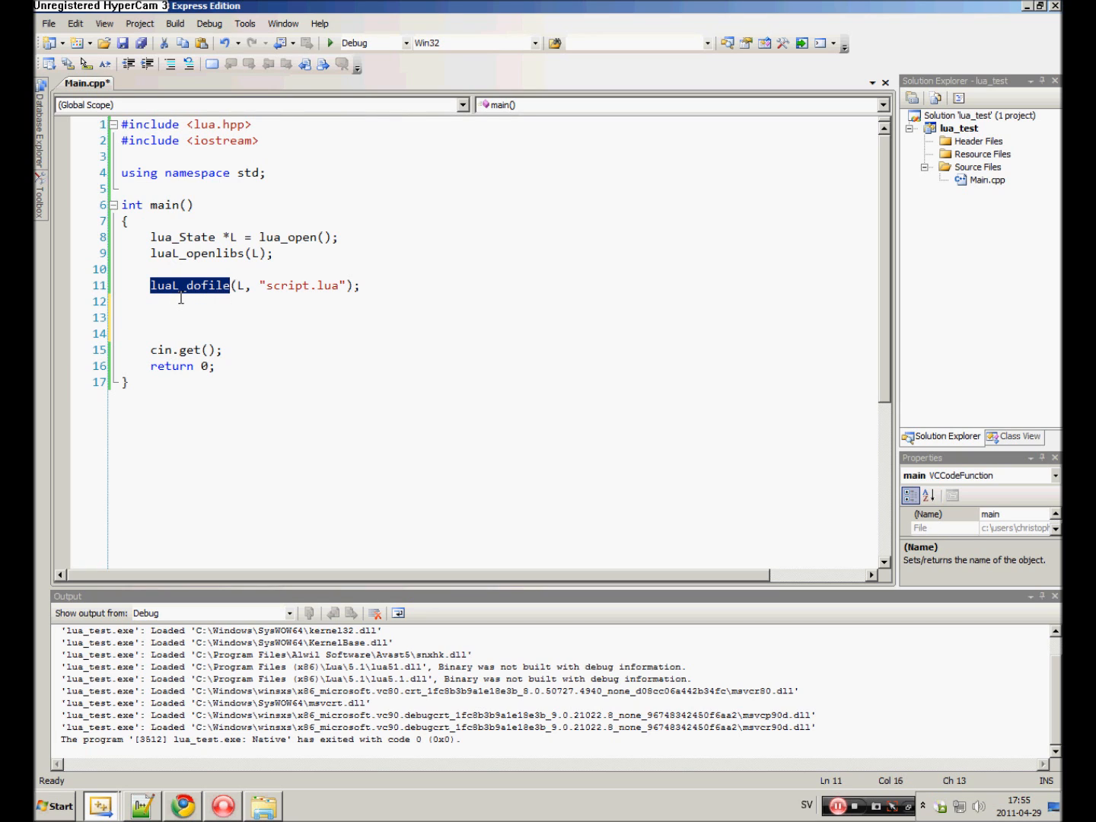
left_click(141, 806)
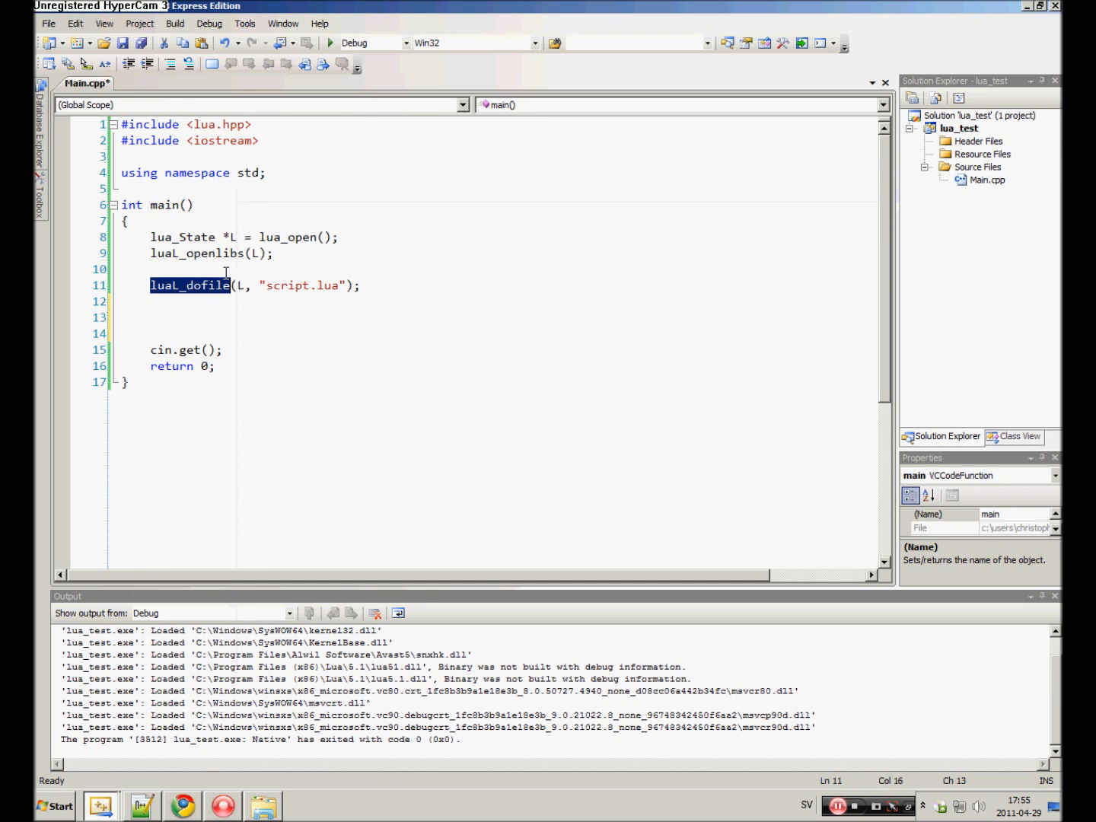
left_click(146, 286)
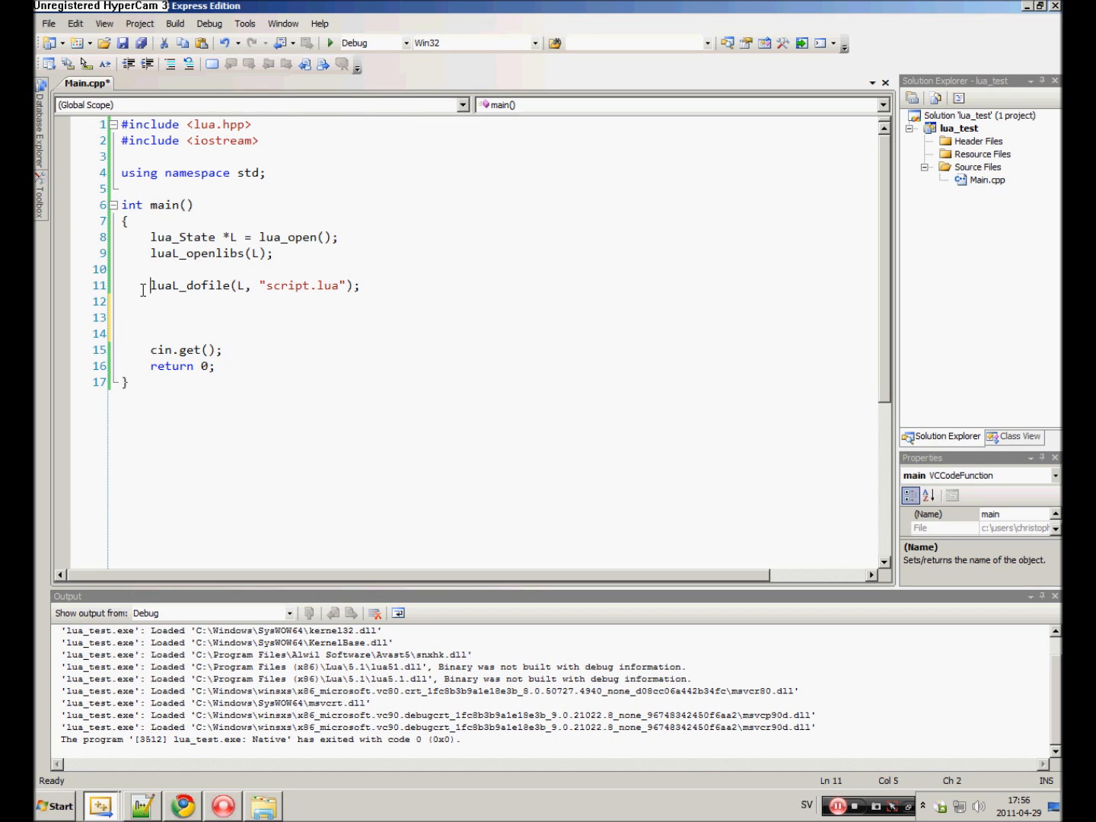
Add lua_close(L); after cin.get(); and save Main.cpp.
left_click(121, 350)
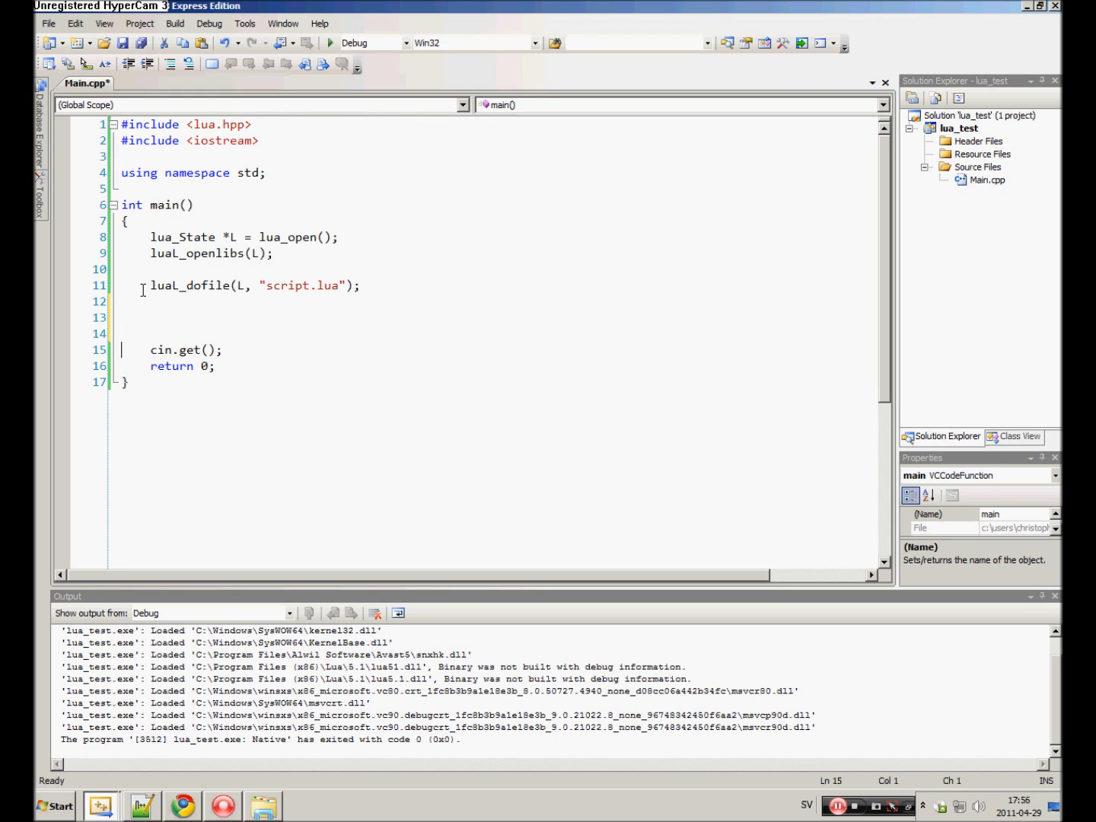
key("Return")
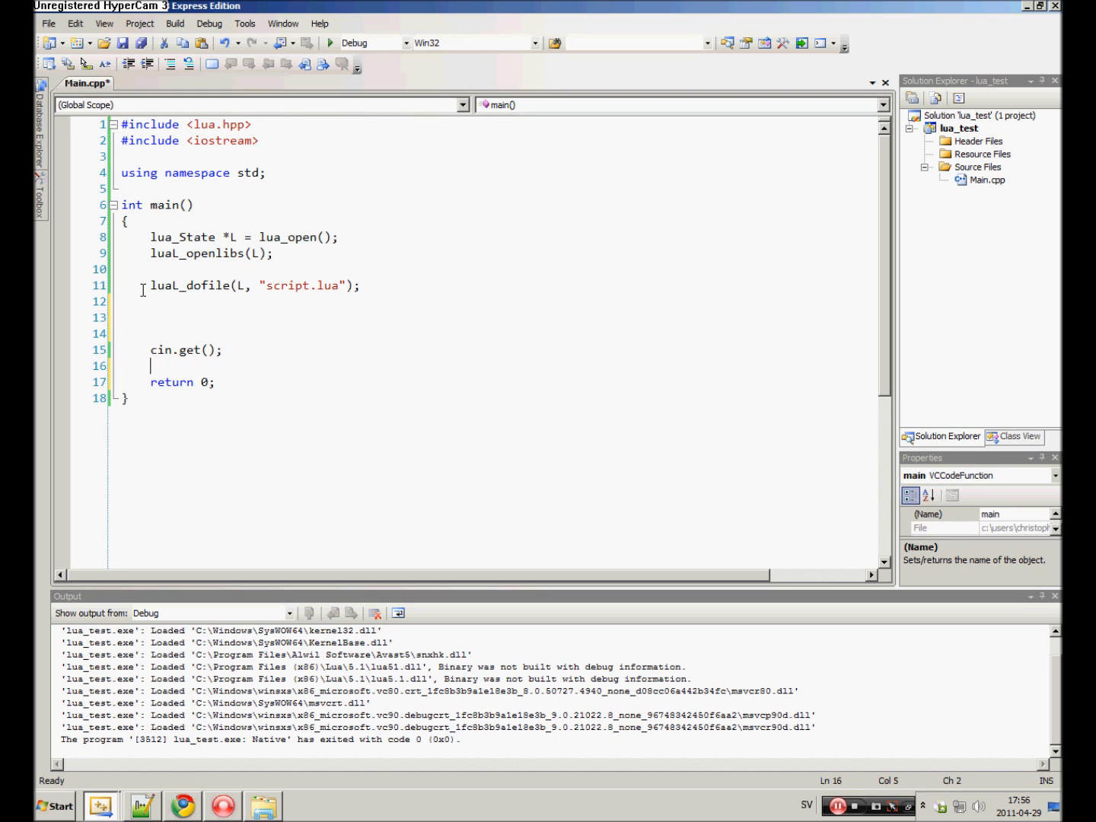
type("lua_clo")
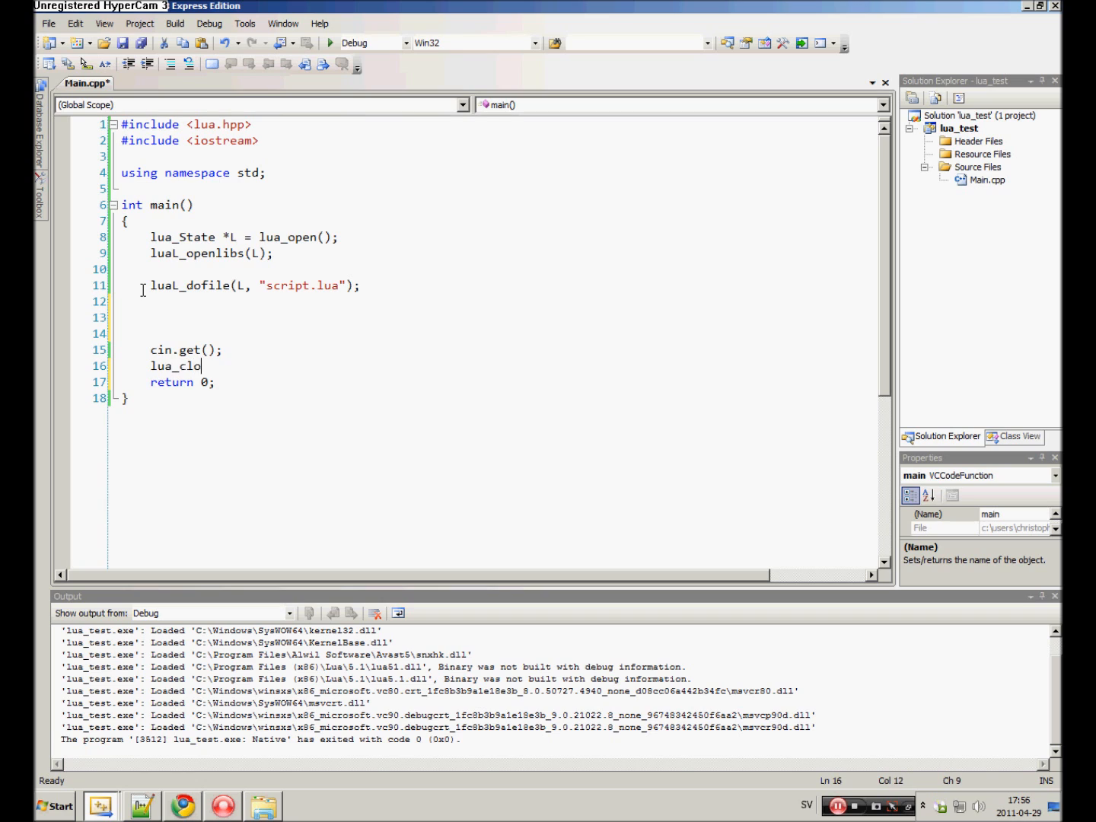
type("se(L);")
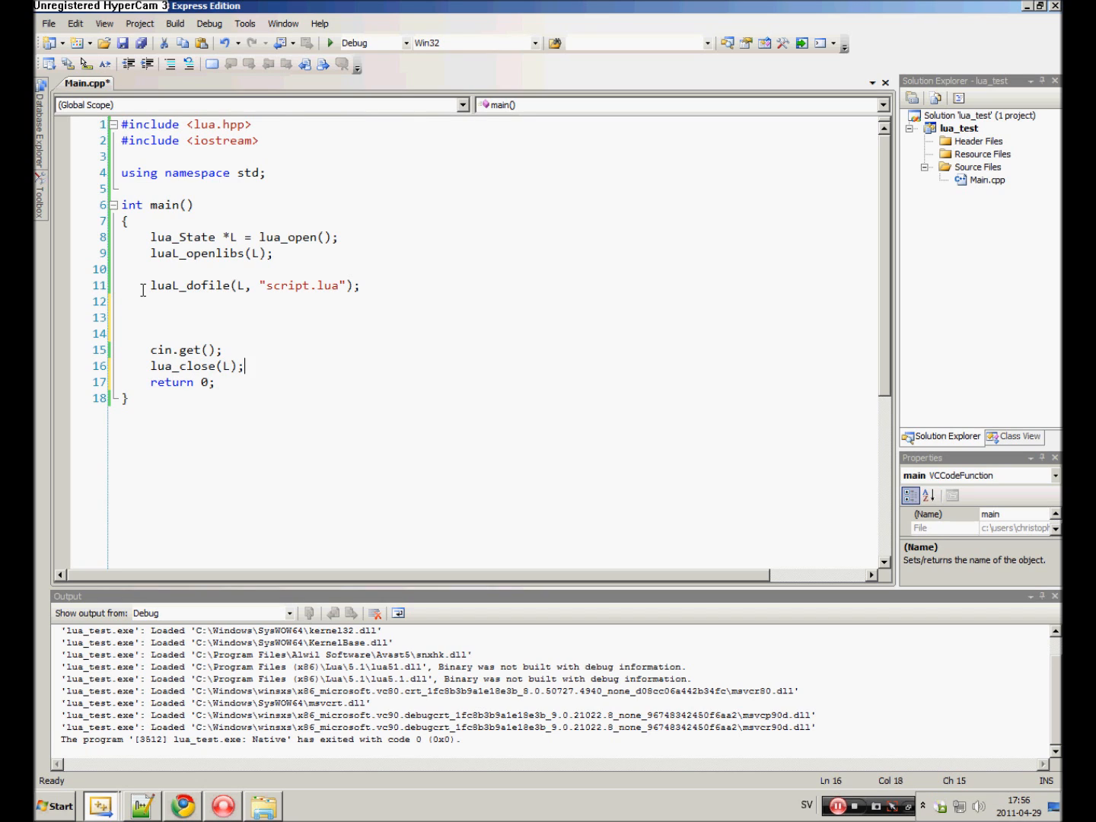
key("ctrl+s")
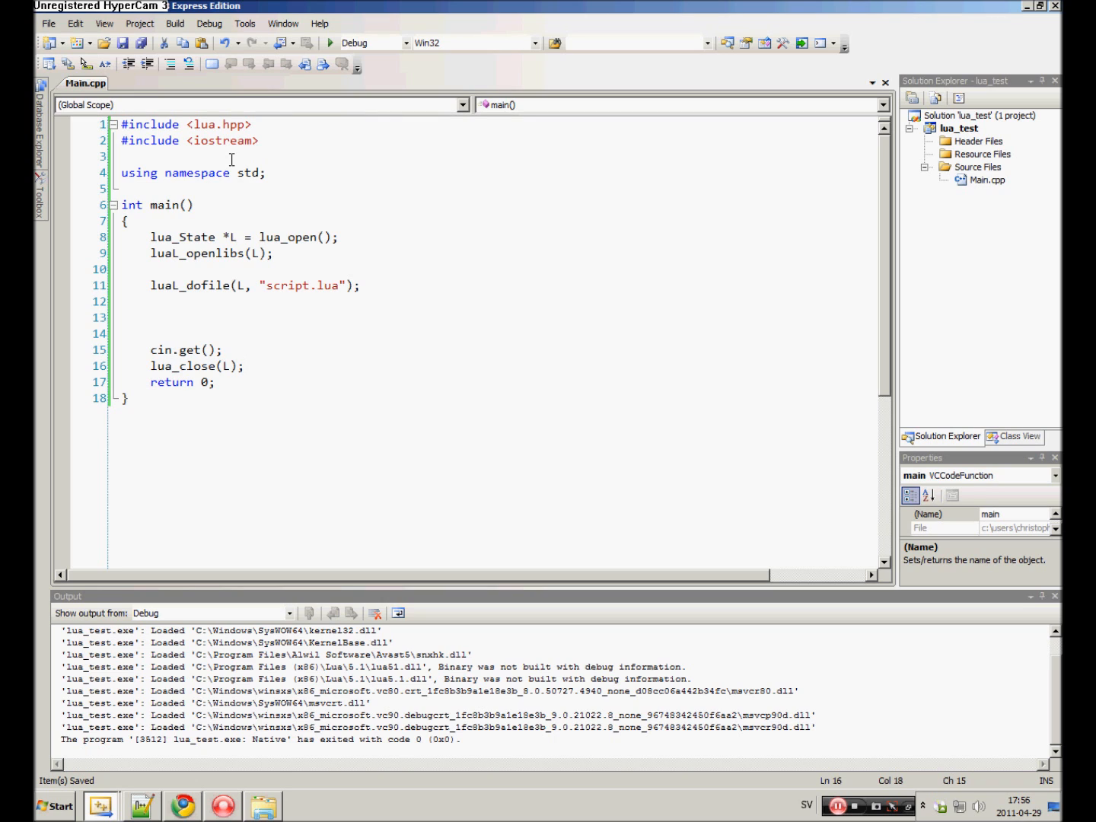
left_click(122, 334)
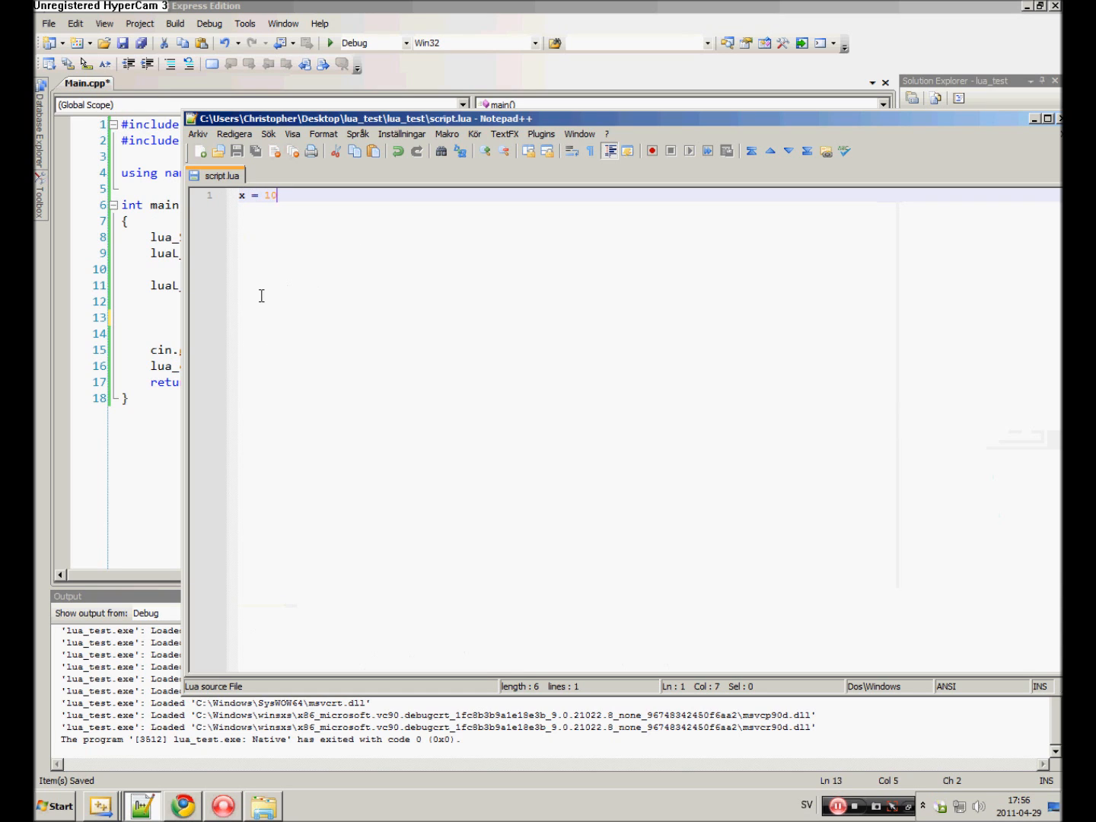
mouse_move(234, 204)
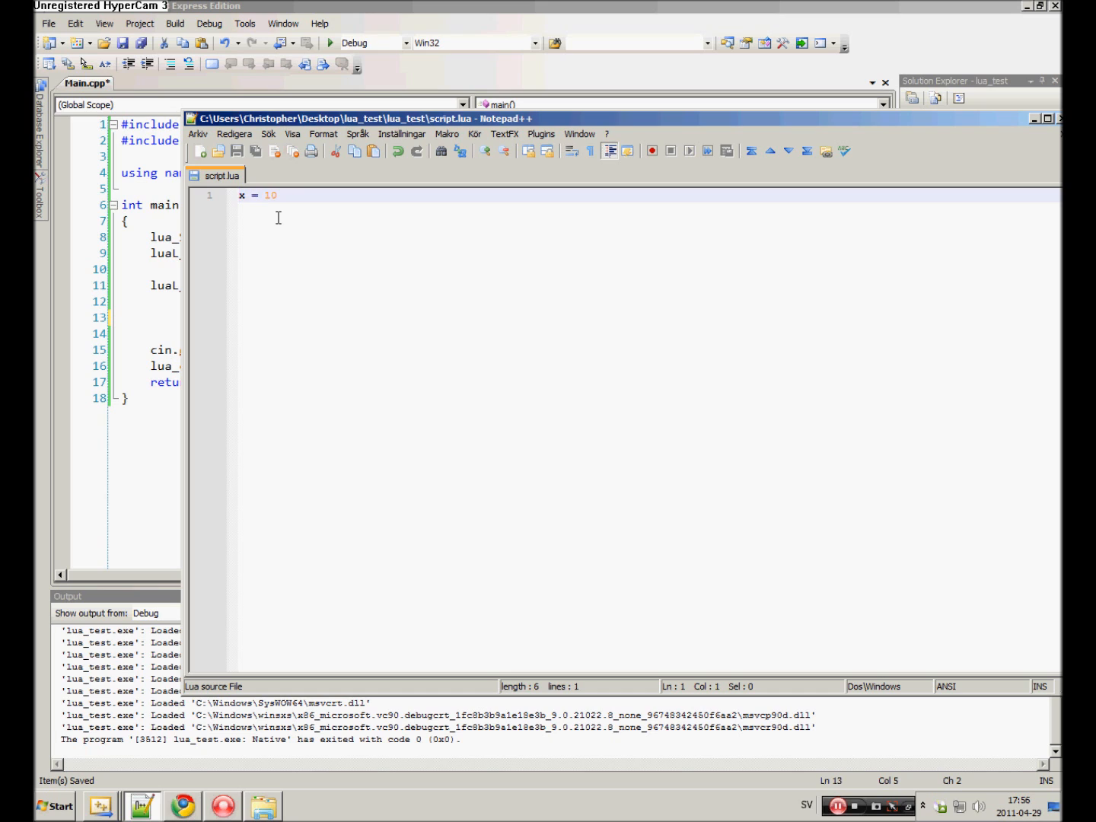
Edit script.lua so it defines x = 10, then save it.
type("local")
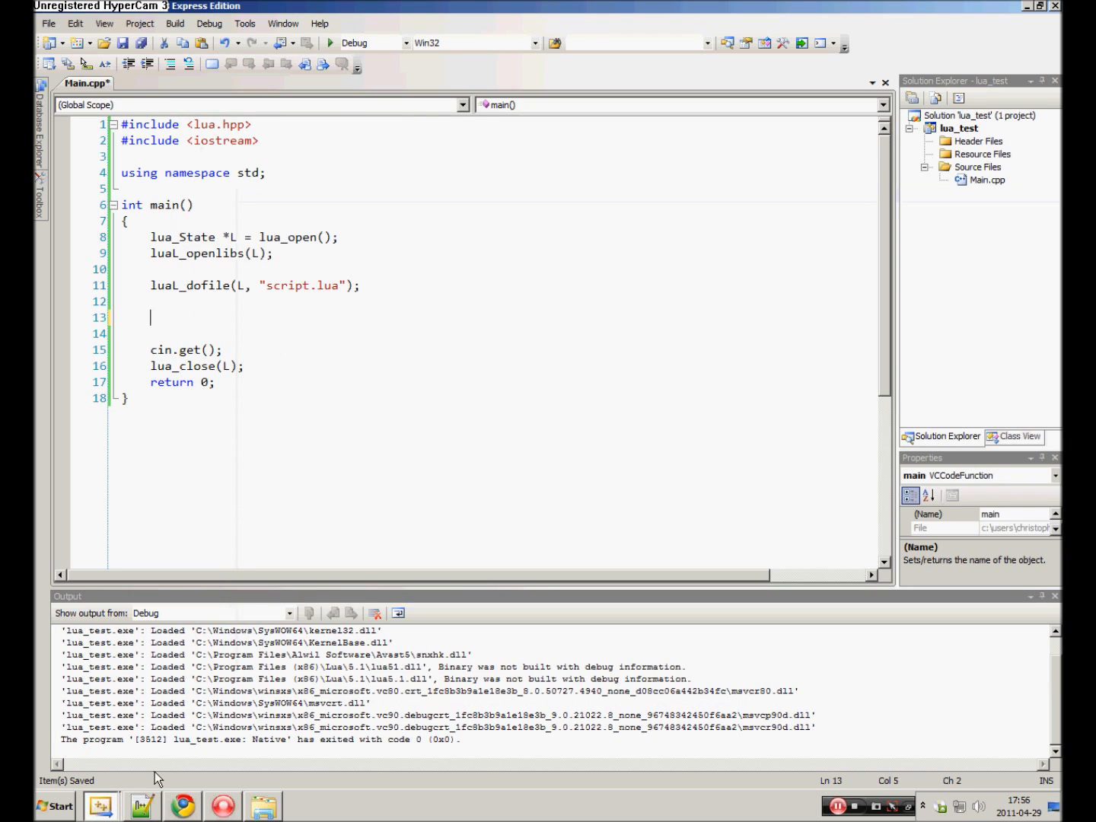
Add lua_getglobal(L, "x"); on line 13 with blank lines below it.
type("lua")
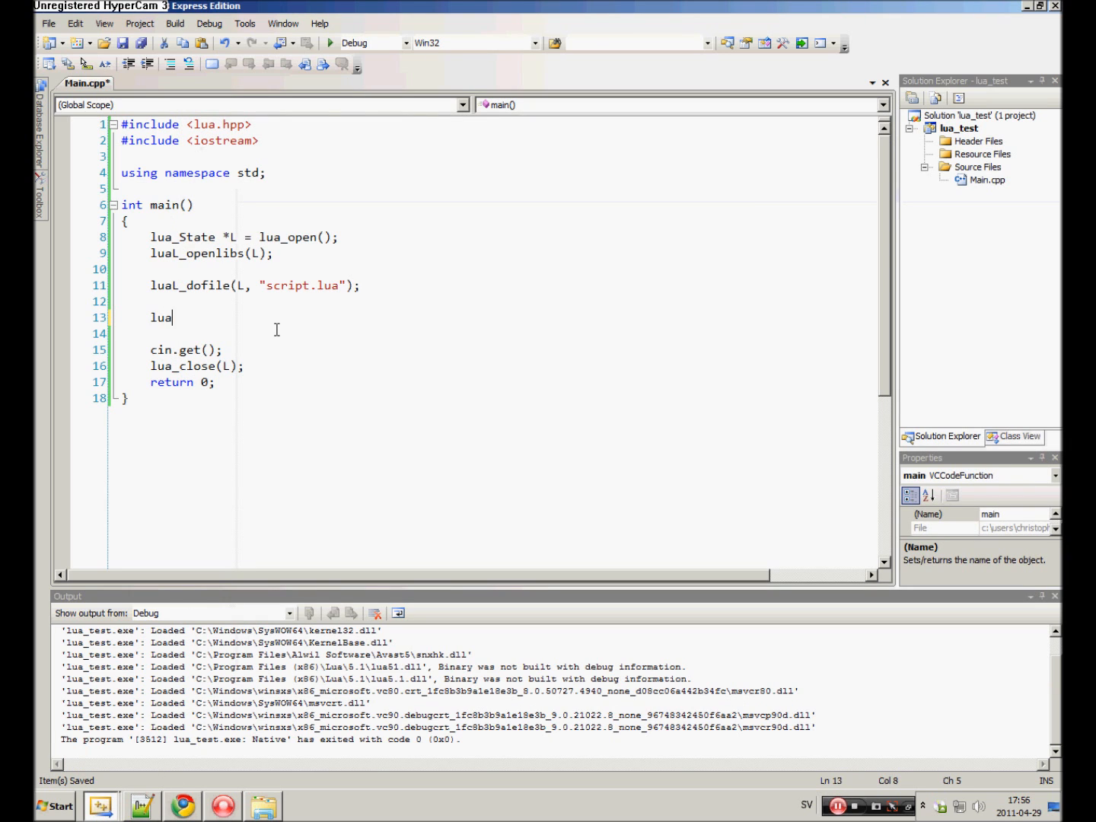
type("_getgl")
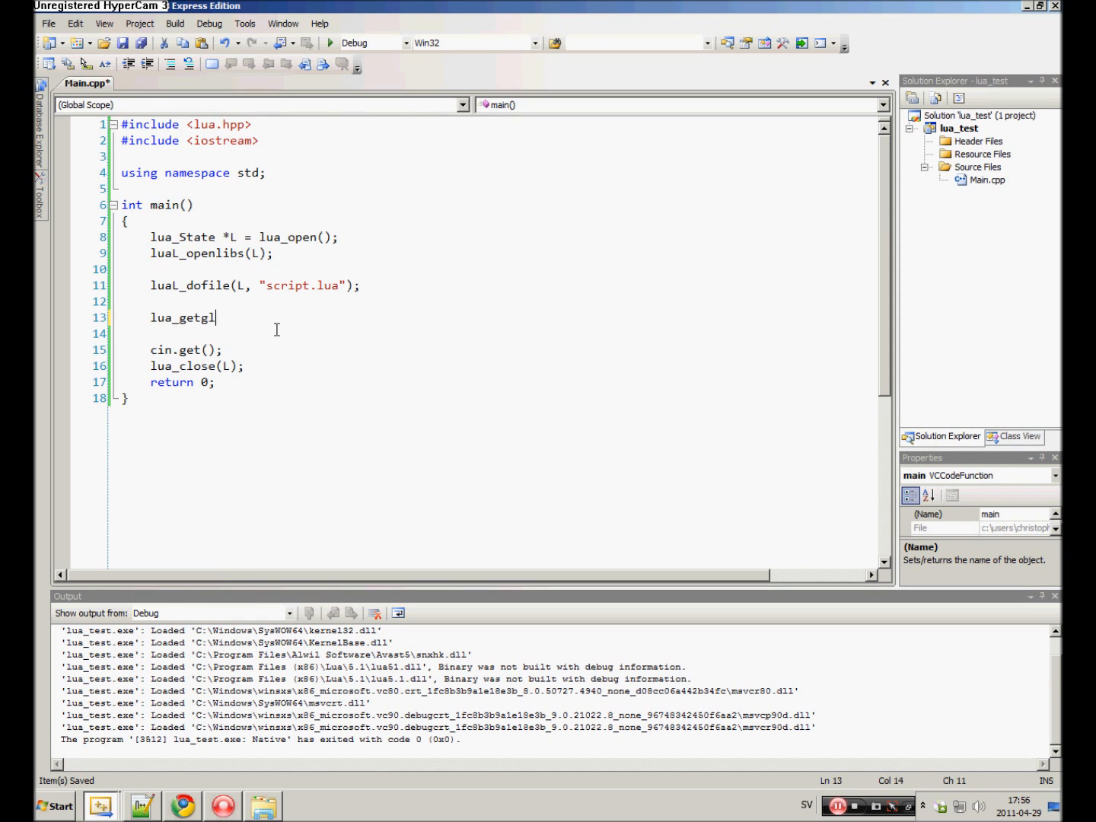
type("obal(")
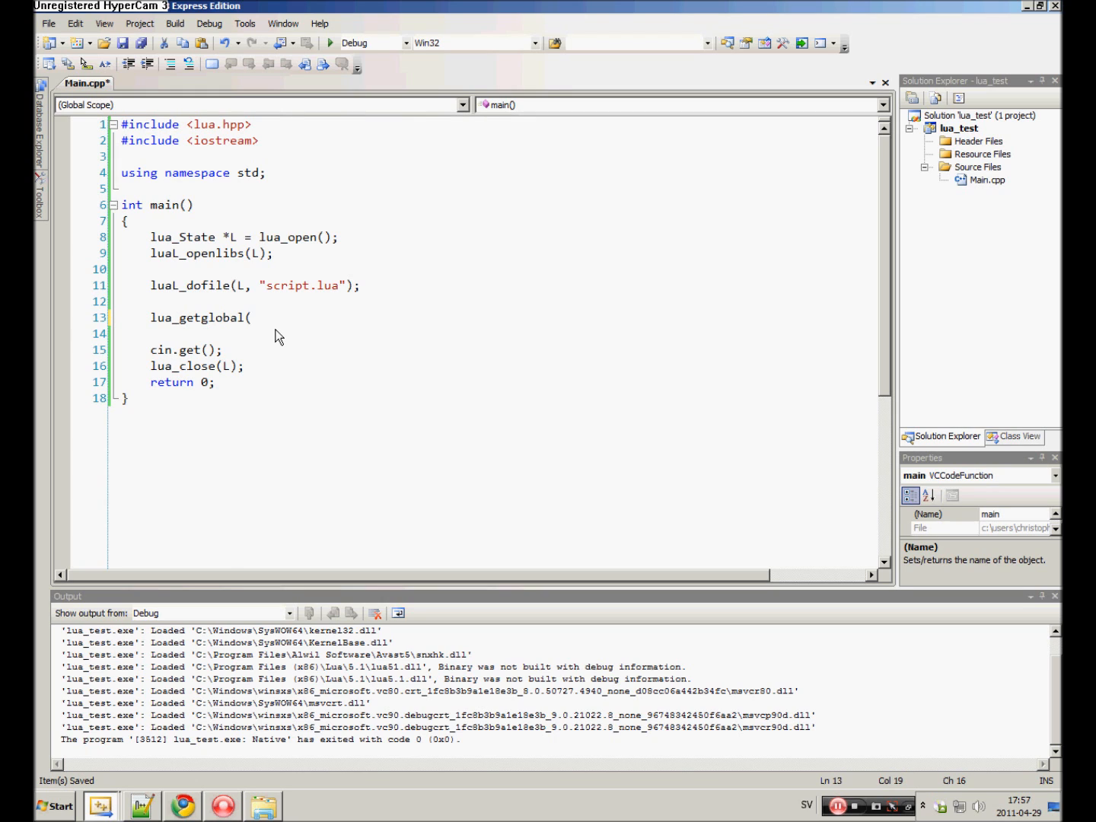
type("L,")
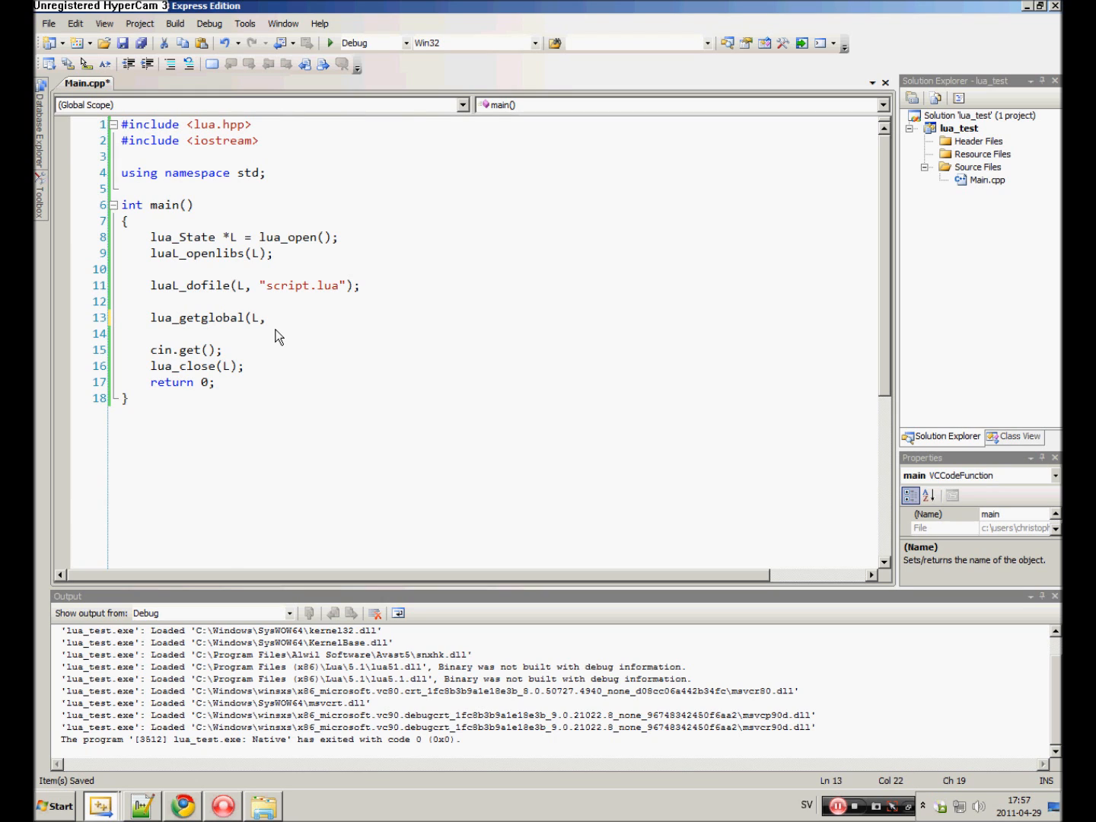
left_click(274, 318)
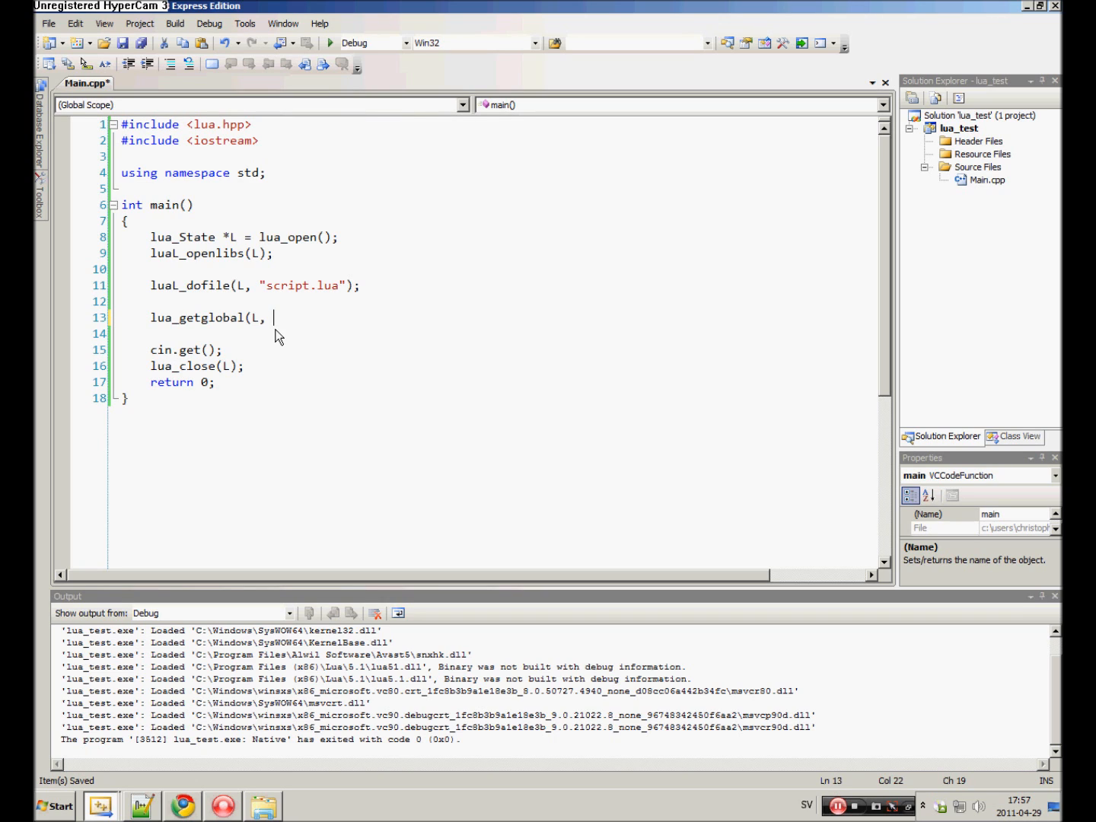
type("\"x")
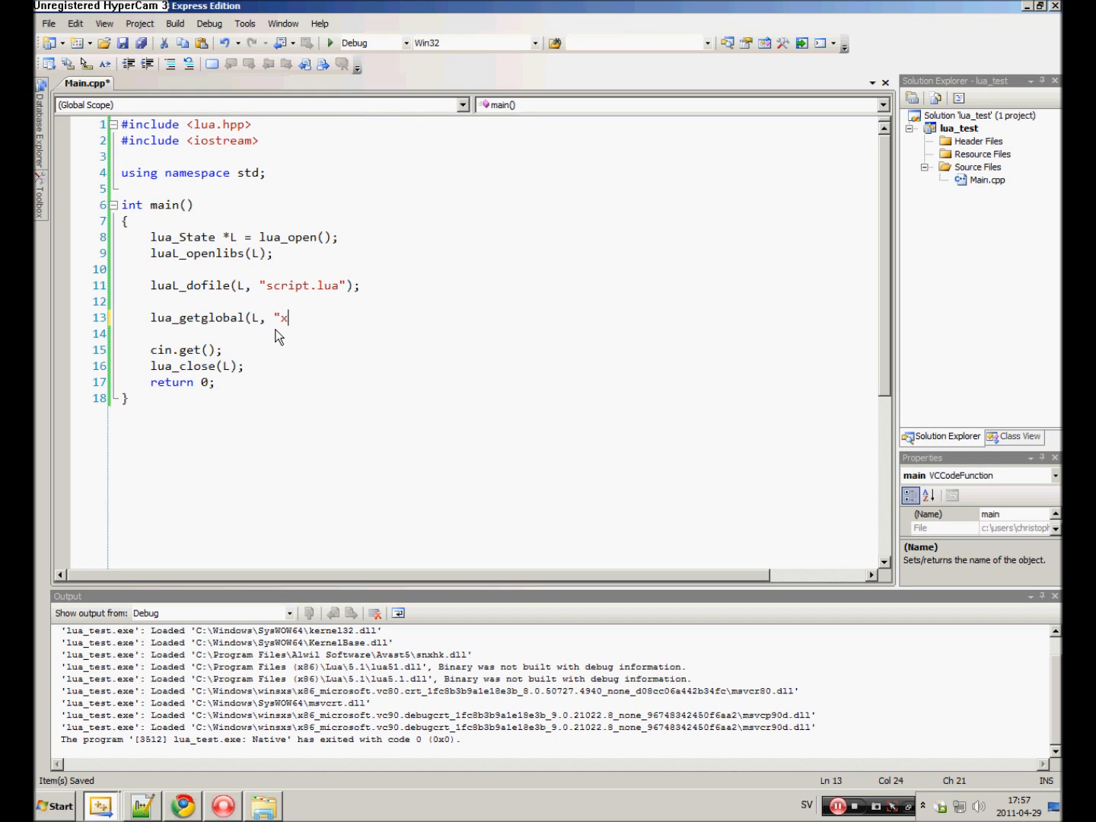
type("\");")
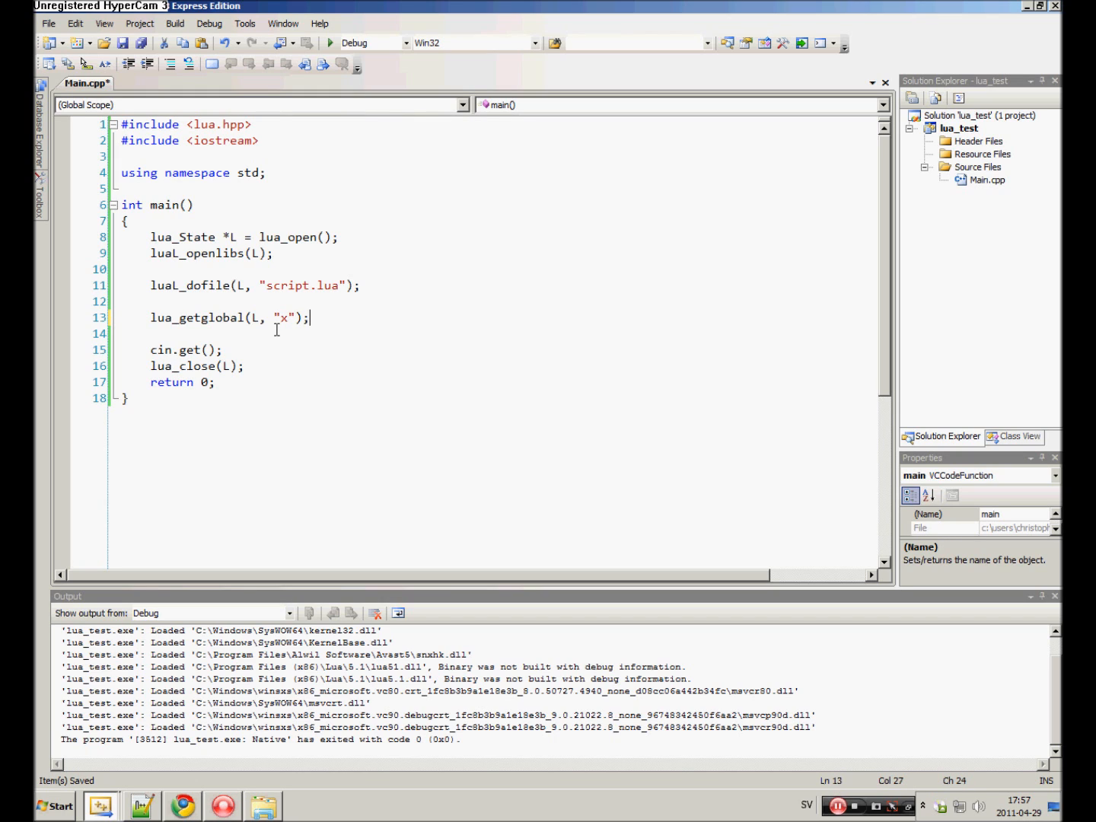
key("enter")
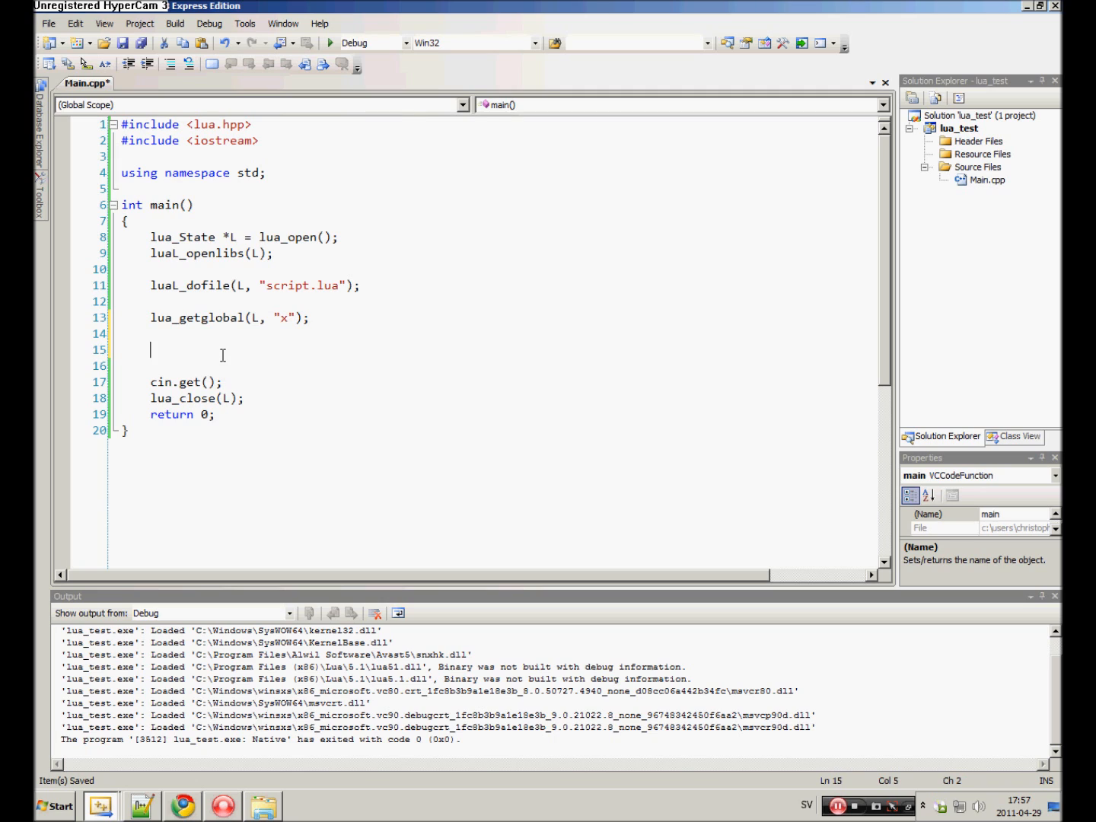
Sketch x, y, z, c stack notes with indices -1 to -4, then delete them.
type("[]")
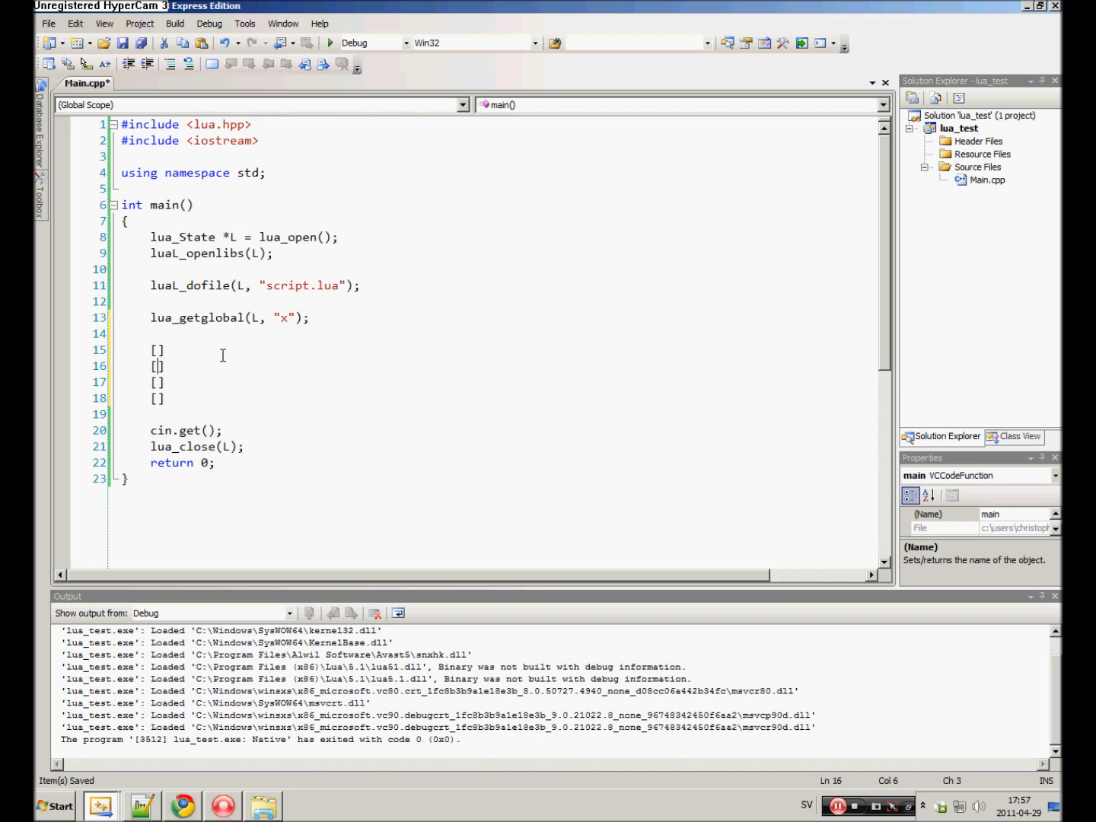
type("x")
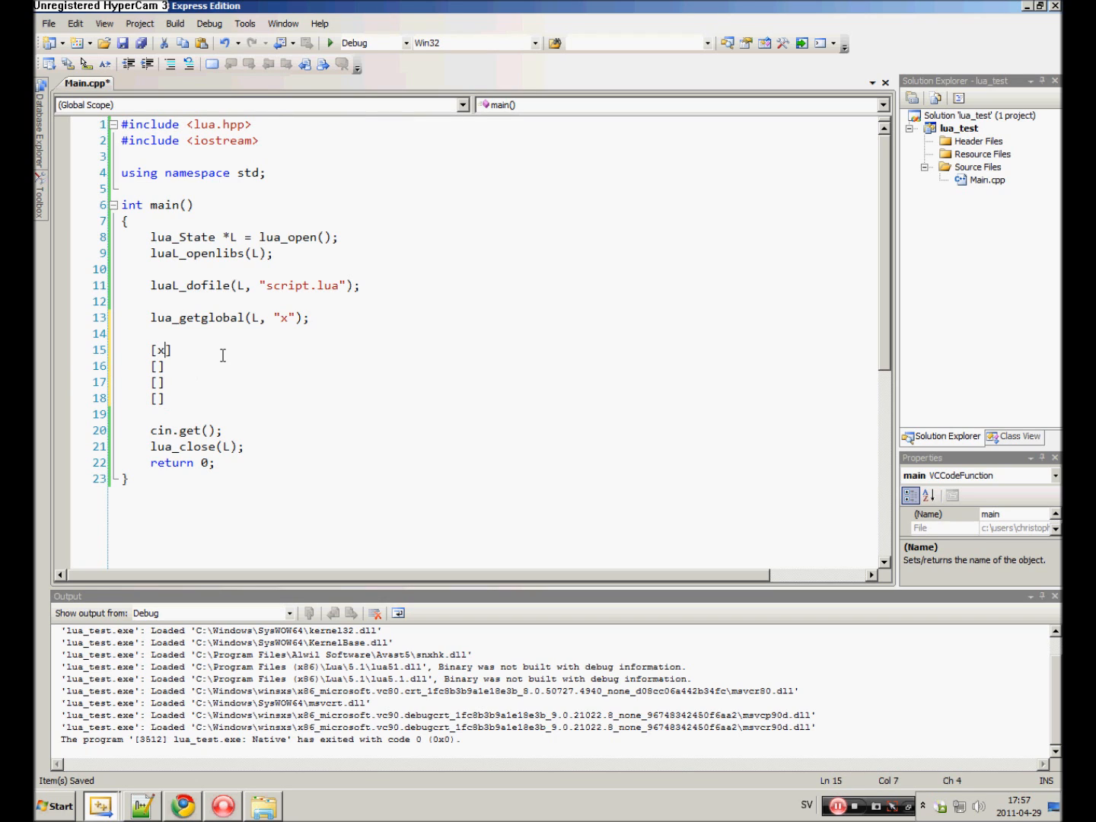
type("y")
left_click(499, 382)
type("z")
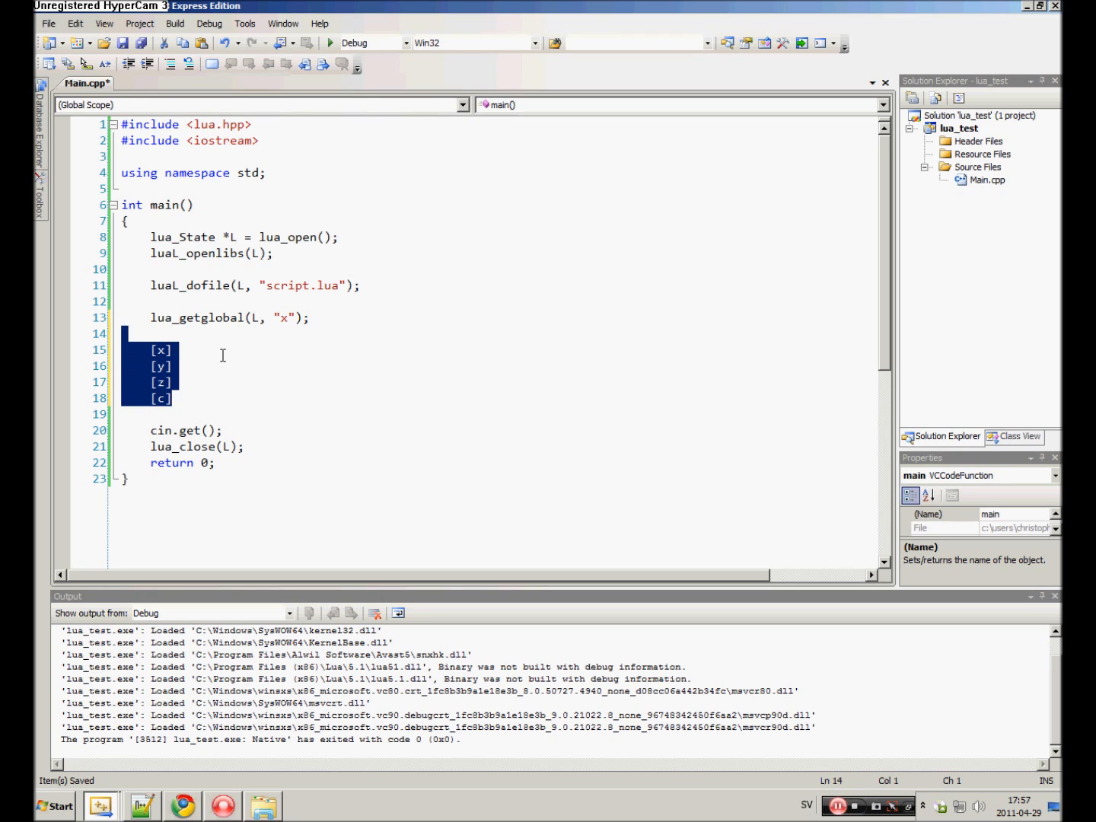
key("Return")
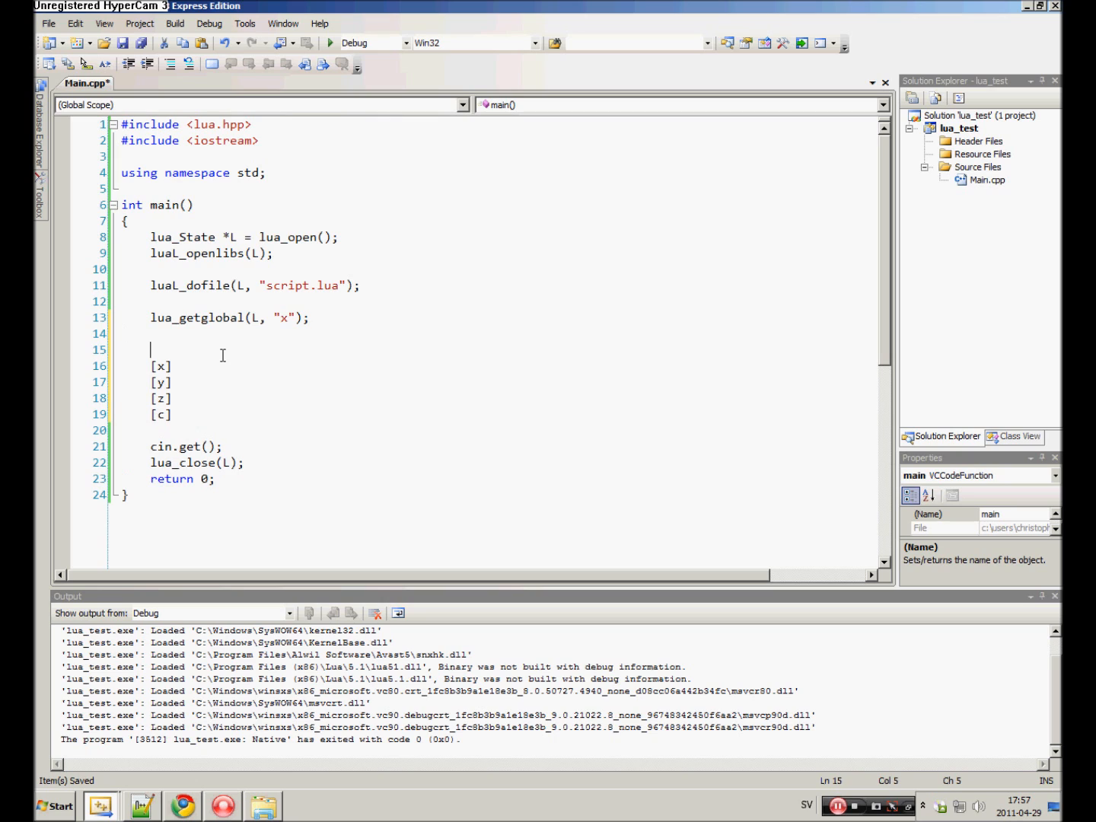
type("---")
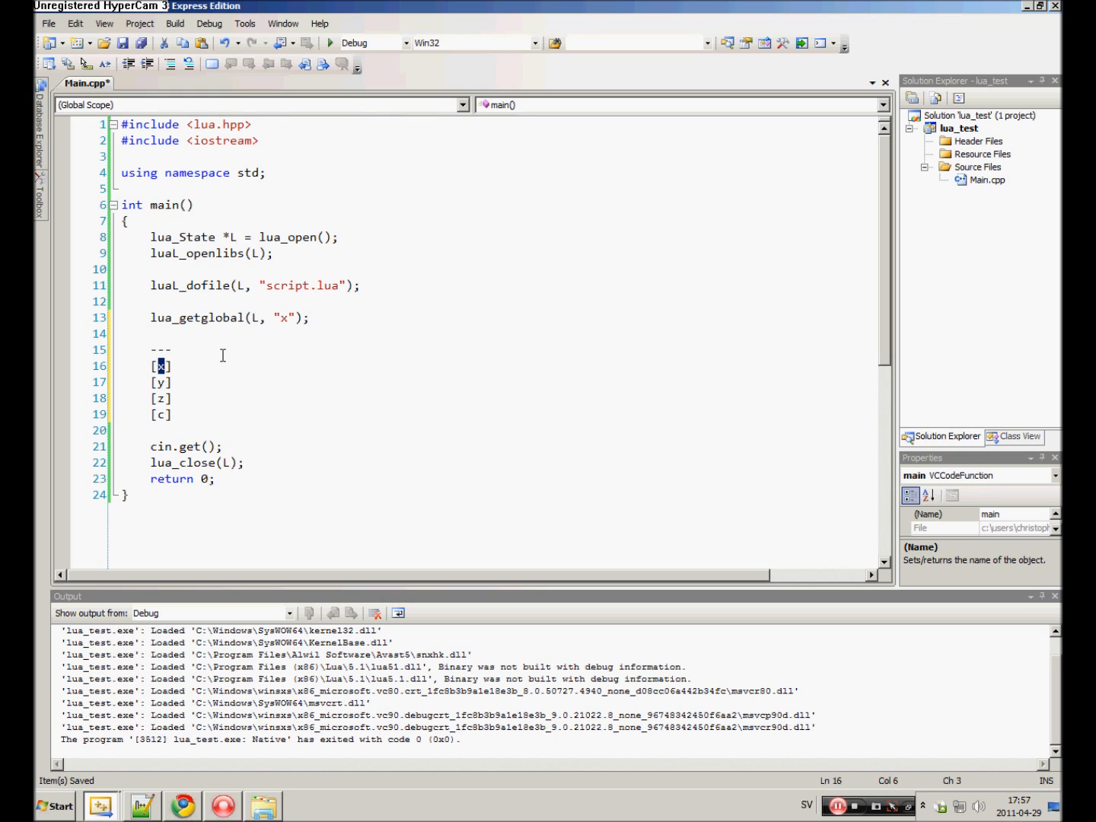
type("-1")
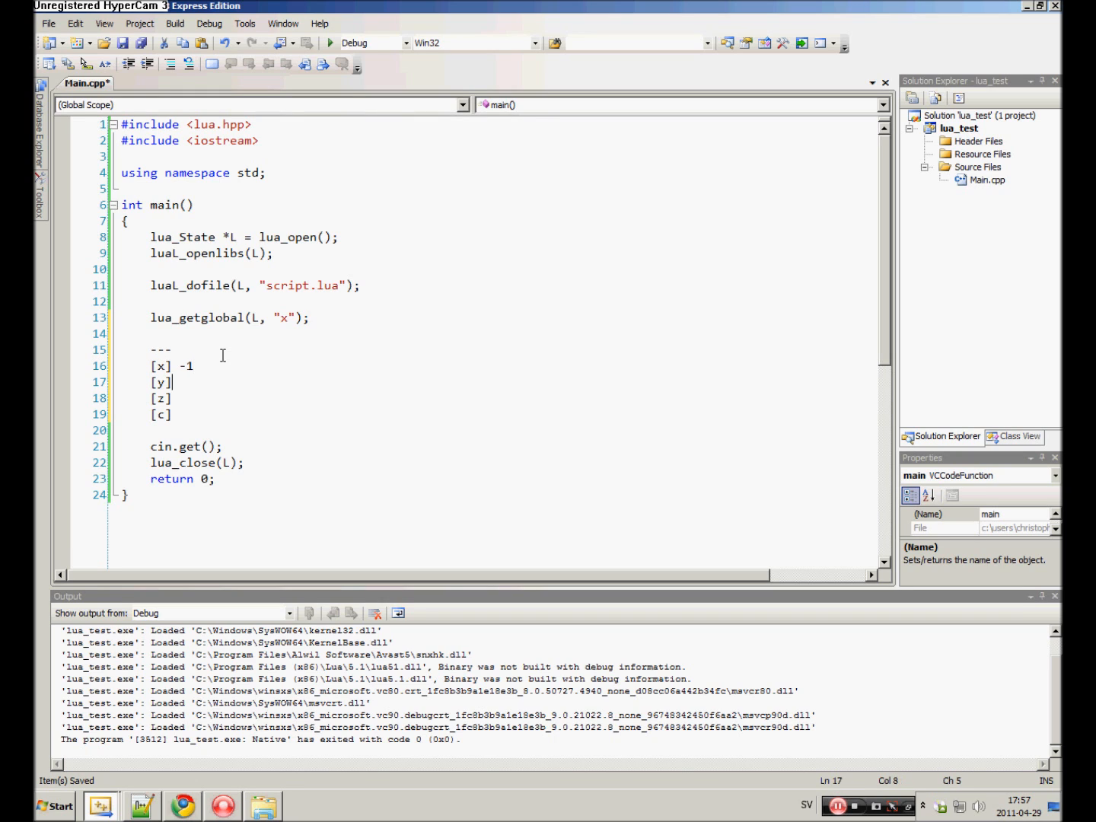
type("-2")
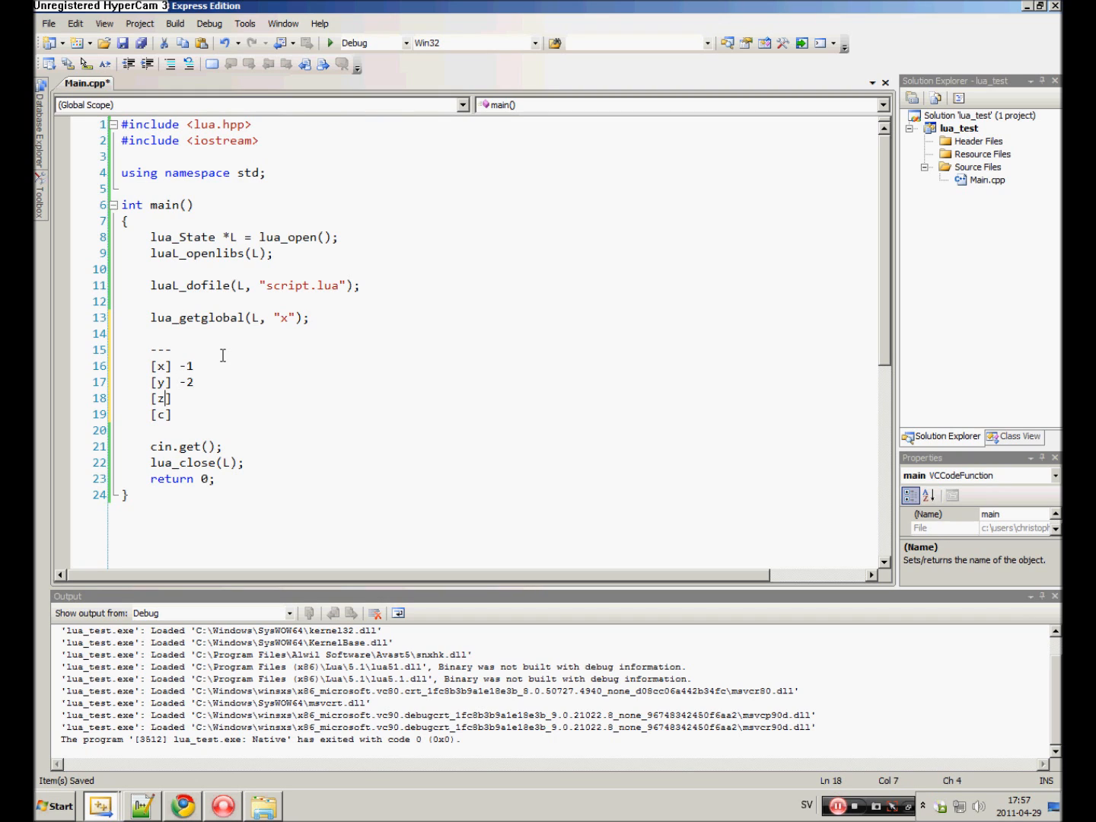
type("-3")
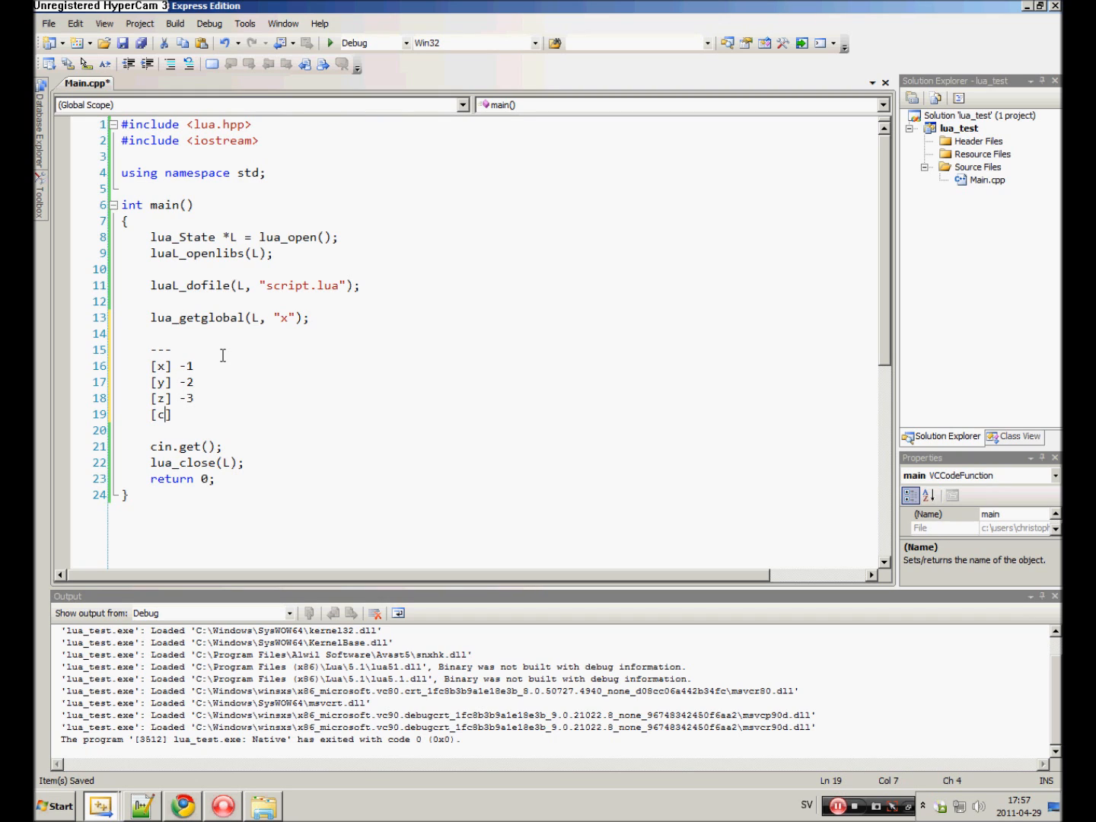
type("] -4")
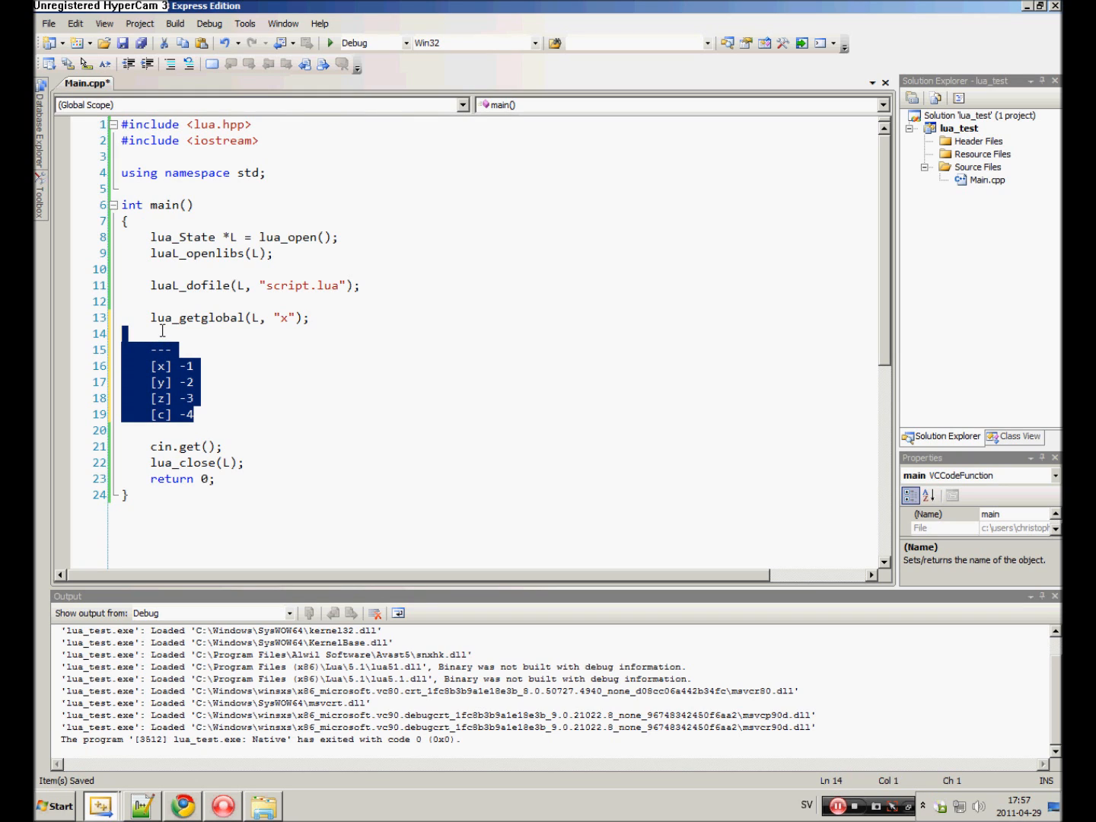
key("Delete")
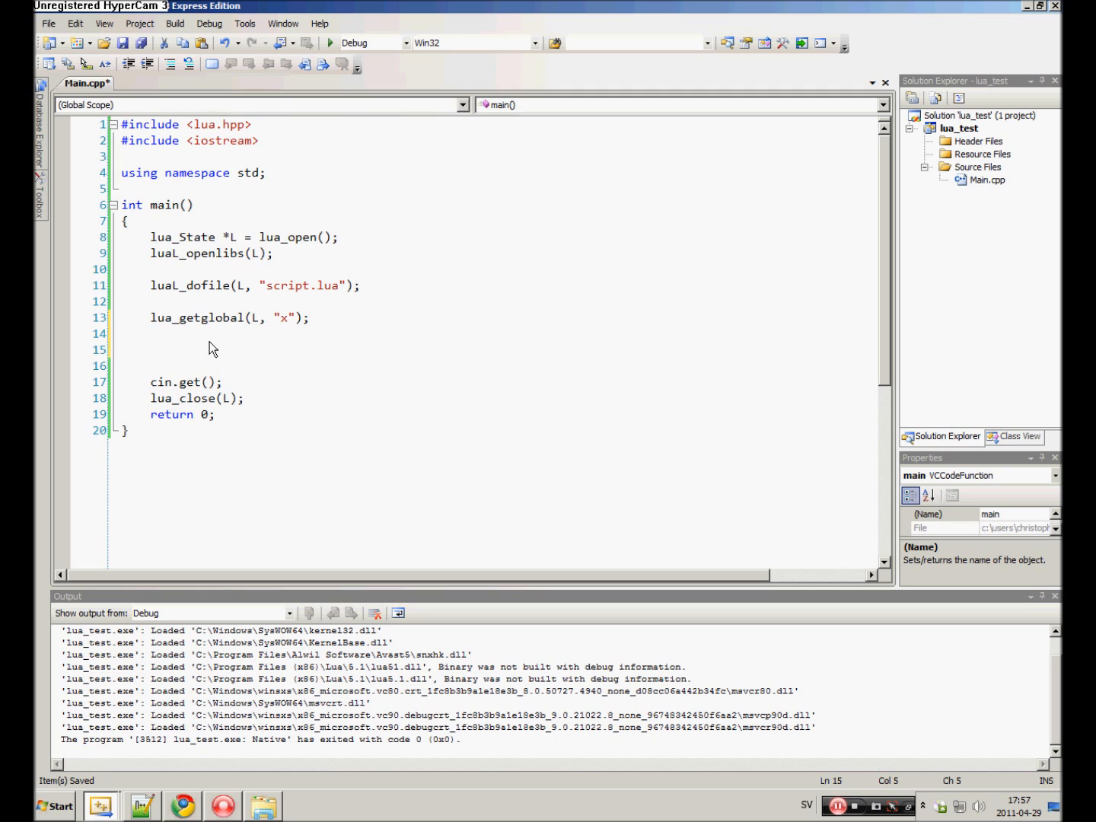
Add int x = lua_tonumber(L, -1); and cout << x << "\n"; to main().
type("int x = lua_tonumber(")
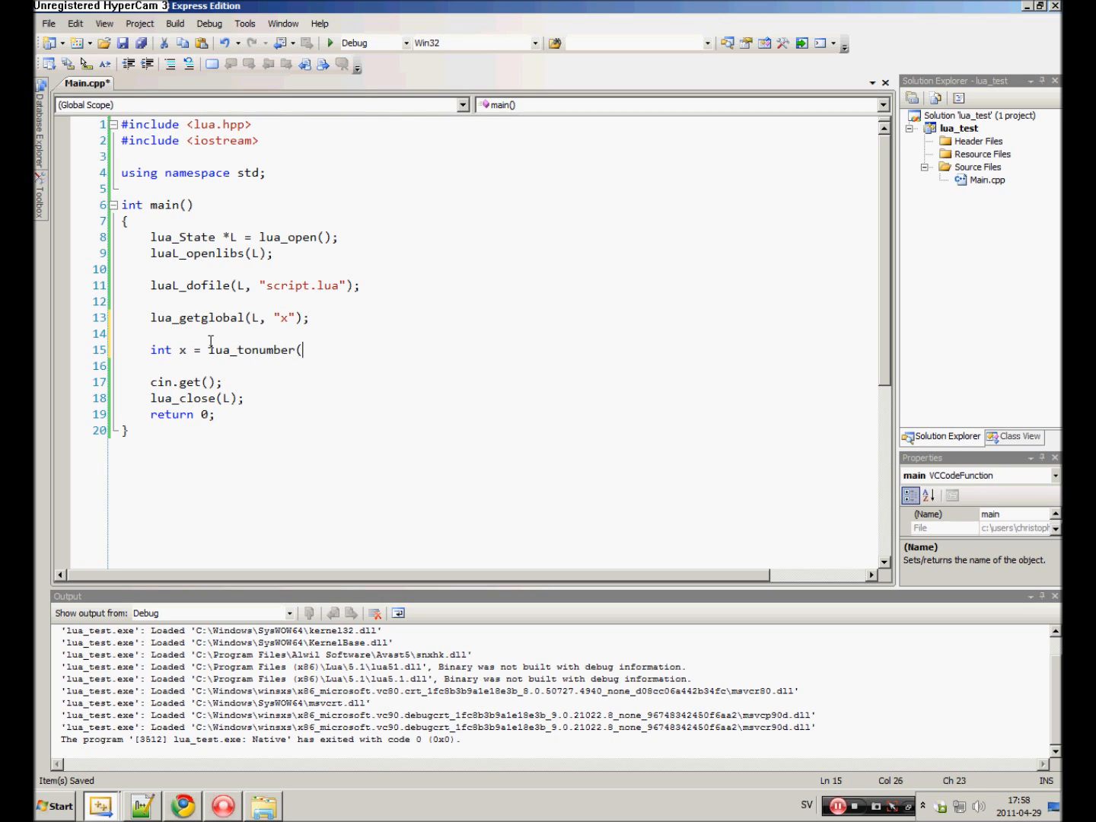
type("L,")
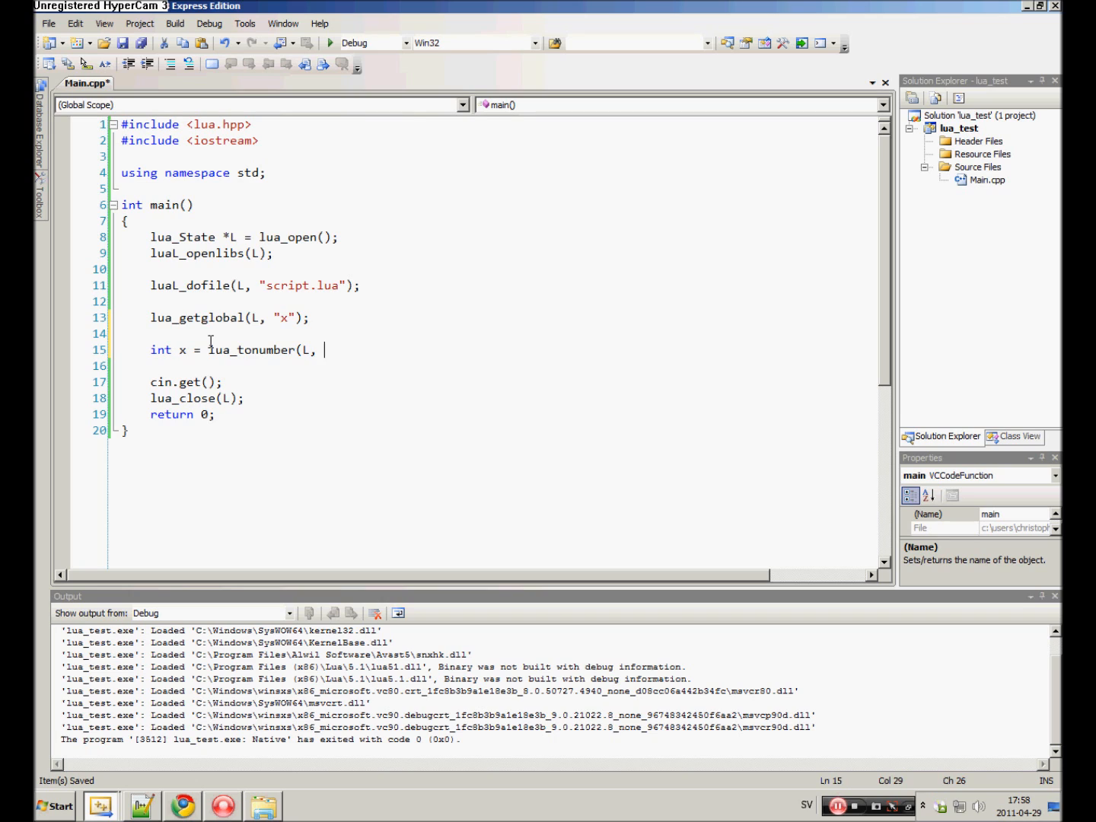
type("-")
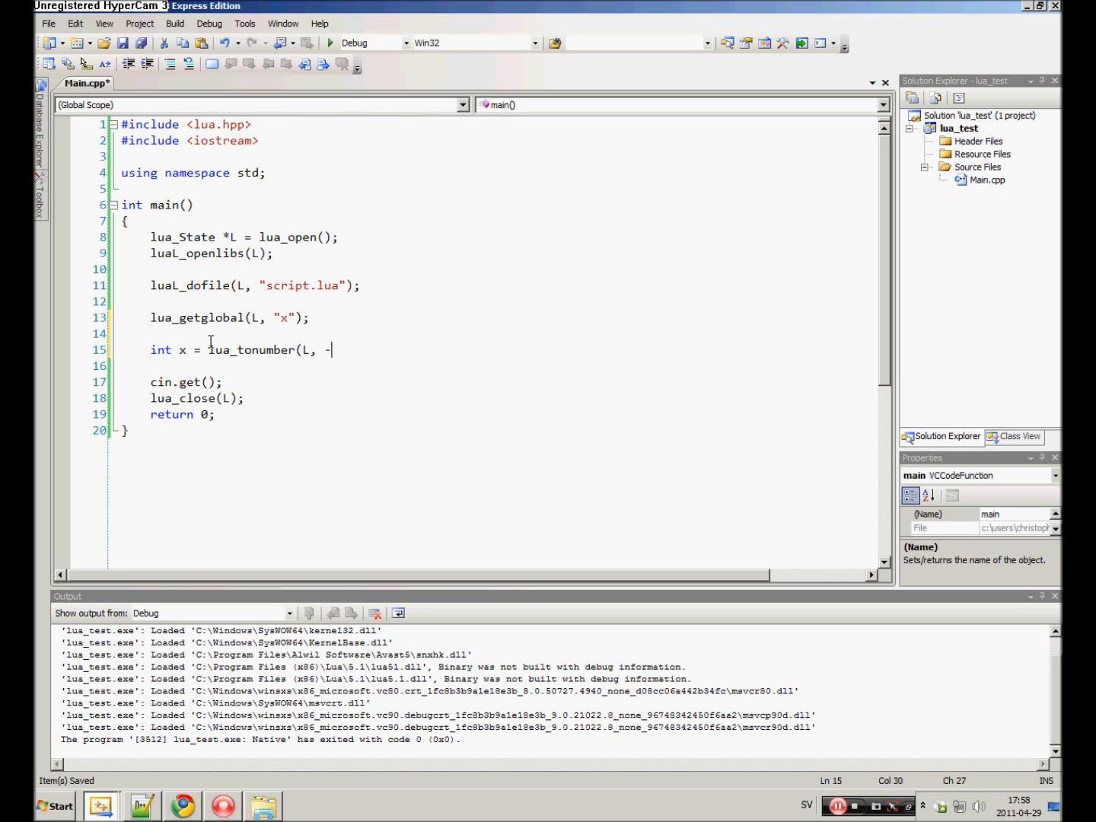
type("1);")
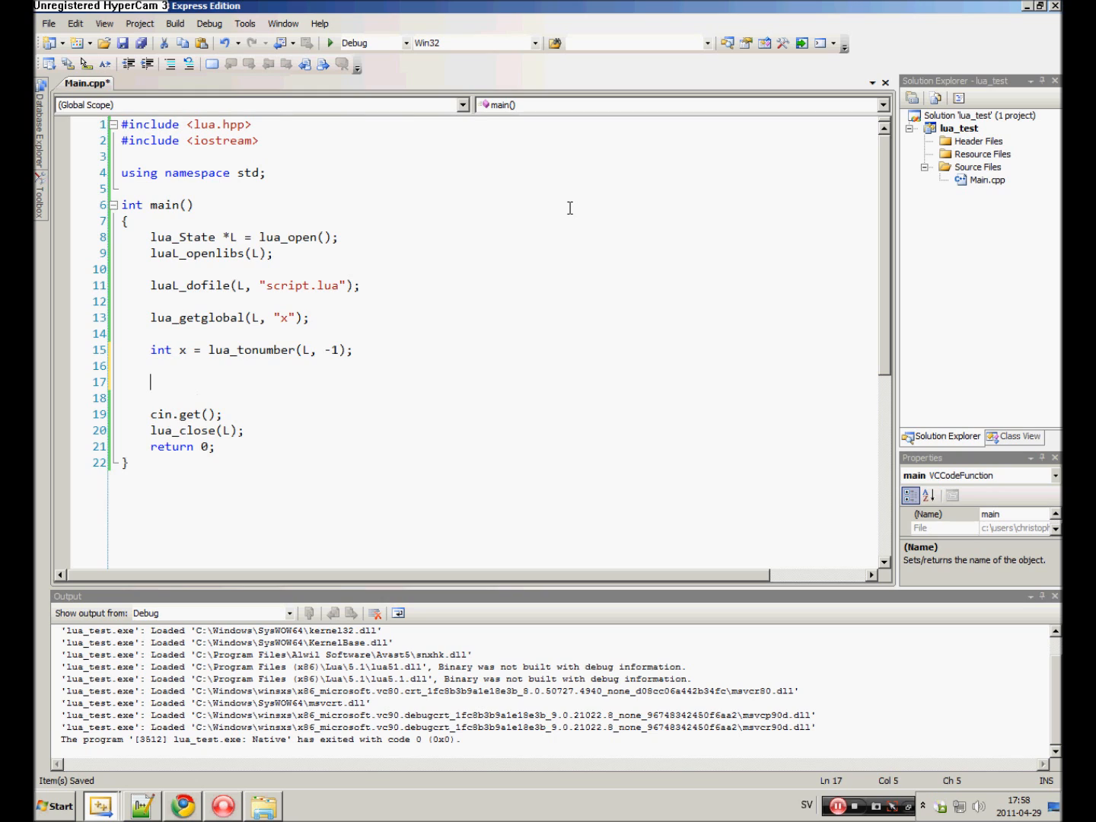
type("co")
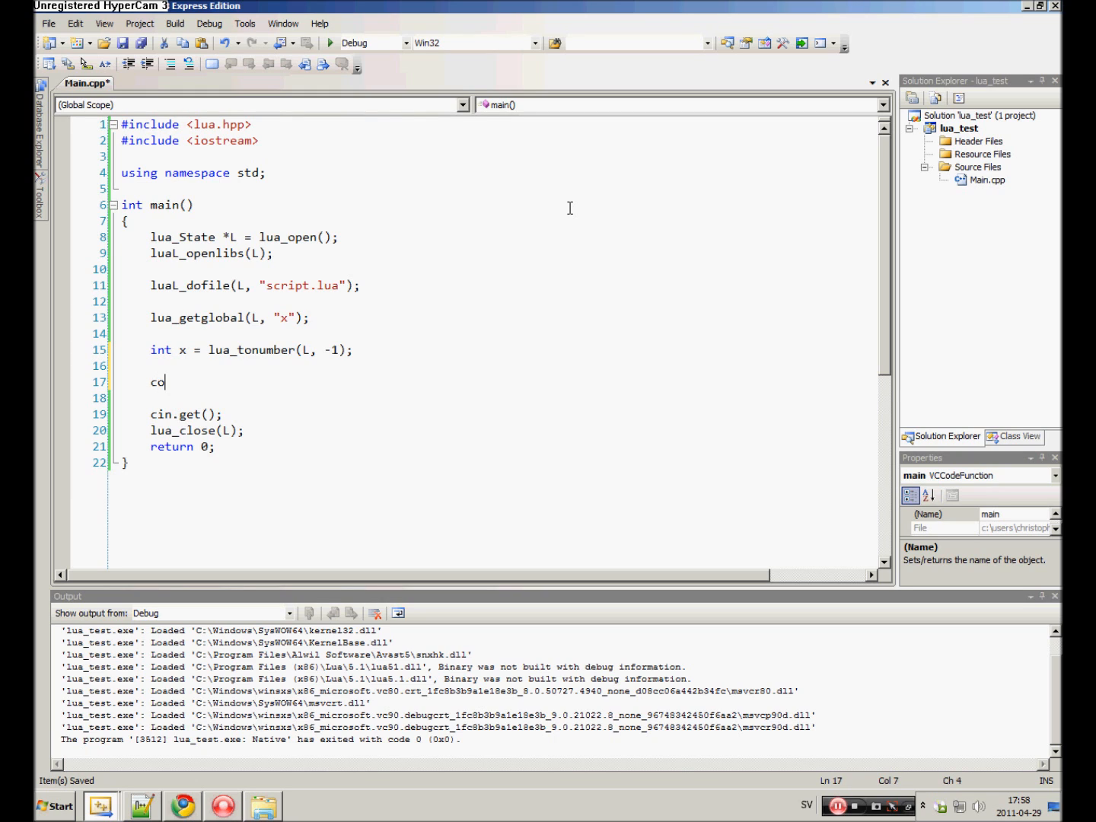
type("ut << x << \"\\")
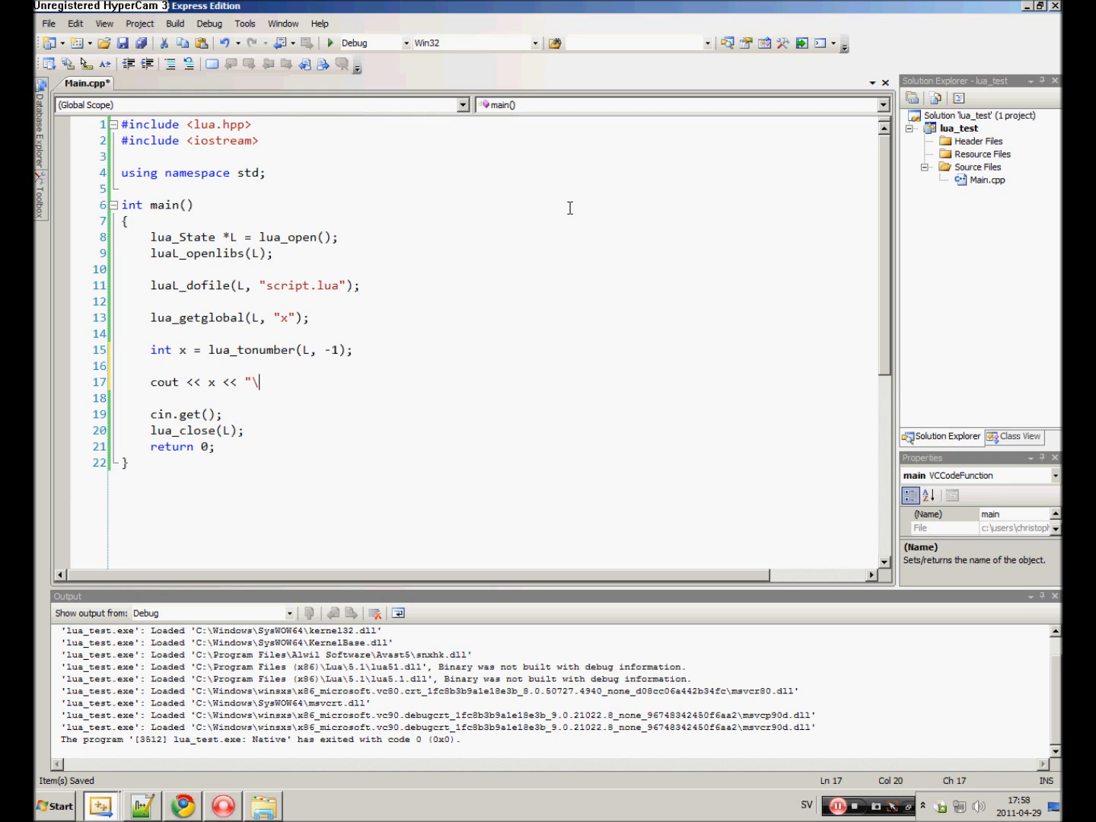
type("n\";")
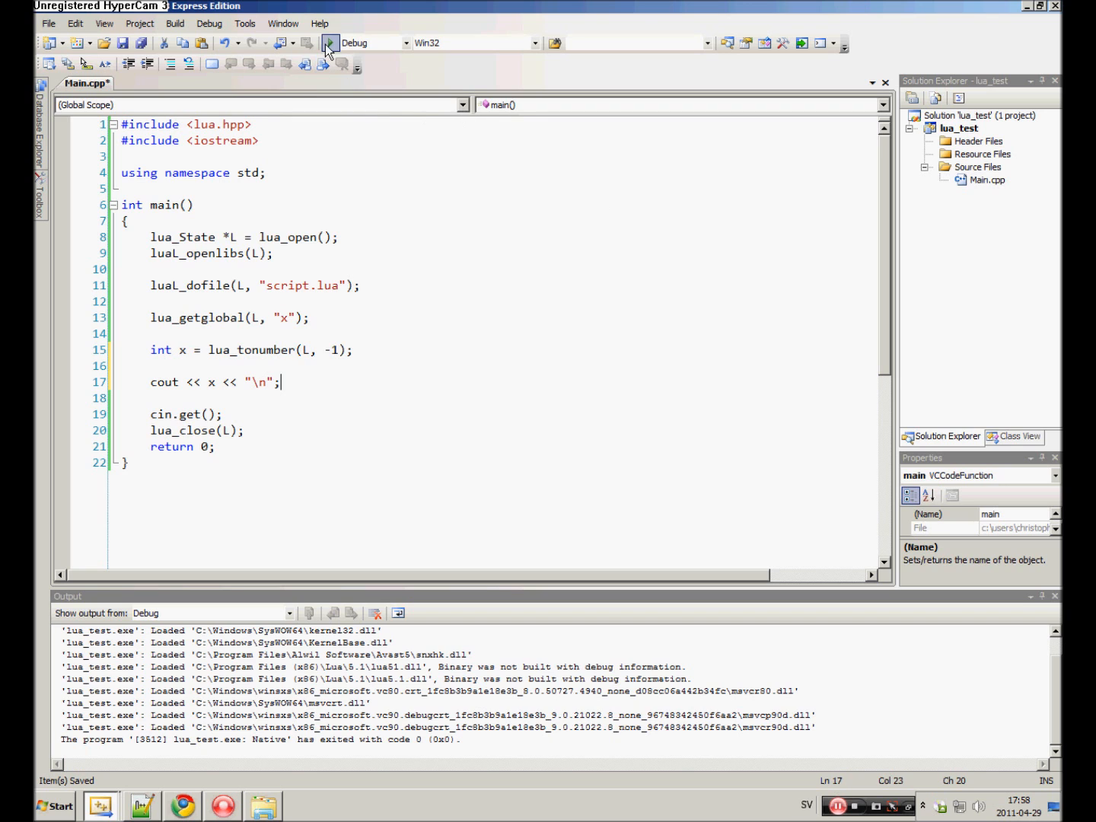
Run lua_test twice, getting 10, then 16 after script.lua changes to x = 16.
left_click(329, 42)
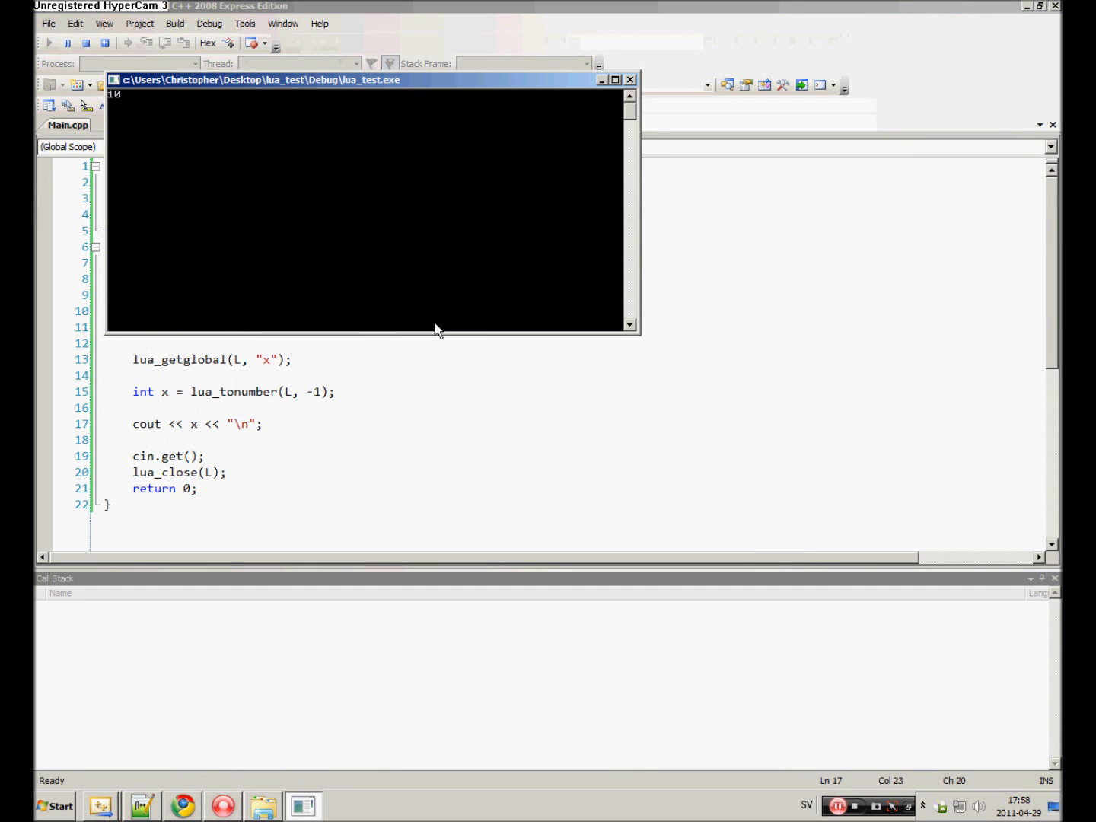
left_click(141, 806)
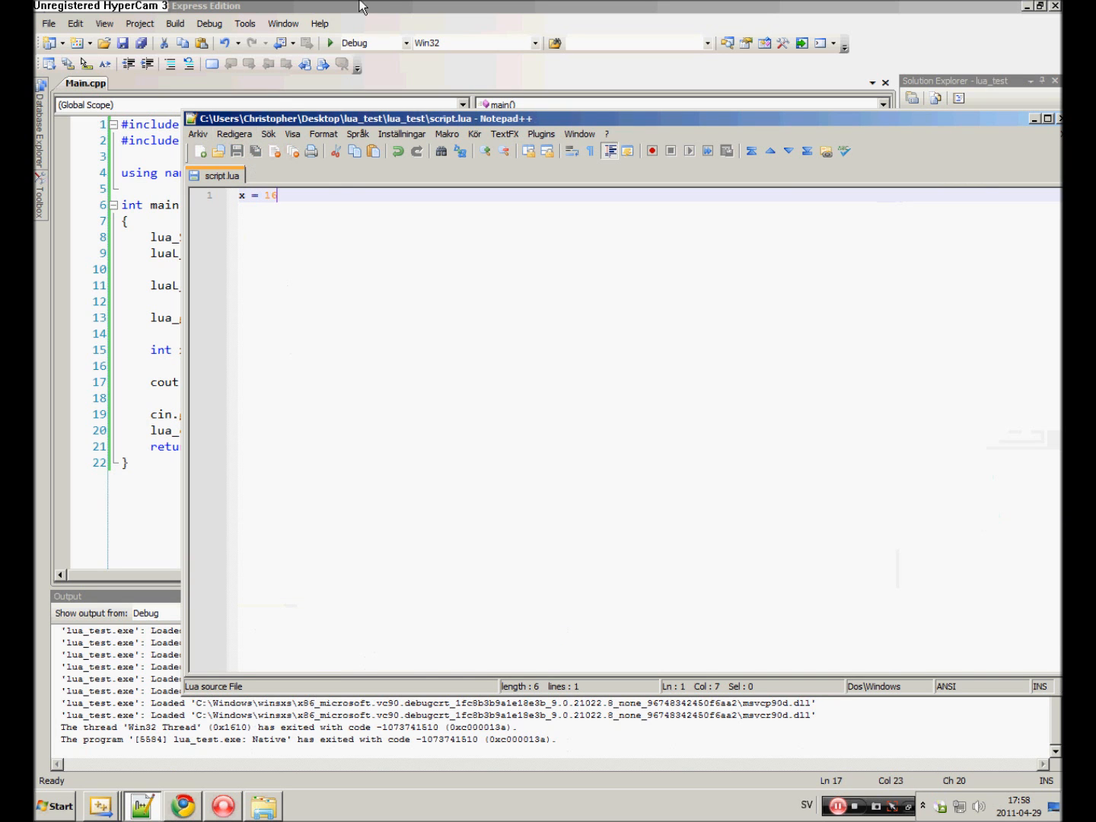
left_click(330, 42)
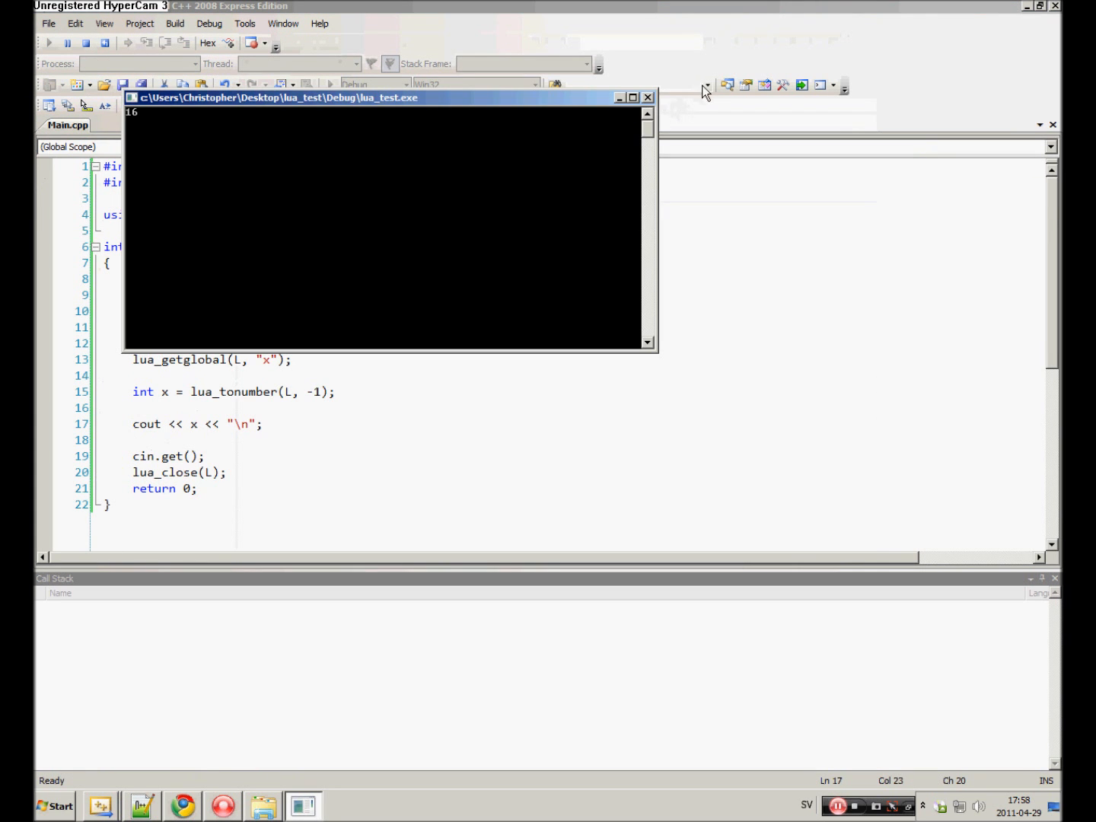
left_click(648, 97)
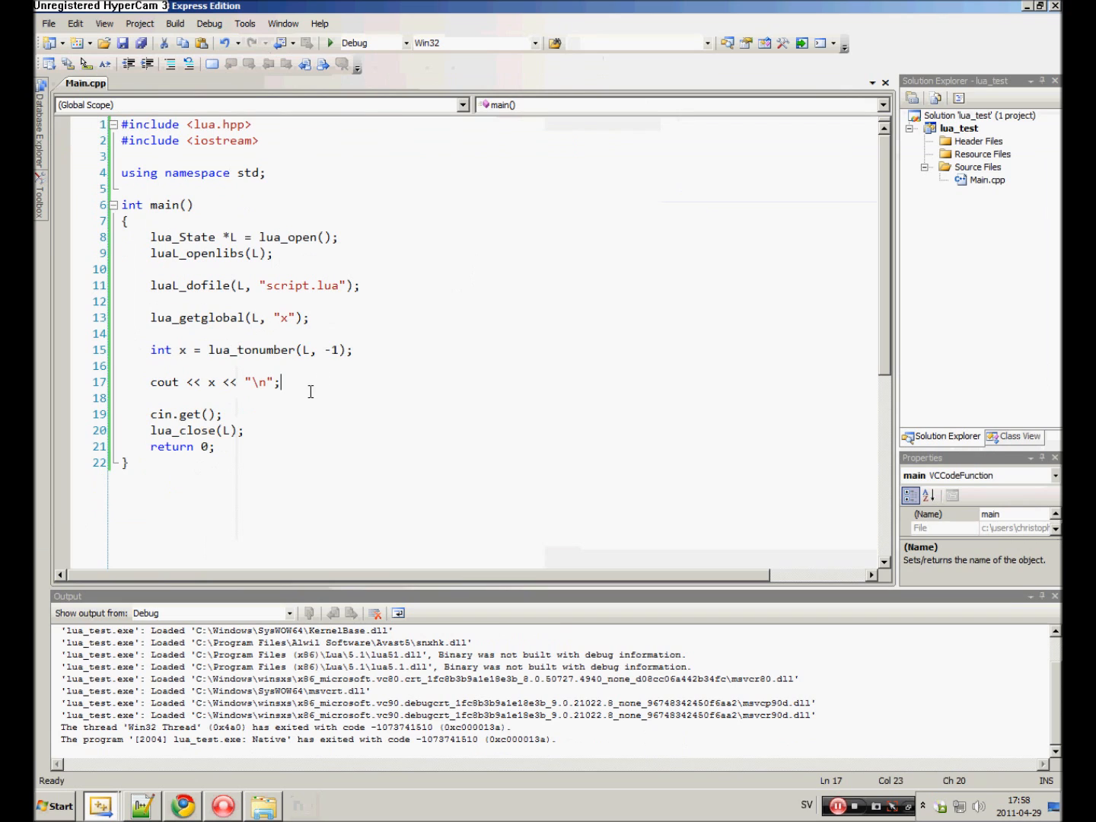
left_click(147, 317)
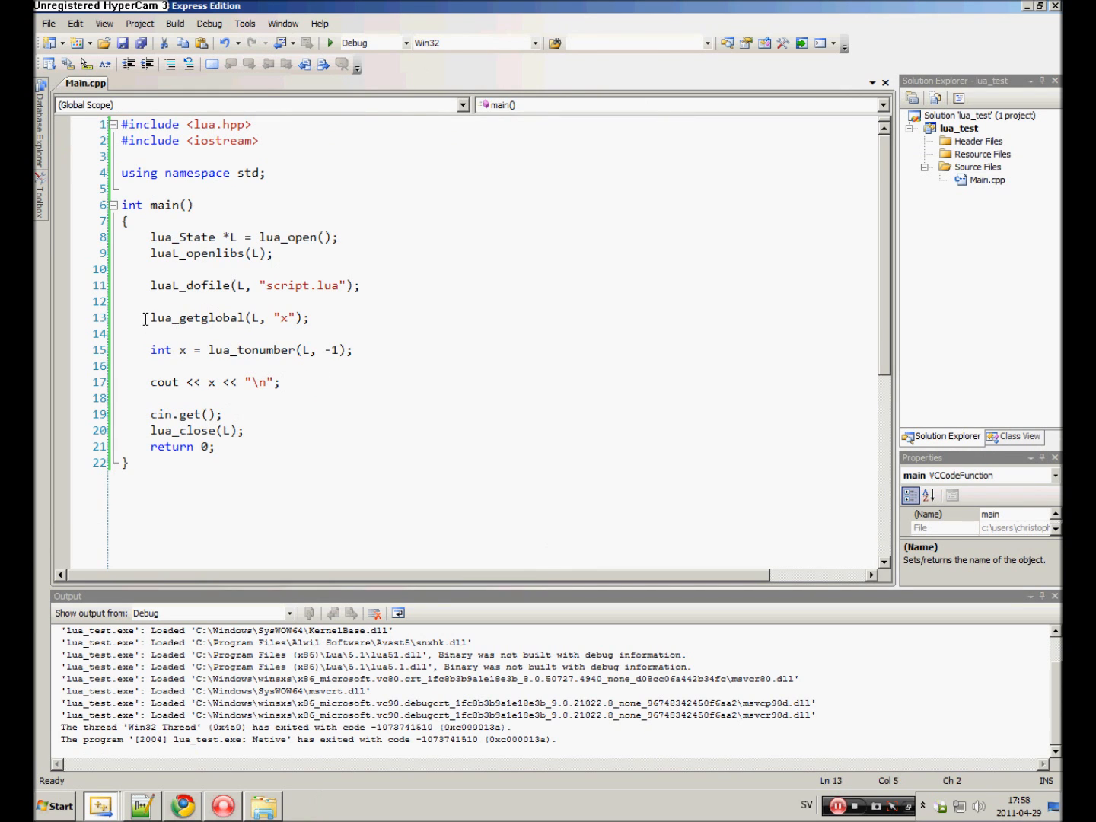
Edit script.lua in Notepad++, keeping x = 16, and rerun lua_test from Visual C++.
left_click(274, 318)
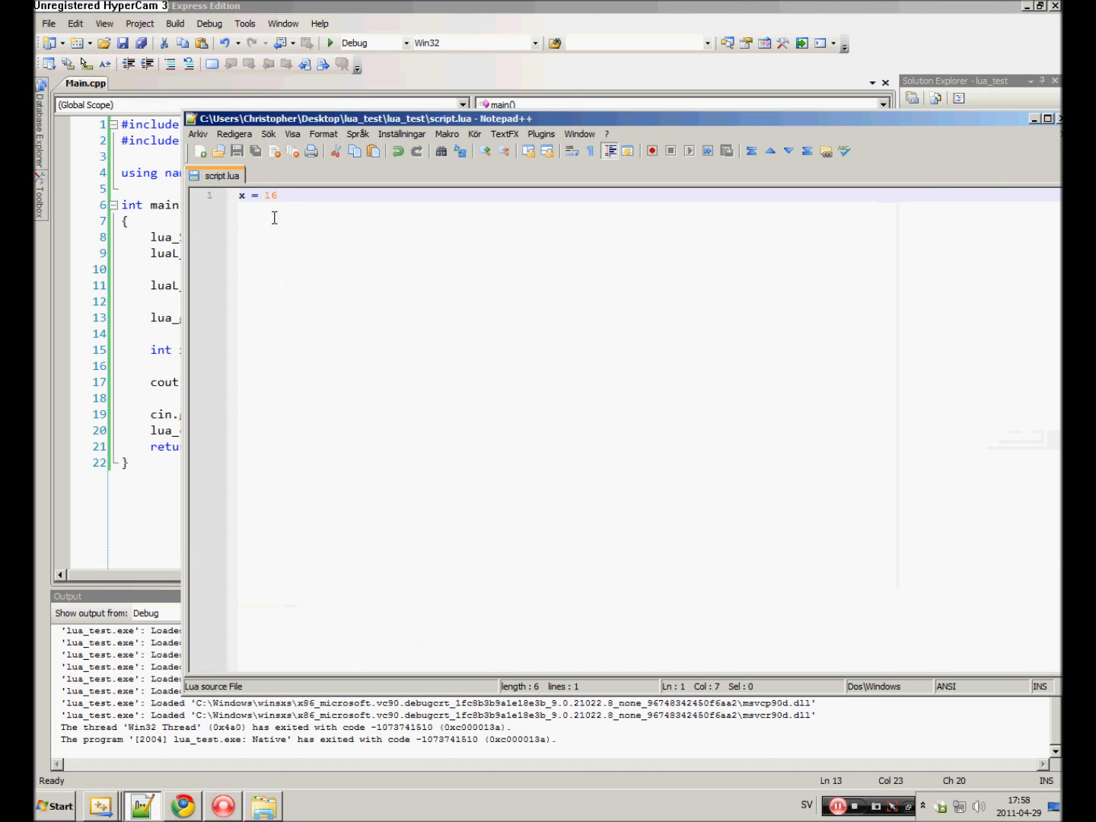
type("y")
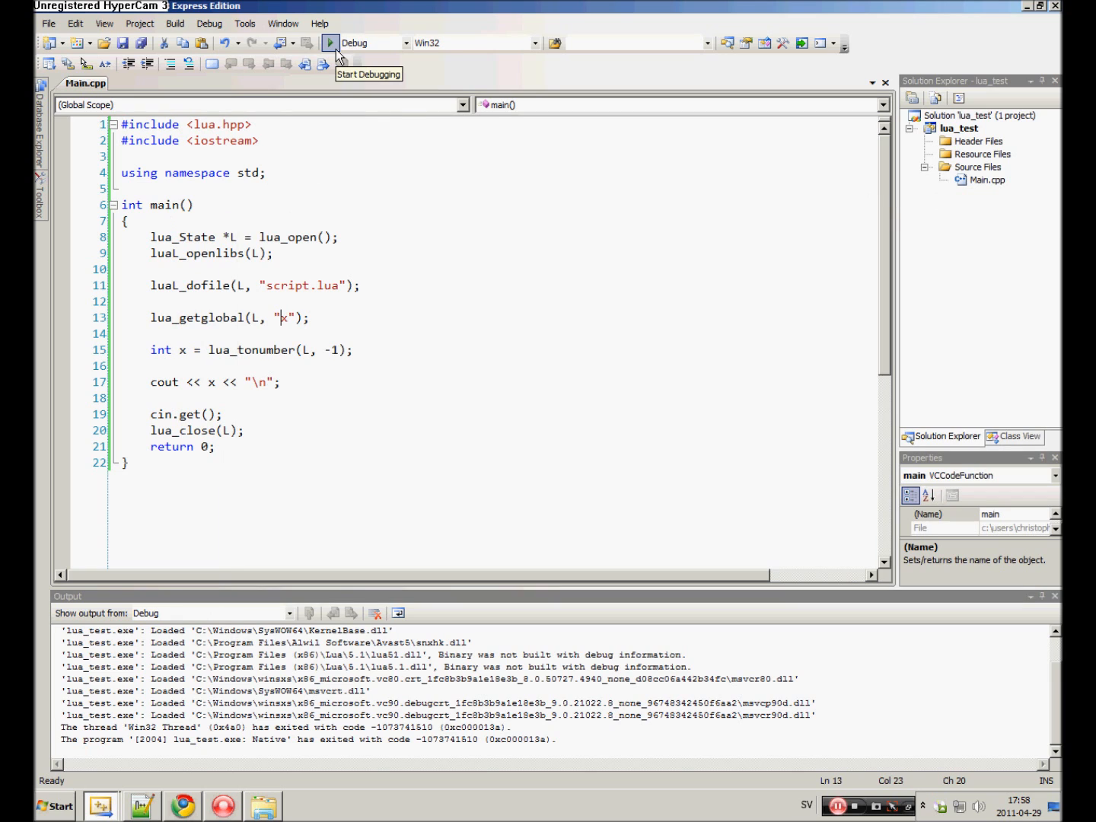
left_click(330, 43)
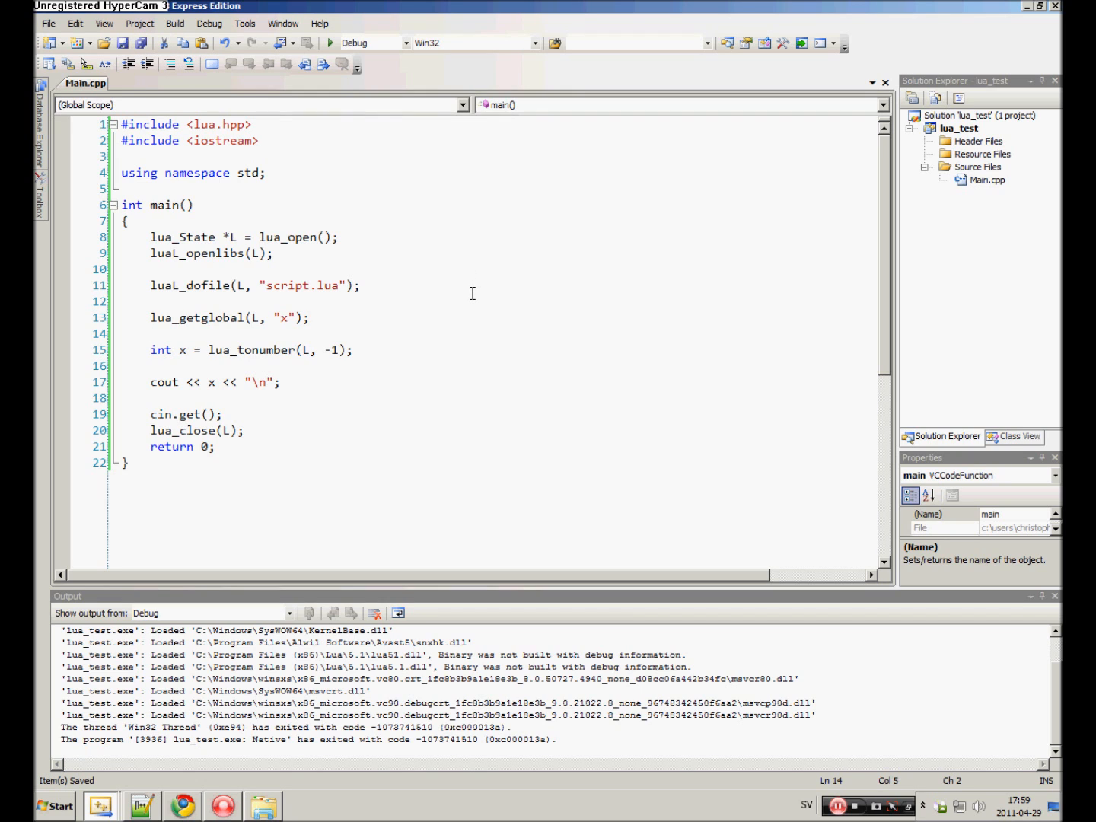
mouse_move(374, 351)
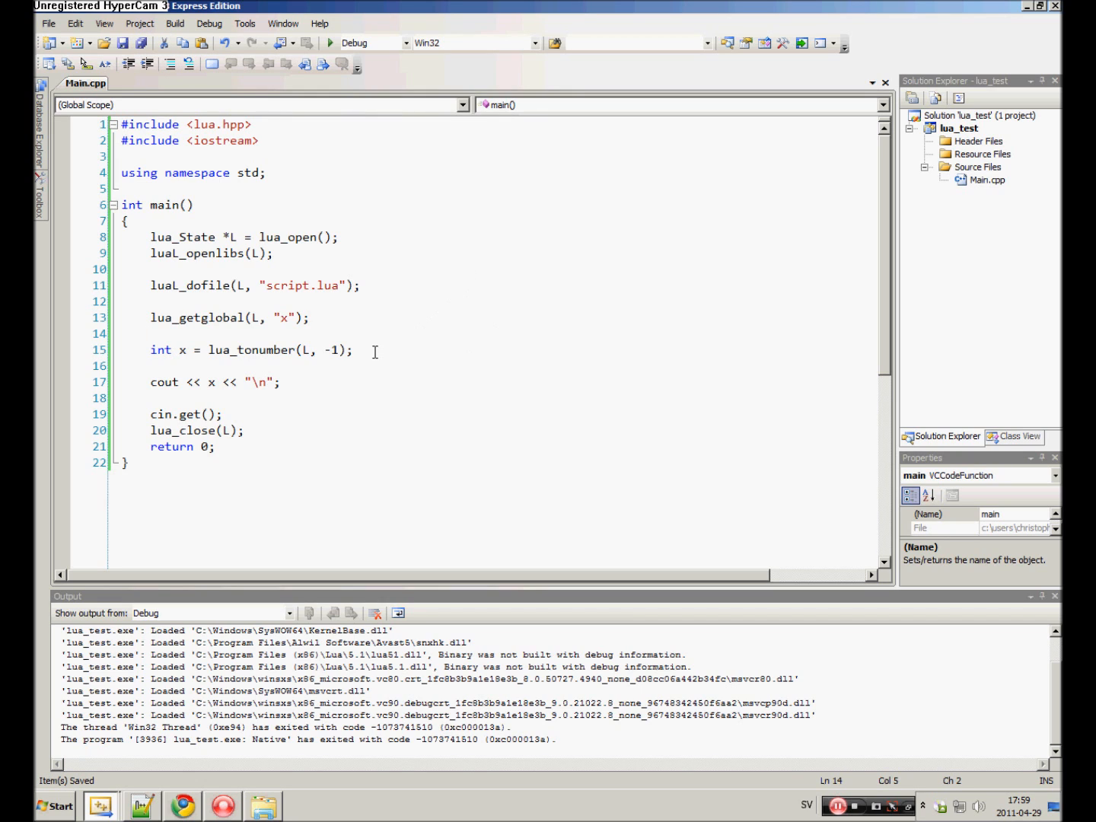
Select the -1 stack index in lua_tonumber and place the caret on empty line 14.
double_click(331, 350)
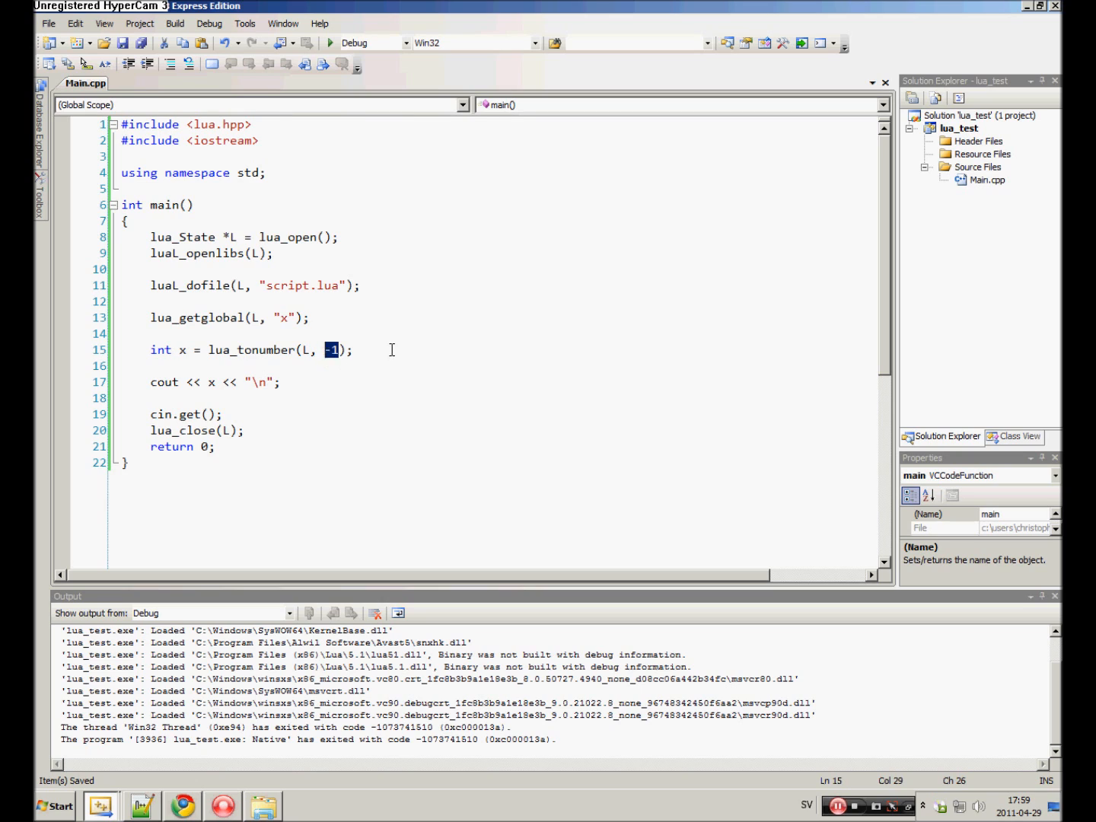
left_click(152, 333)
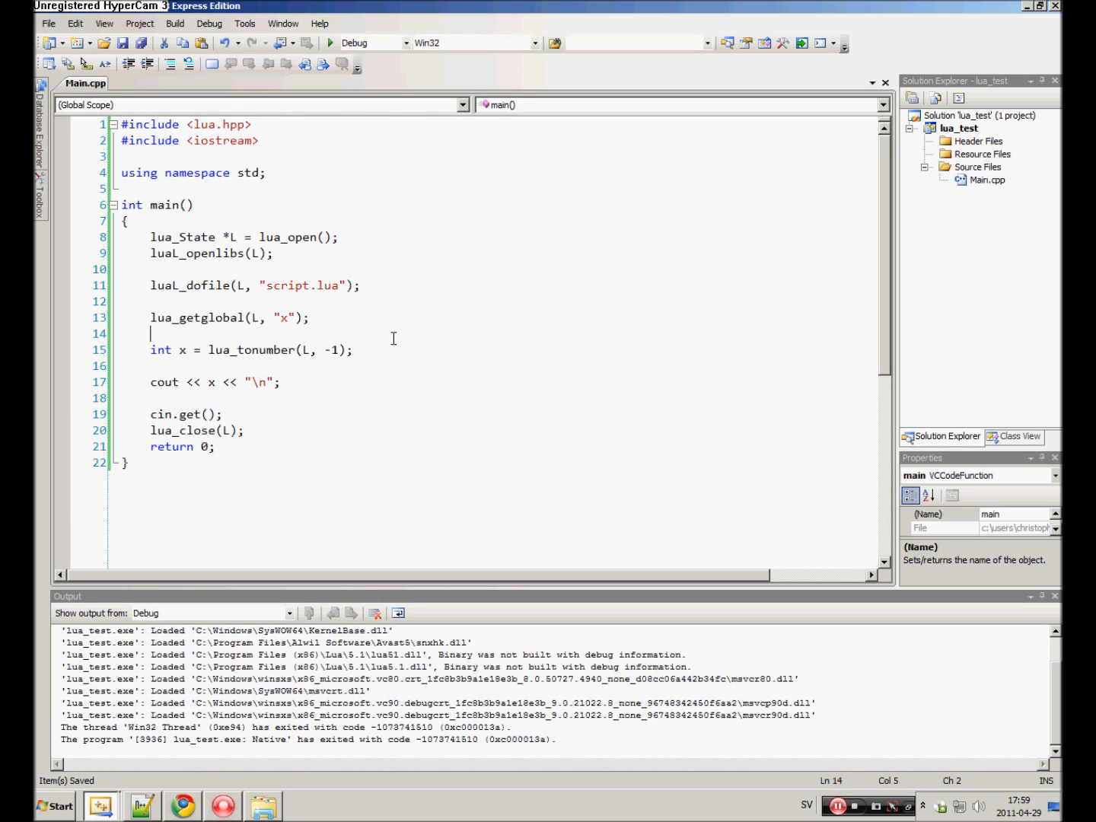
mouse_move(246, 356)
type("if")
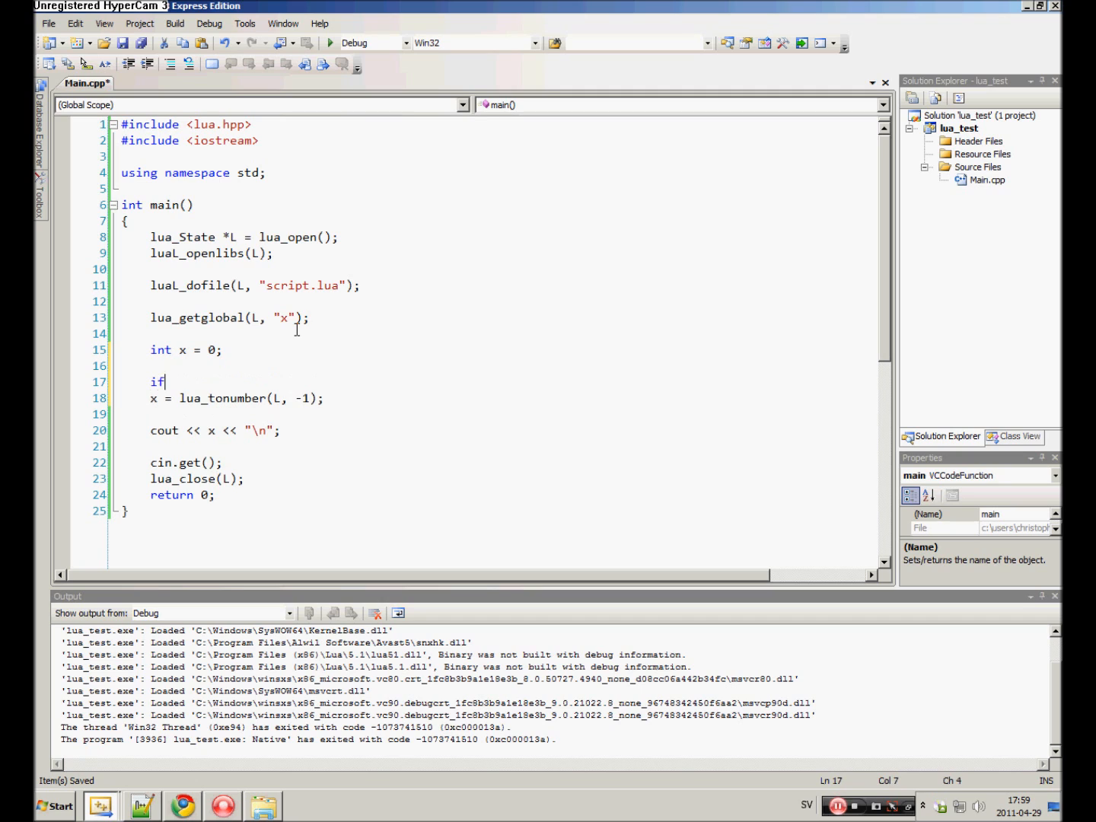
Write the if condition lua_isnumber(L, -1).
type("(")
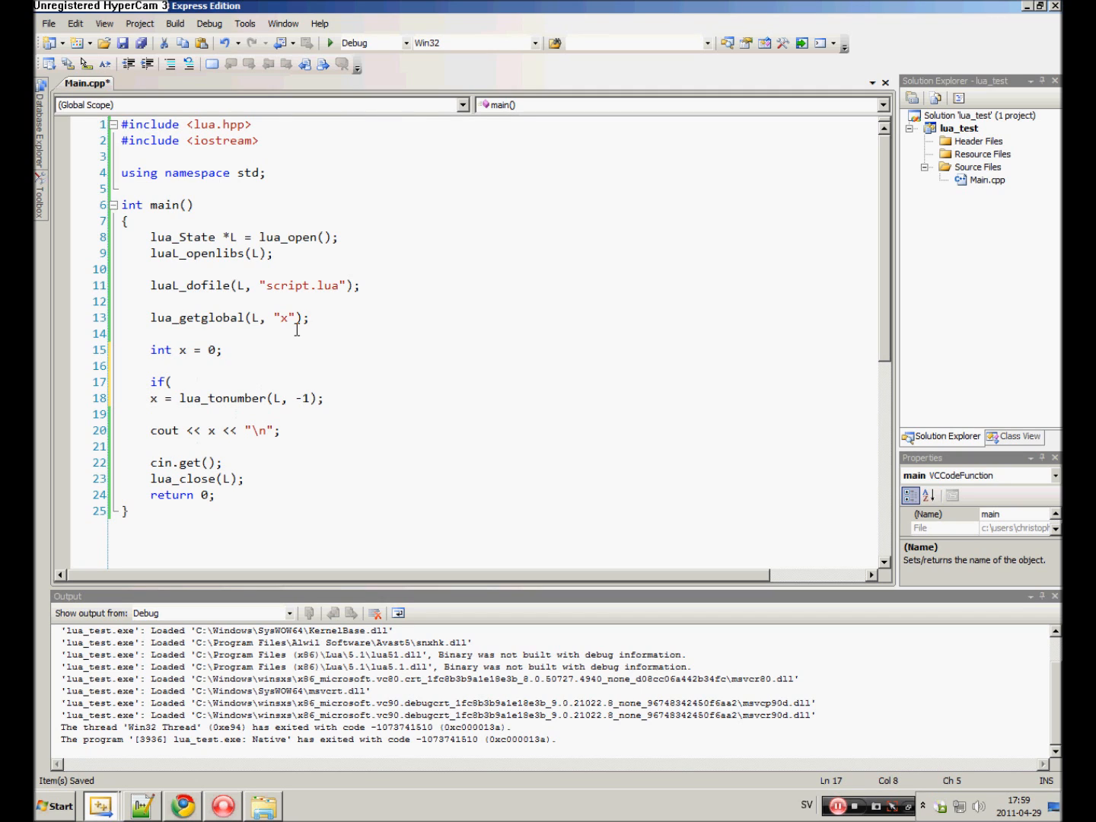
type("lua_is")
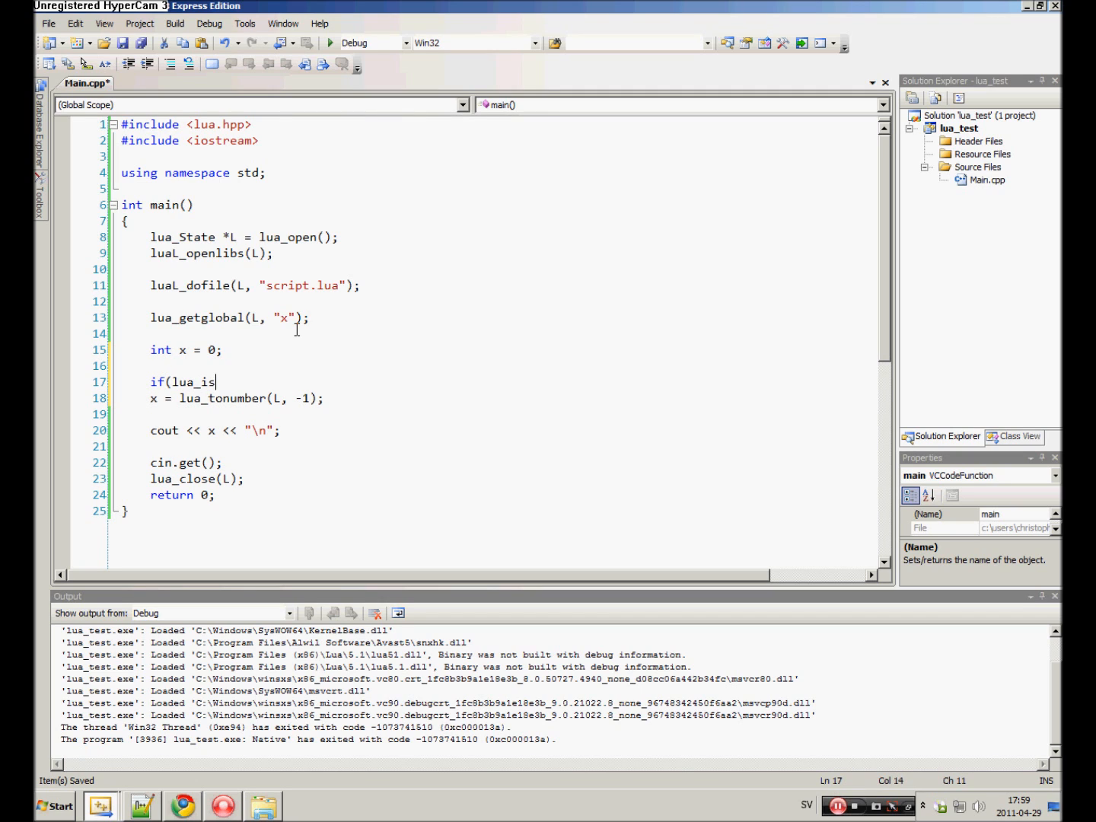
type("number(L,")
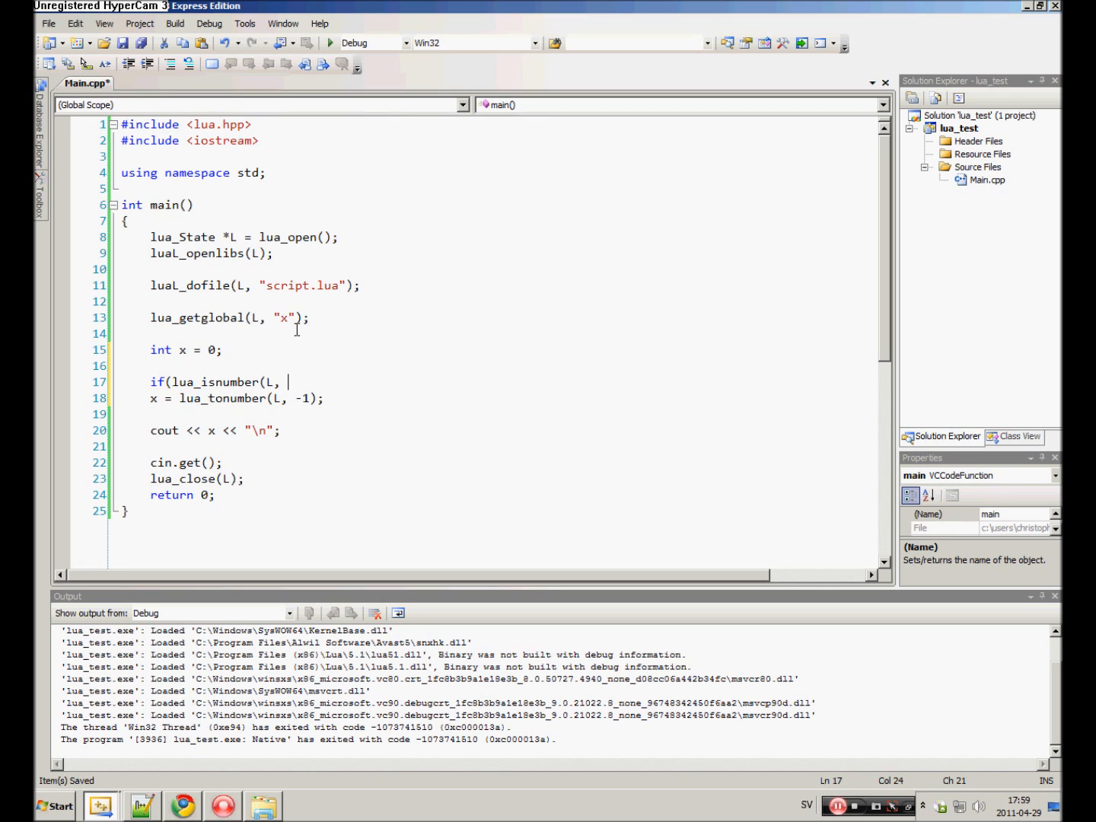
type("-1)")
type("}")
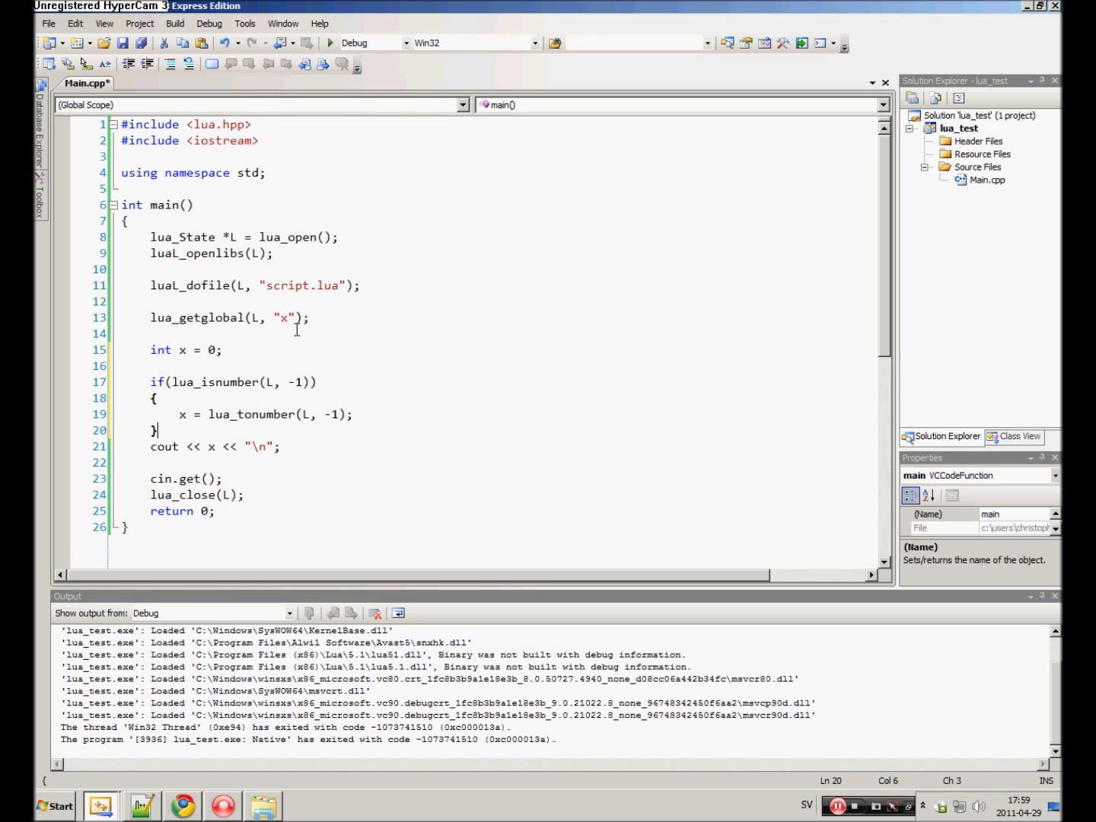
Move the print into the if as "Was a number:" and add an else printing "Variable not found!".
double_click(215, 447)
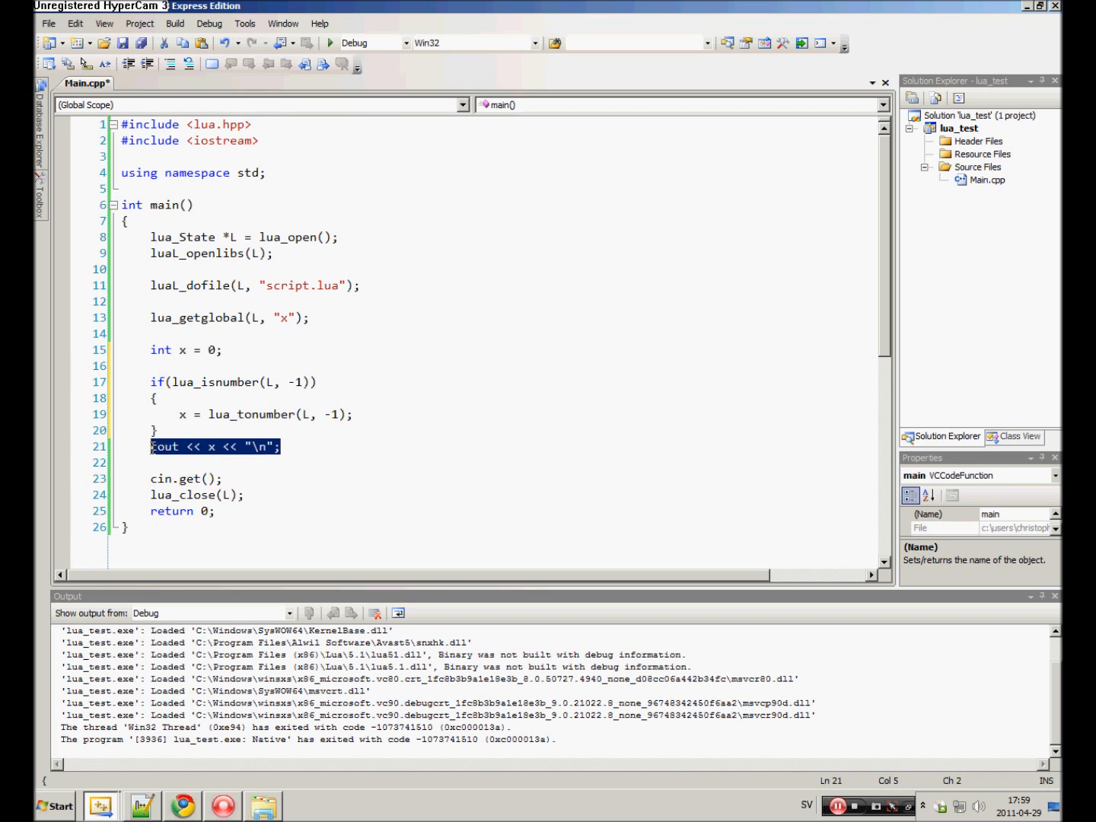
key("Delete")
type(" << \"")
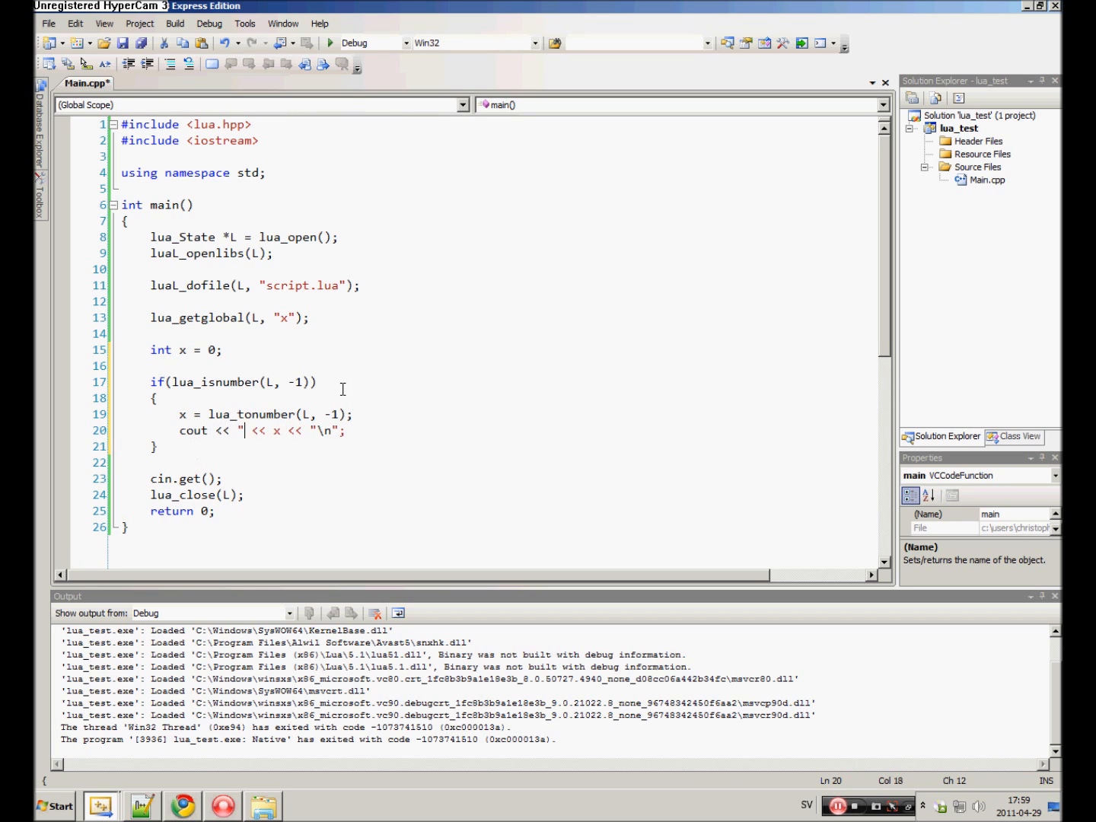
type("Was a number:")
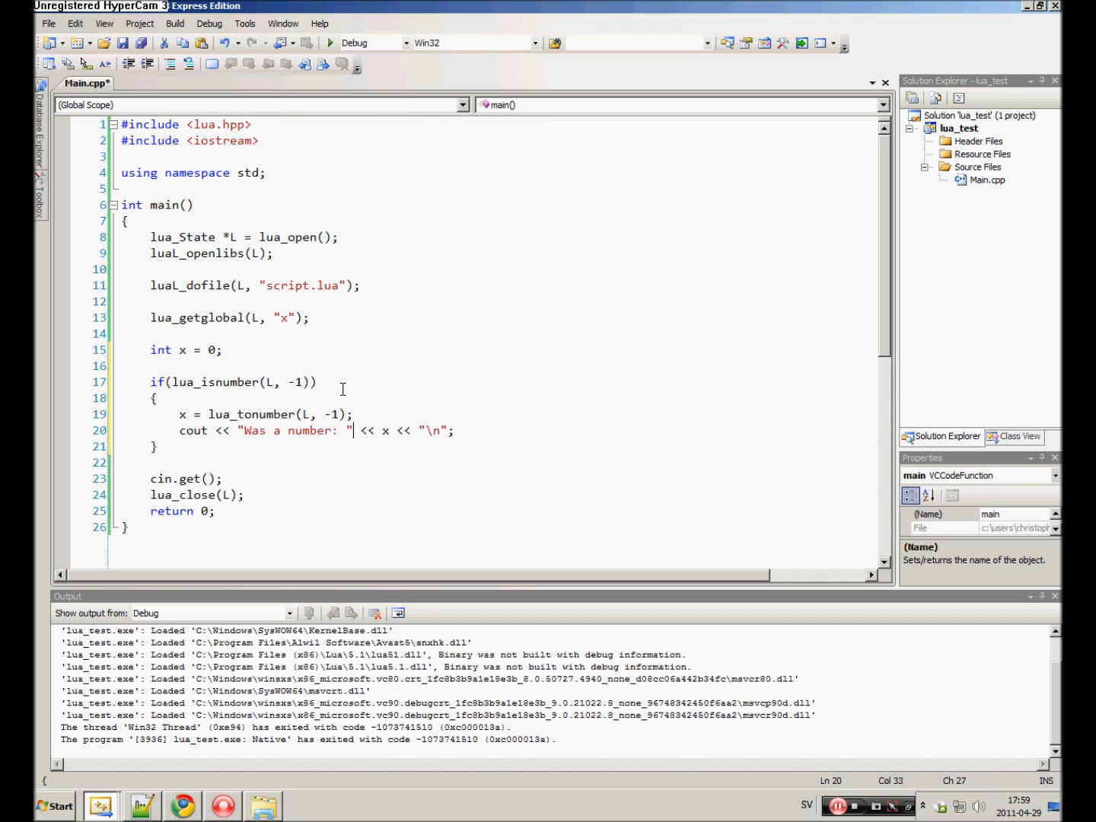
type("els")
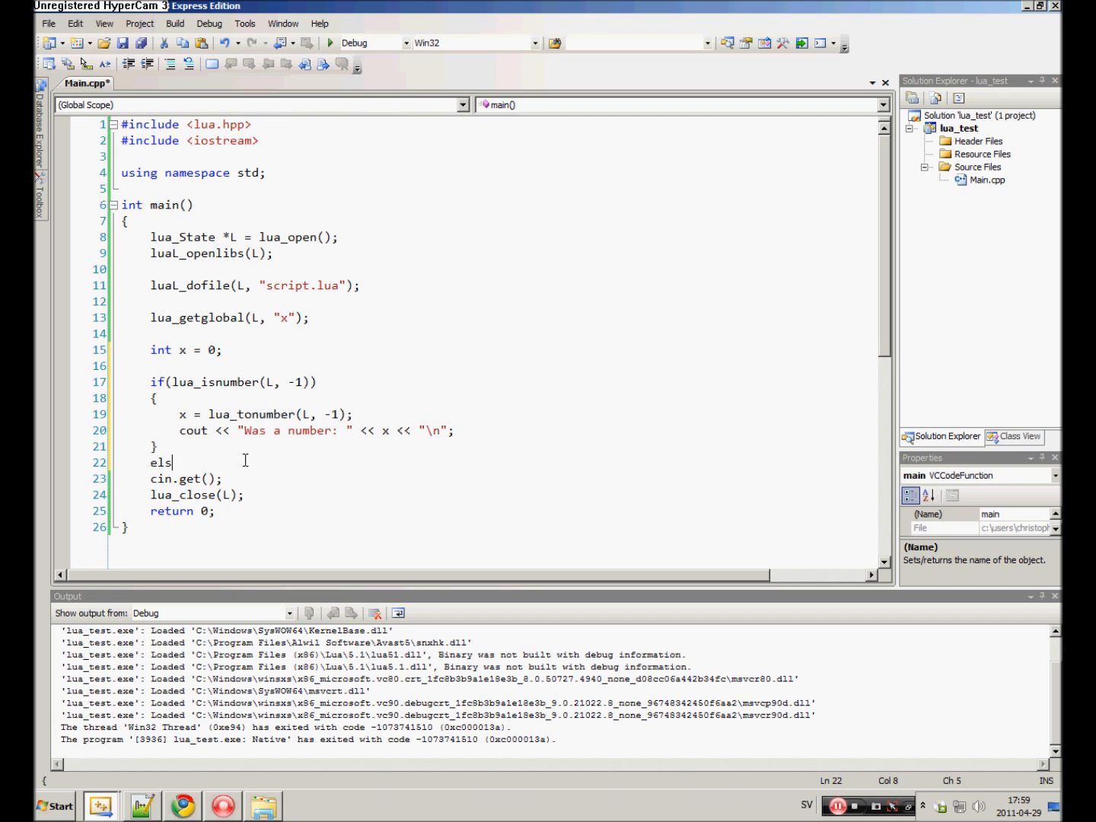
type("e")
type("cout << \"Var")
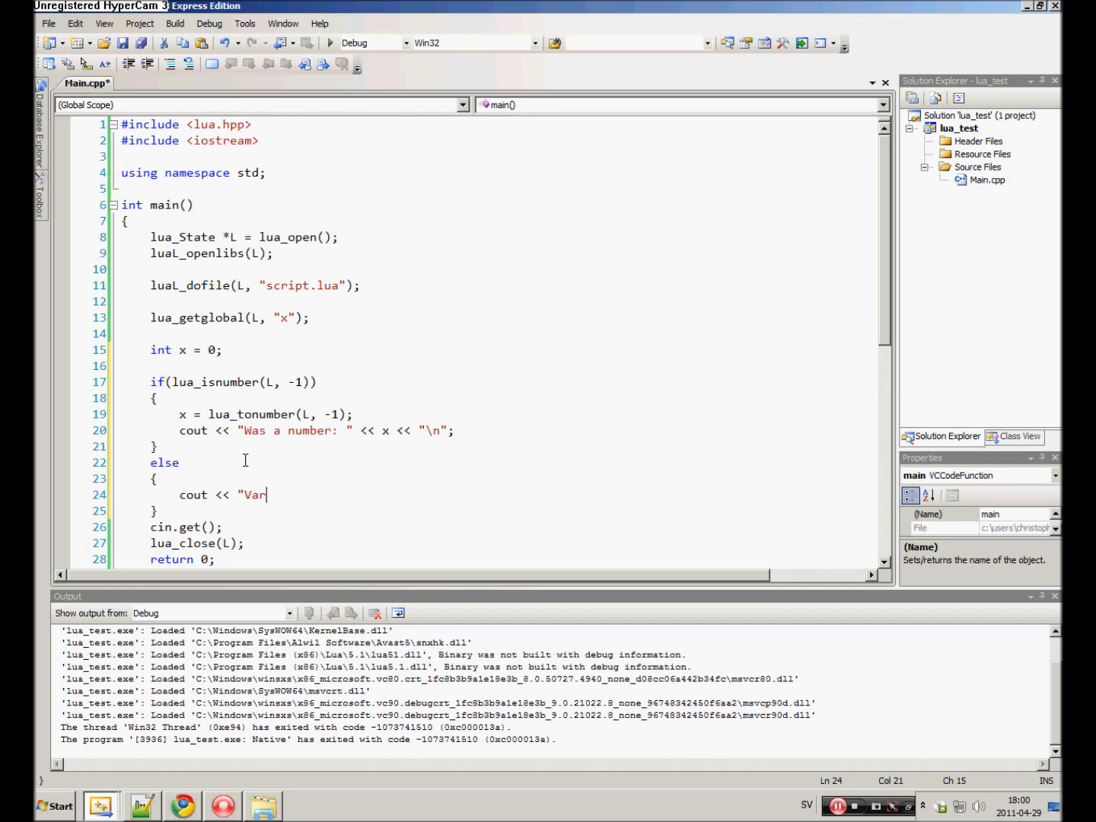
type("iable not foun")
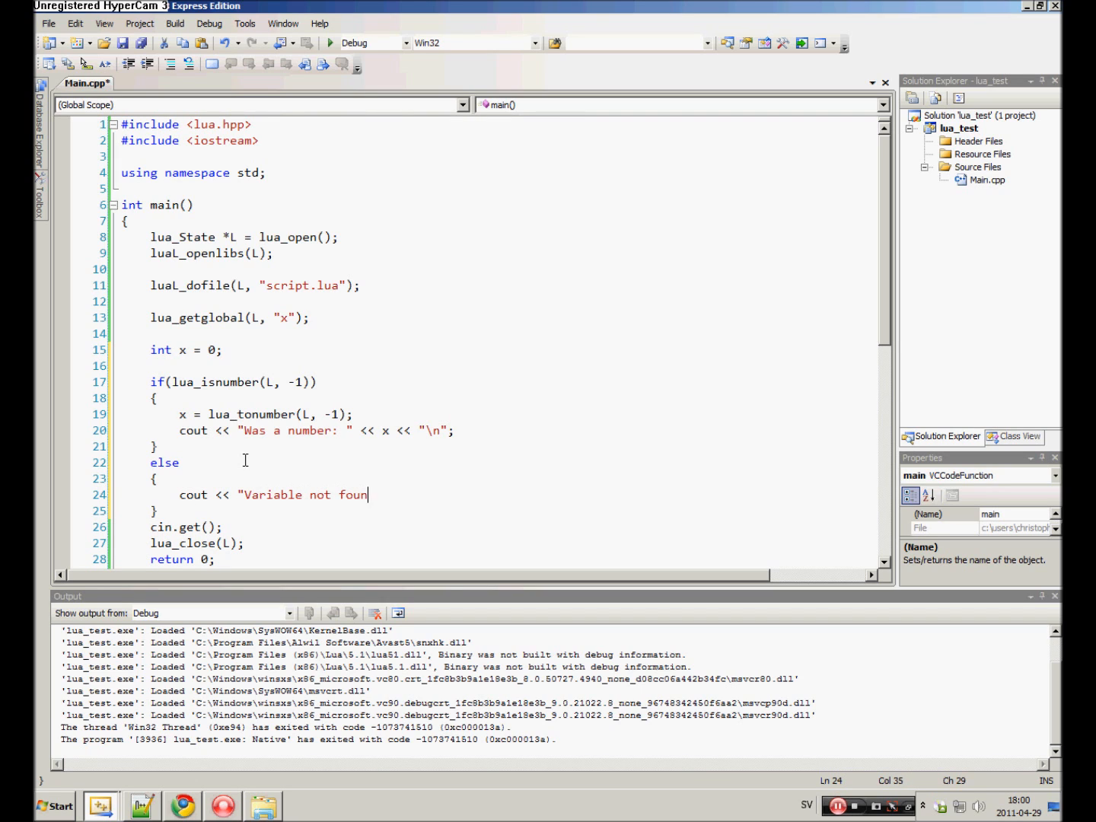
type("d!\\n\";")
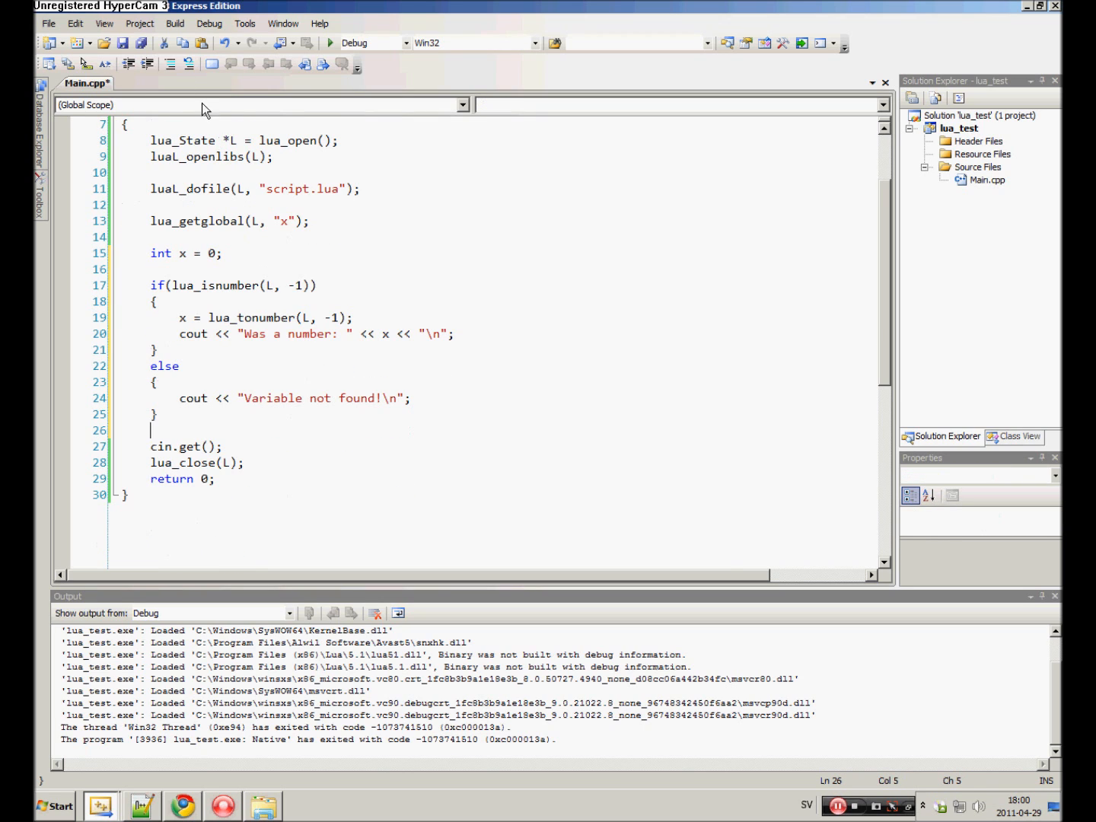
Run lua_test and check its console shows "Variable not found!".
left_click(174, 23)
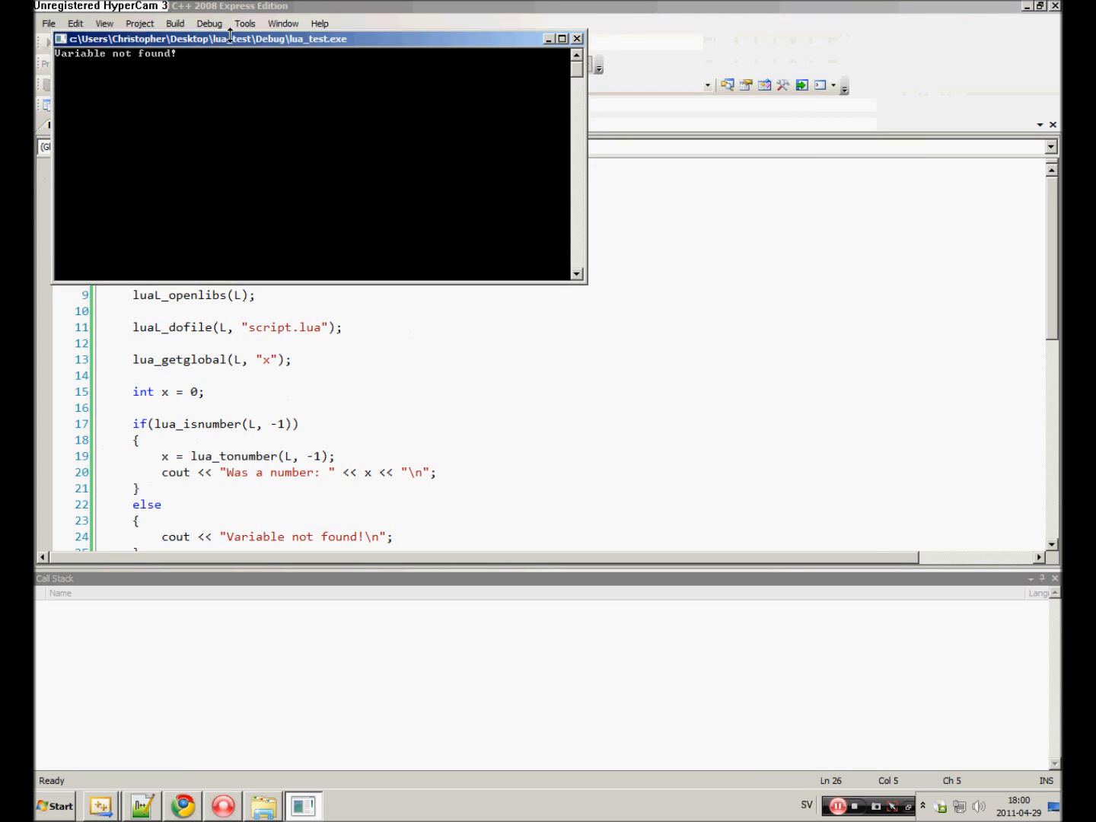
left_click(577, 39)
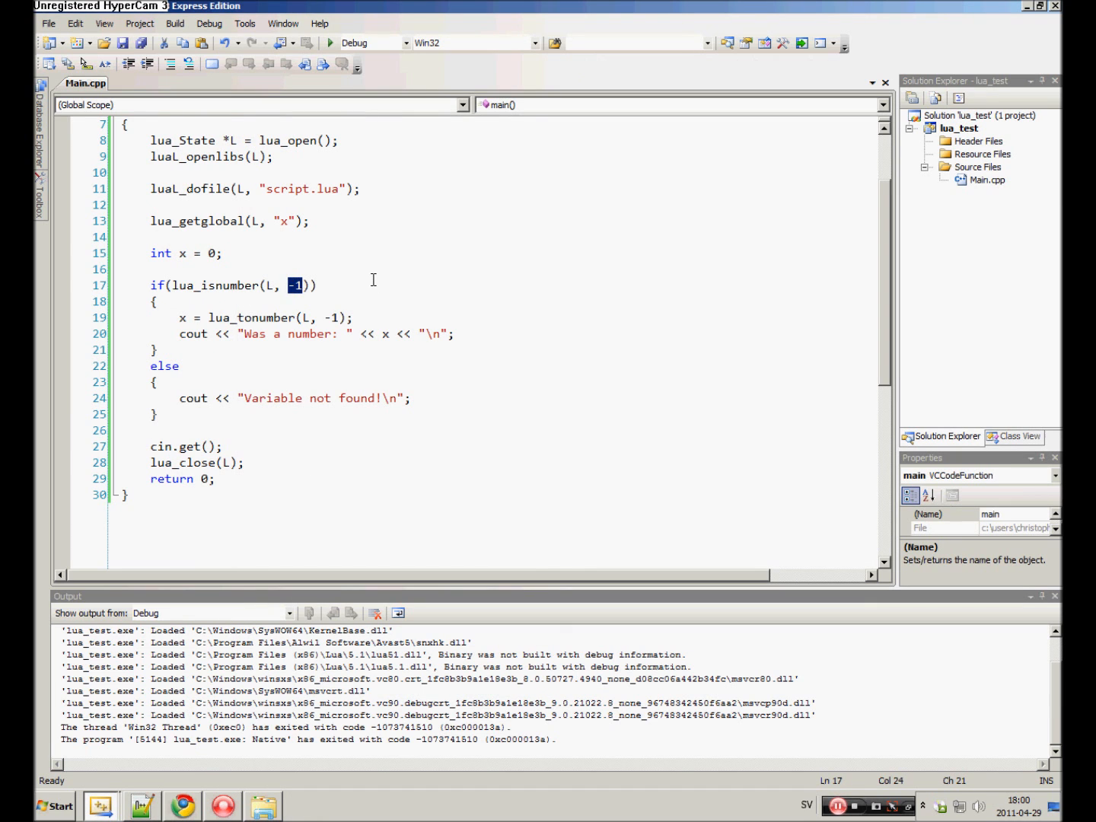
Index the stack with lua_gettop(L), set script.lua's x to "String of text", and close the console.
type("lua_gettop(L")
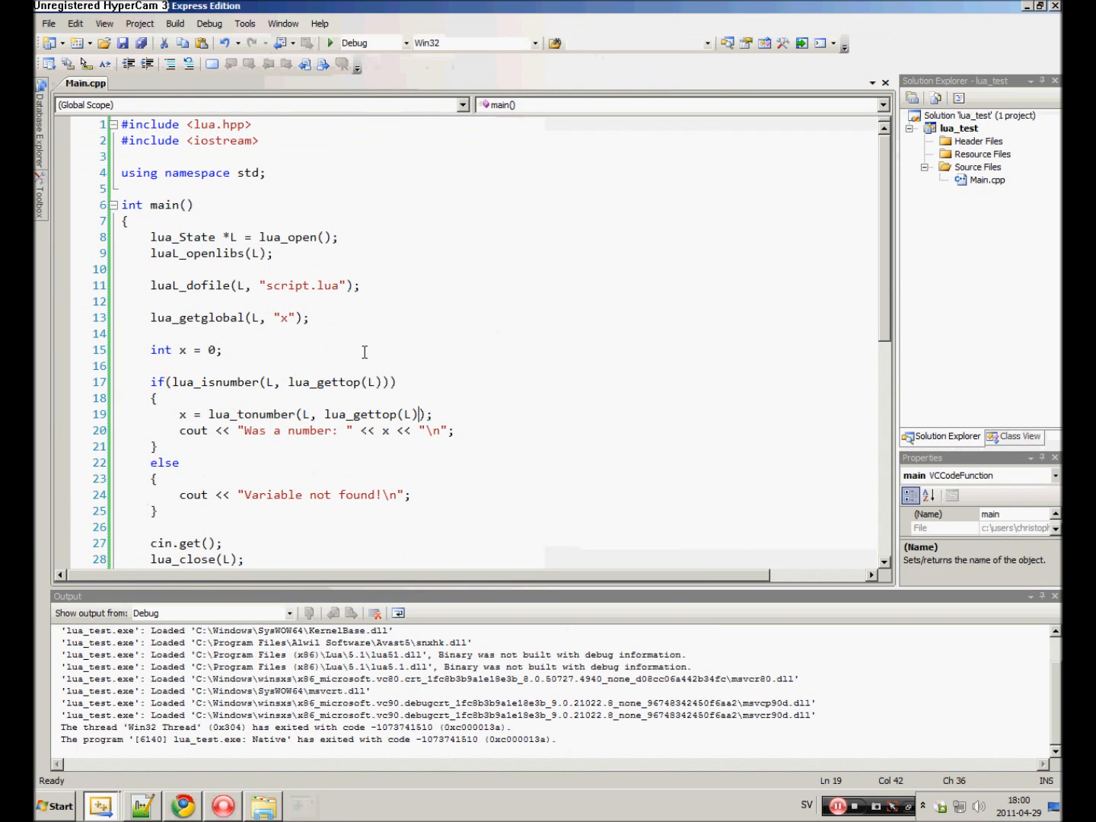
mouse_move(383, 335)
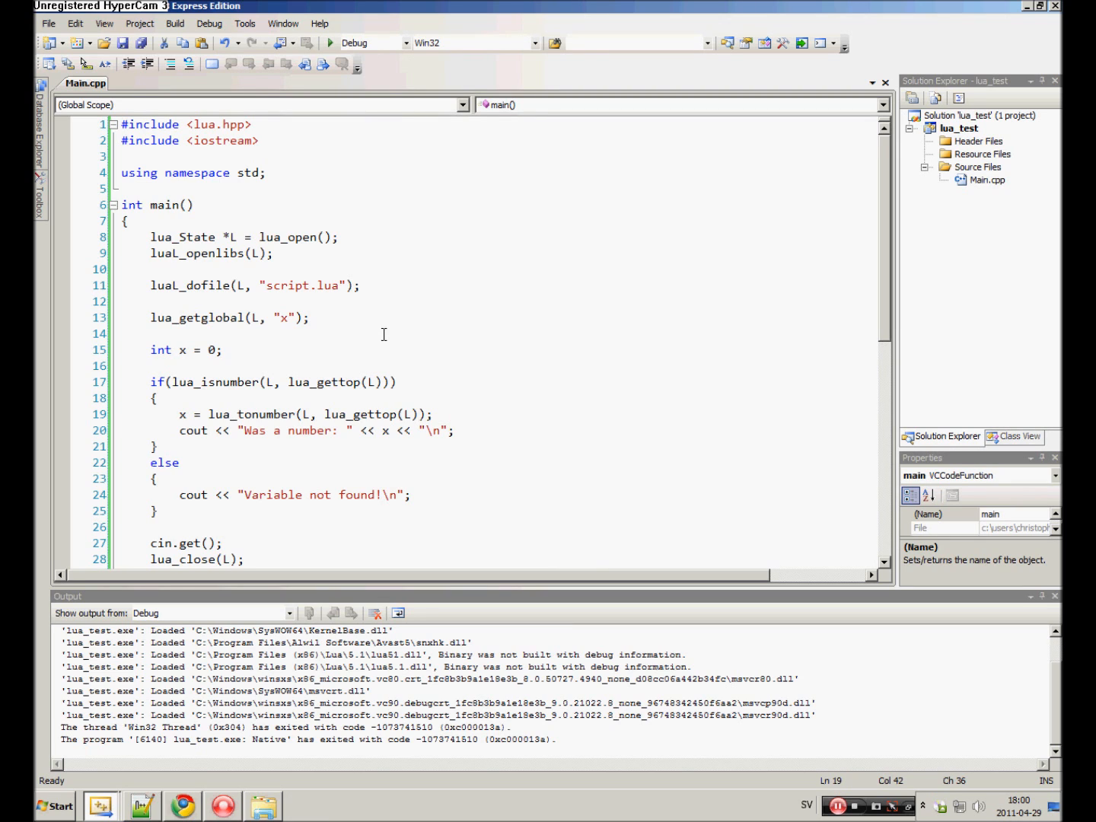
scroll("down", 3)
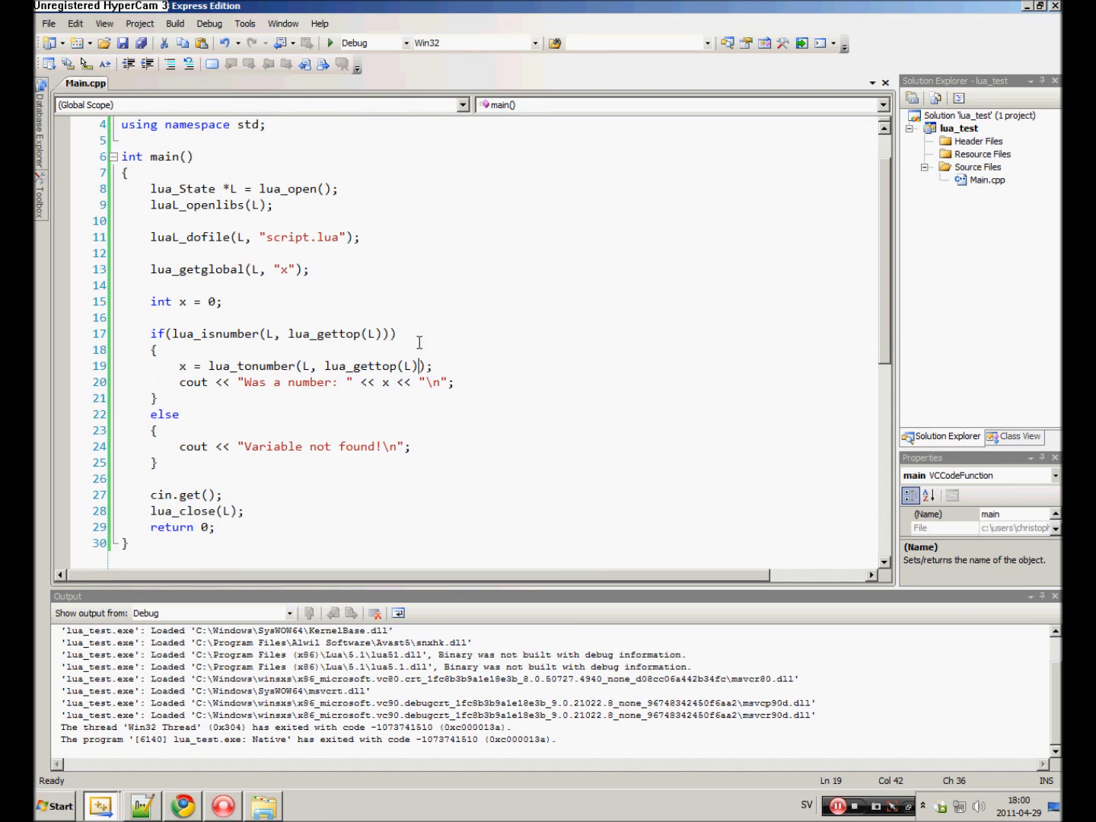
mouse_move(398, 347)
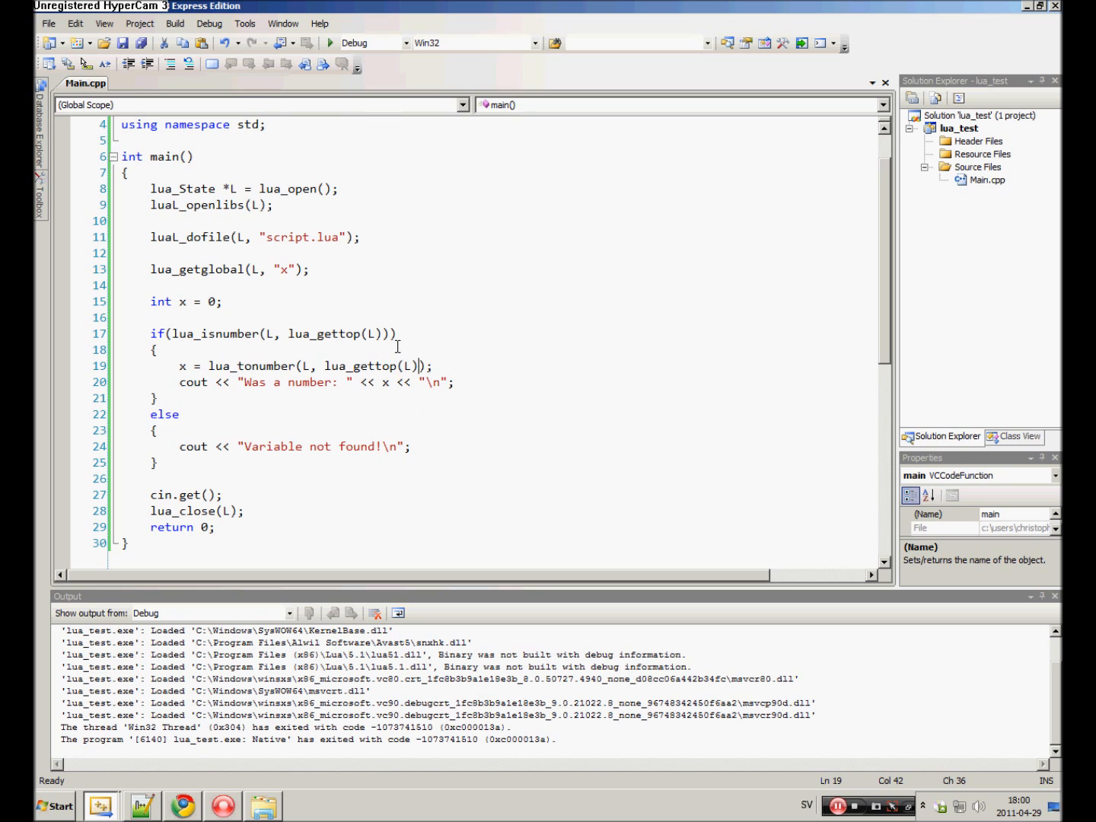
mouse_move(401, 286)
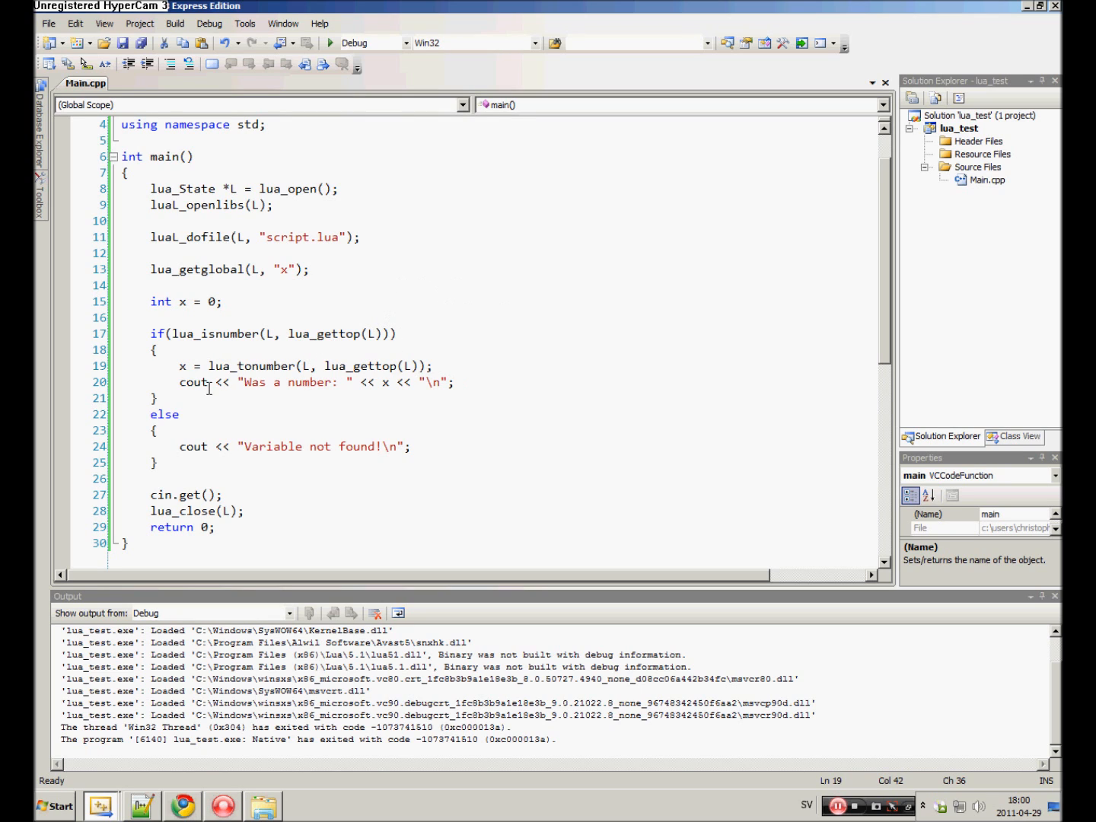
left_click(141, 805)
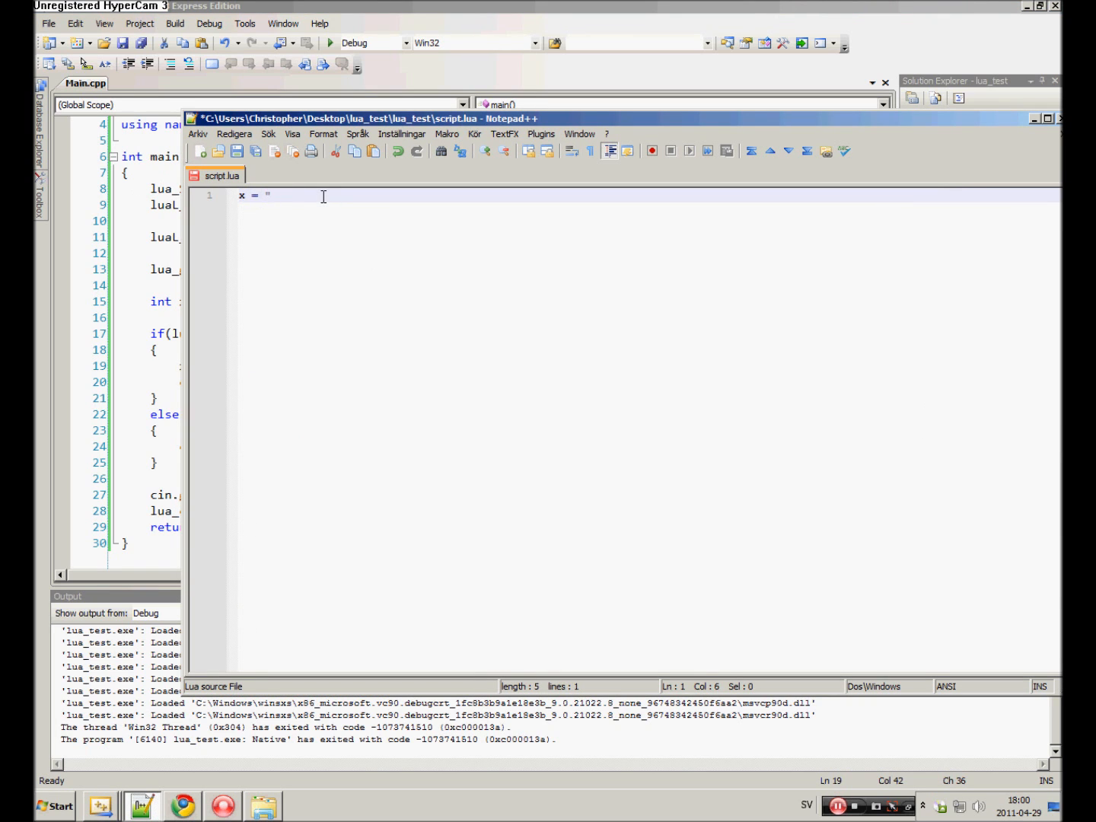
type("String of text\"")
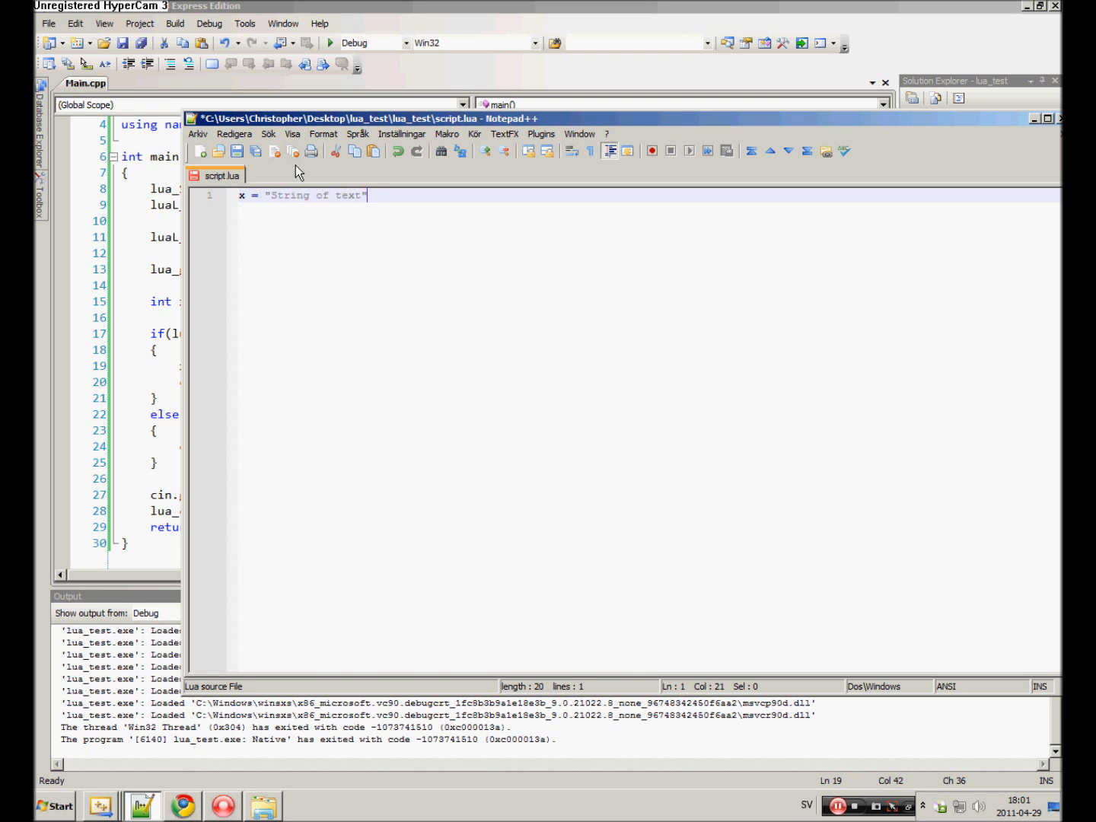
left_click(331, 42)
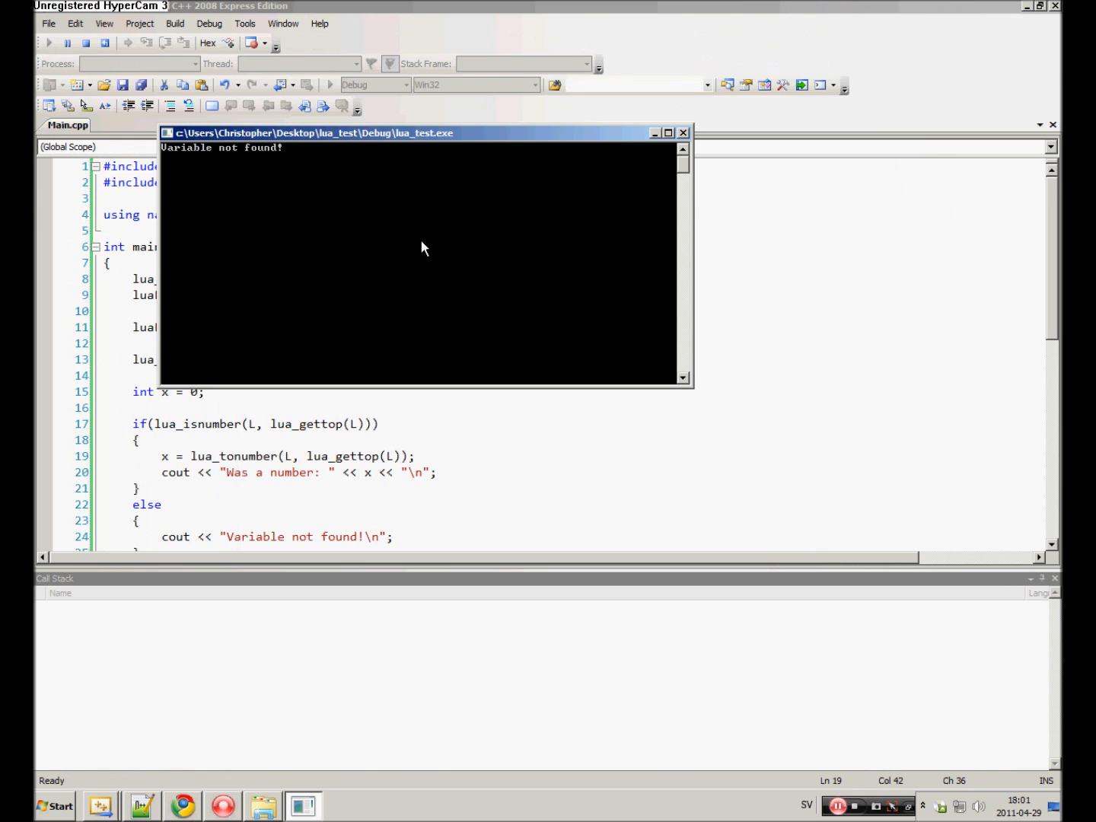
left_click(682, 132)
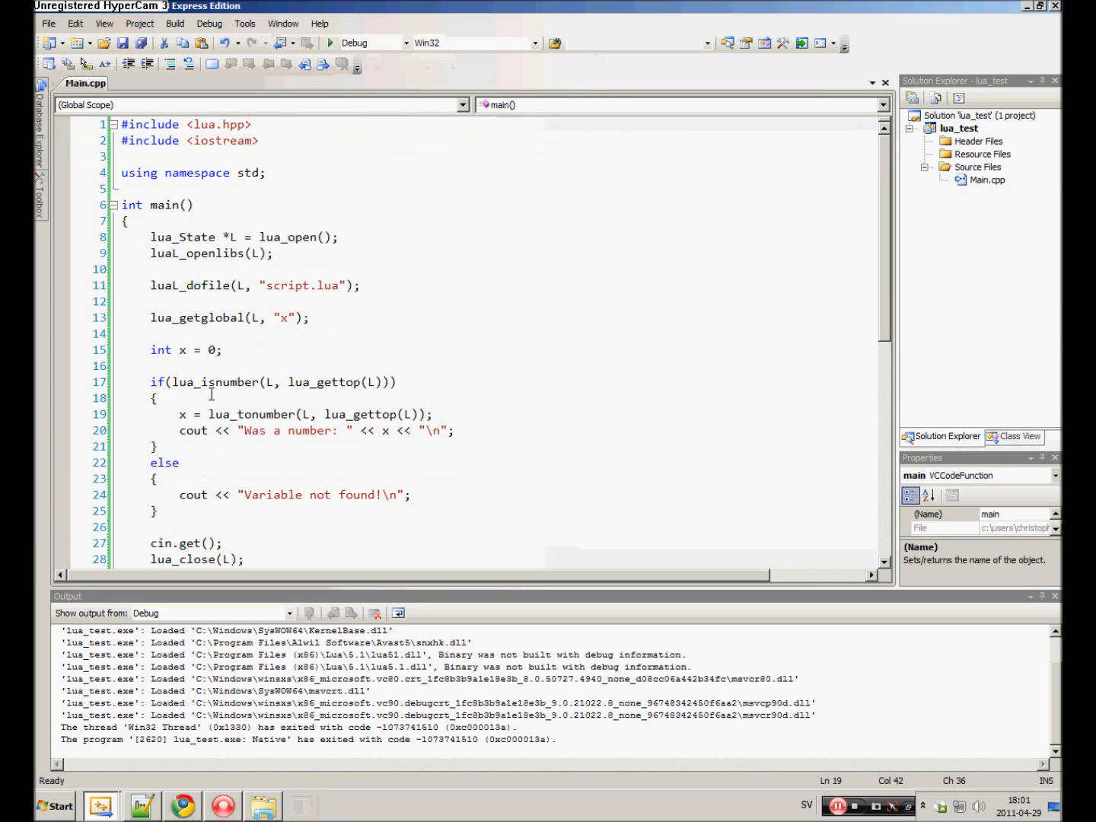
left_click(390, 381)
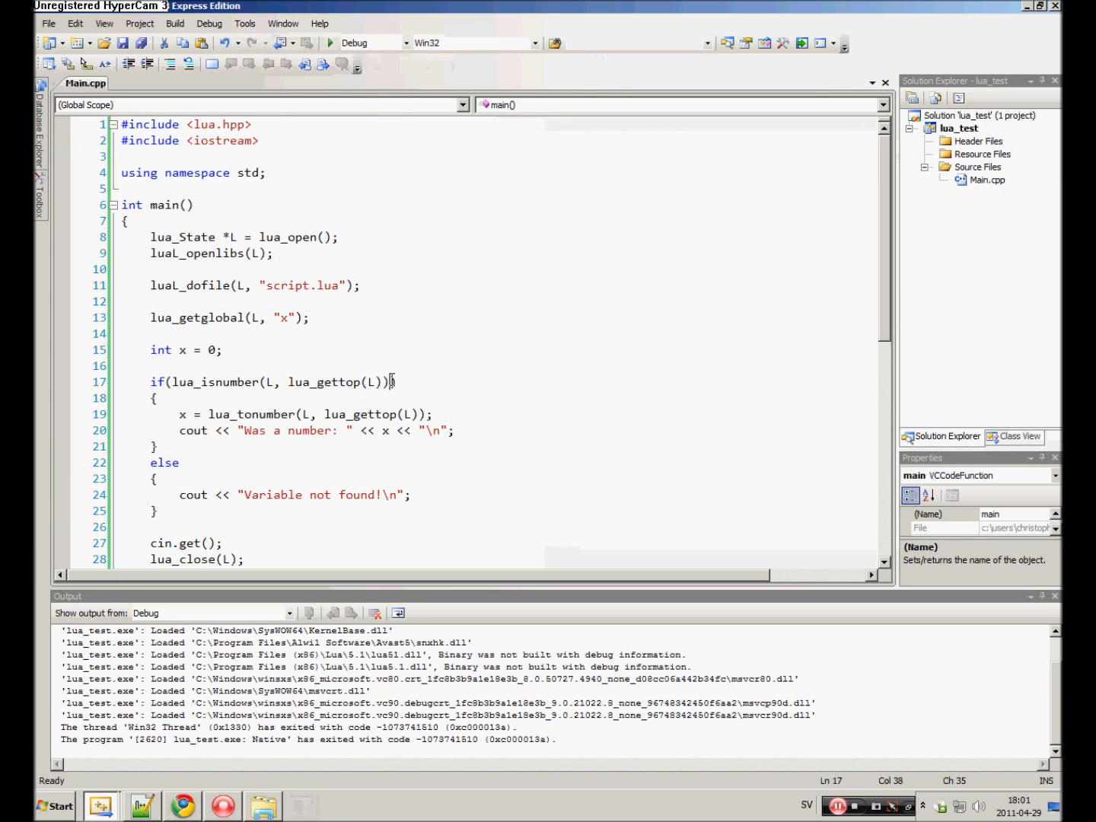
Read x as a string via lua_isstring/lua_tostring with #include <string>, aborting the assertion run.
double_click(232, 381)
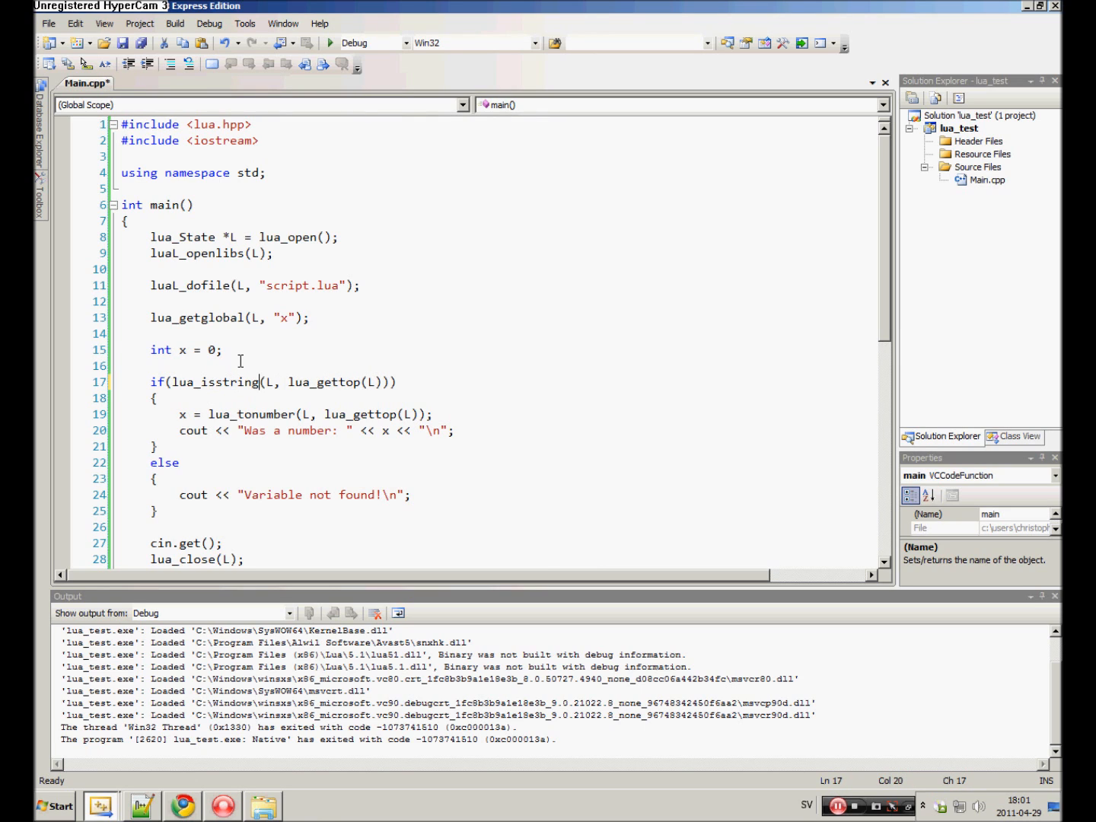
double_click(273, 414)
type("string")
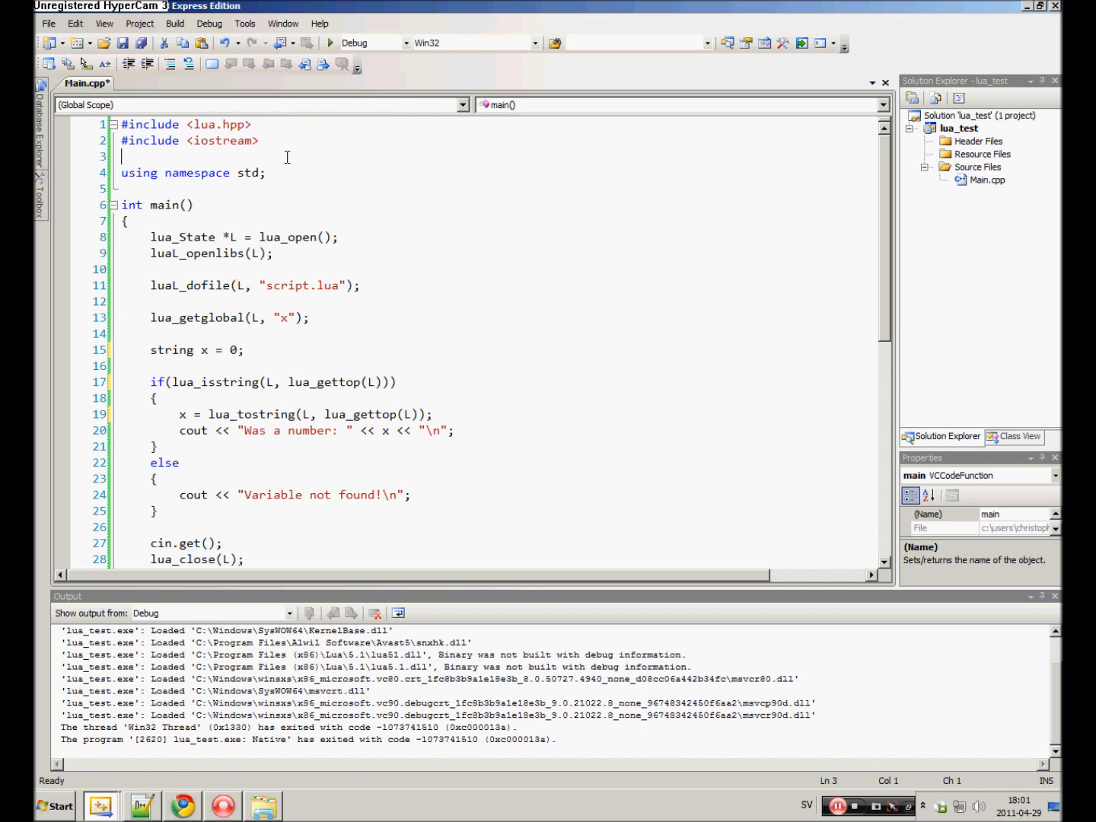
type("#inc")
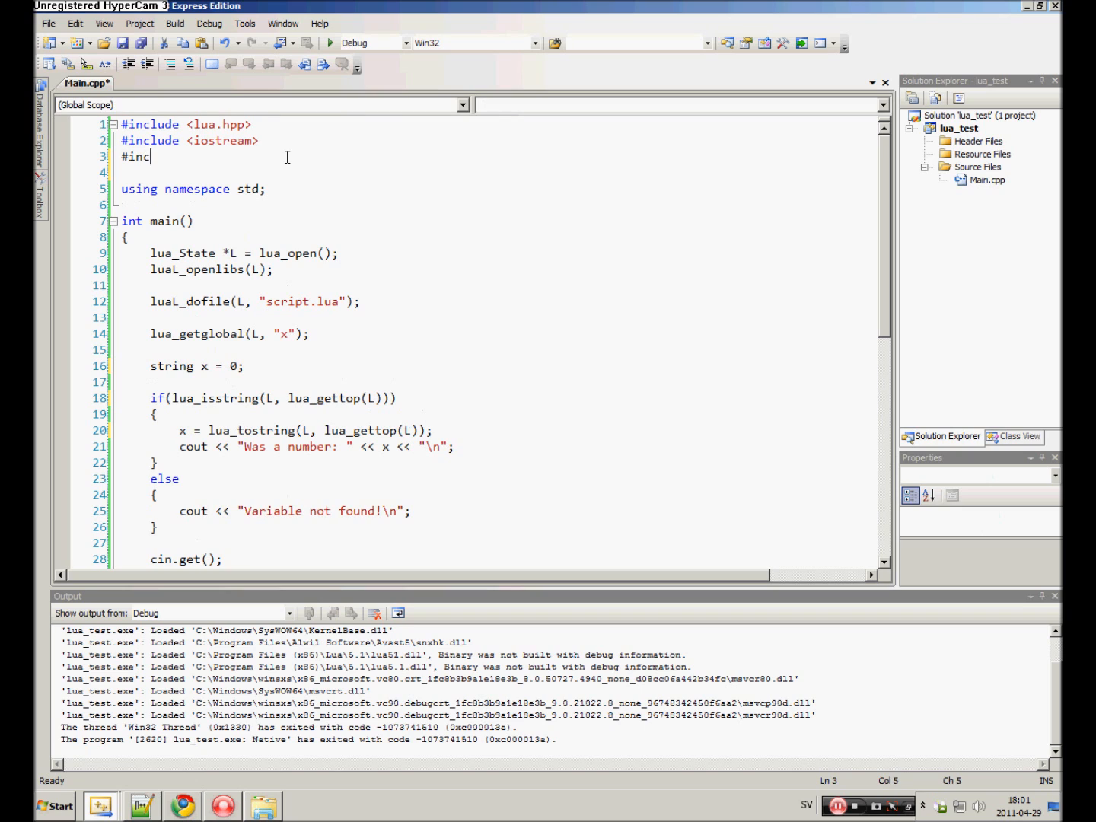
type("lude <string>")
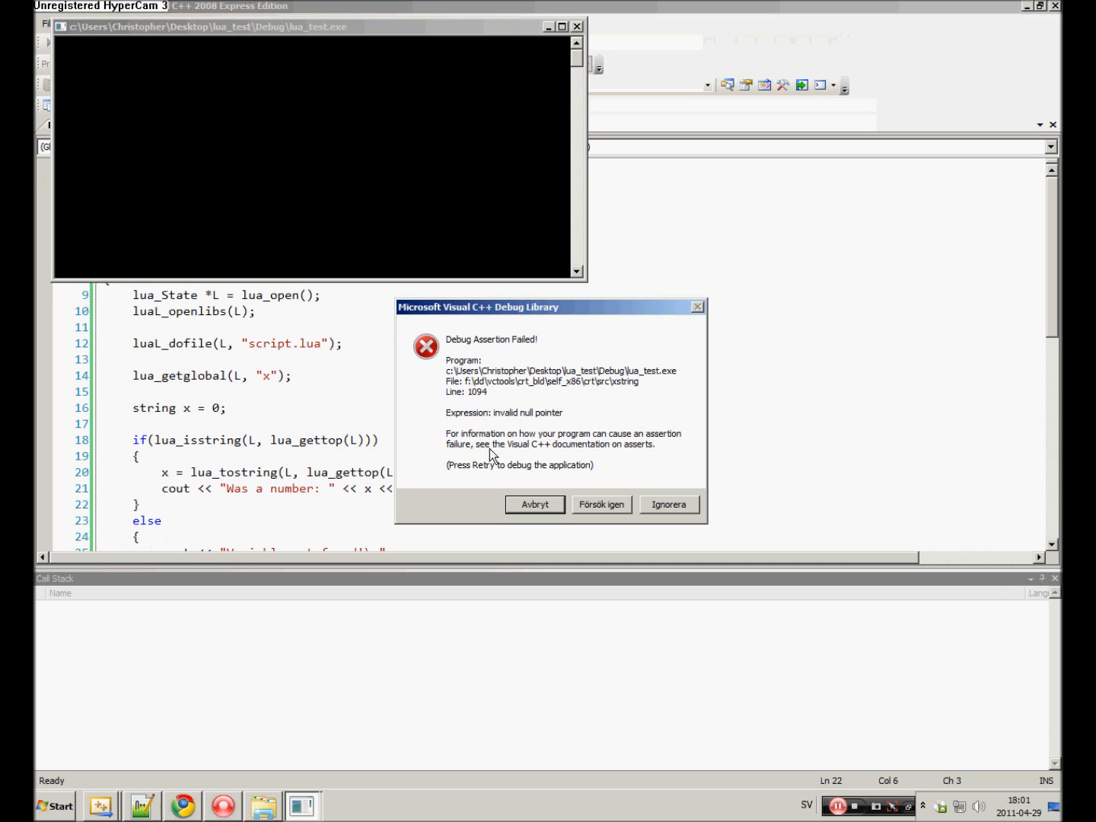
mouse_move(535, 504)
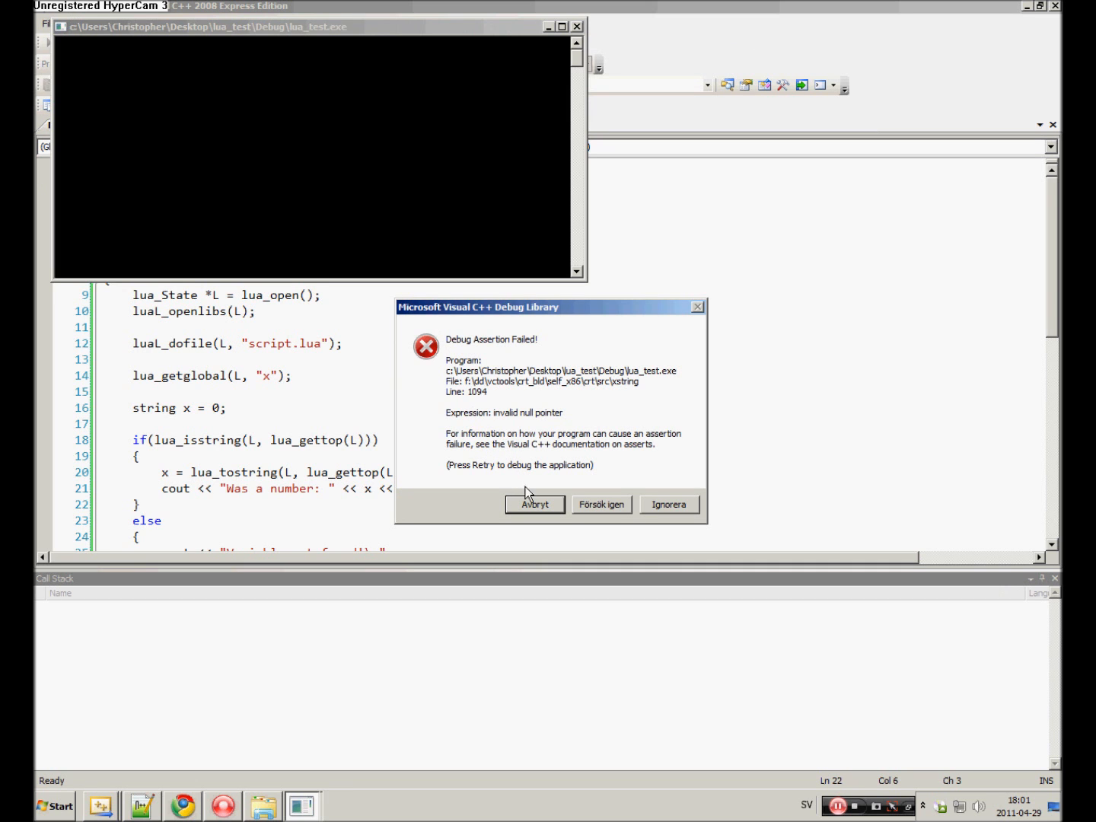
left_click(535, 504)
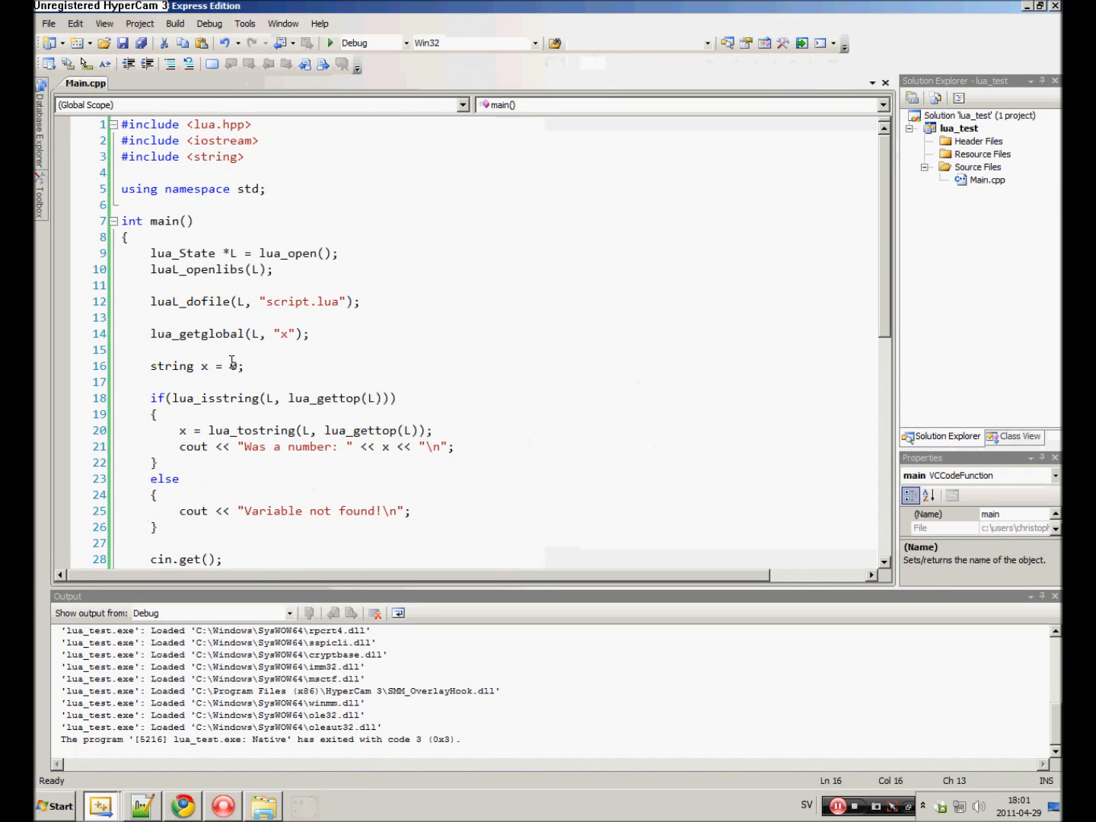
Initialize string x to "", save all files, and rebuild and run lua_test.
type("\"\"")
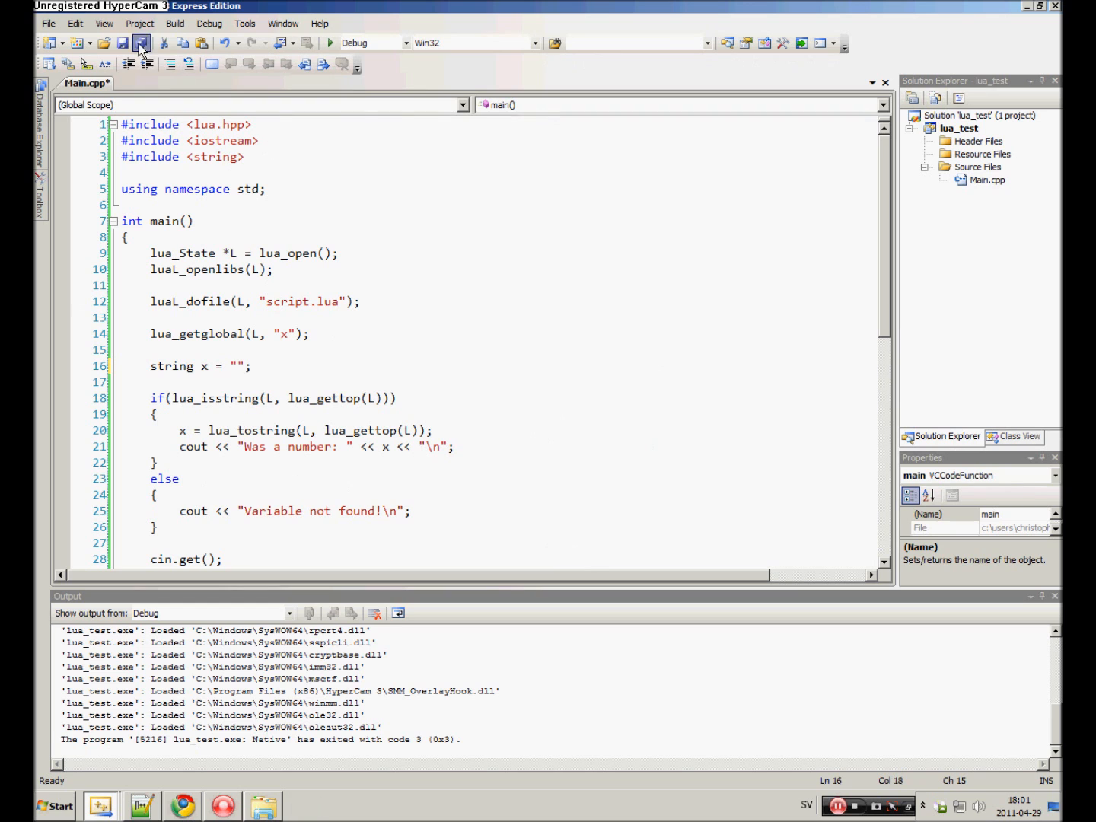
left_click(141, 42)
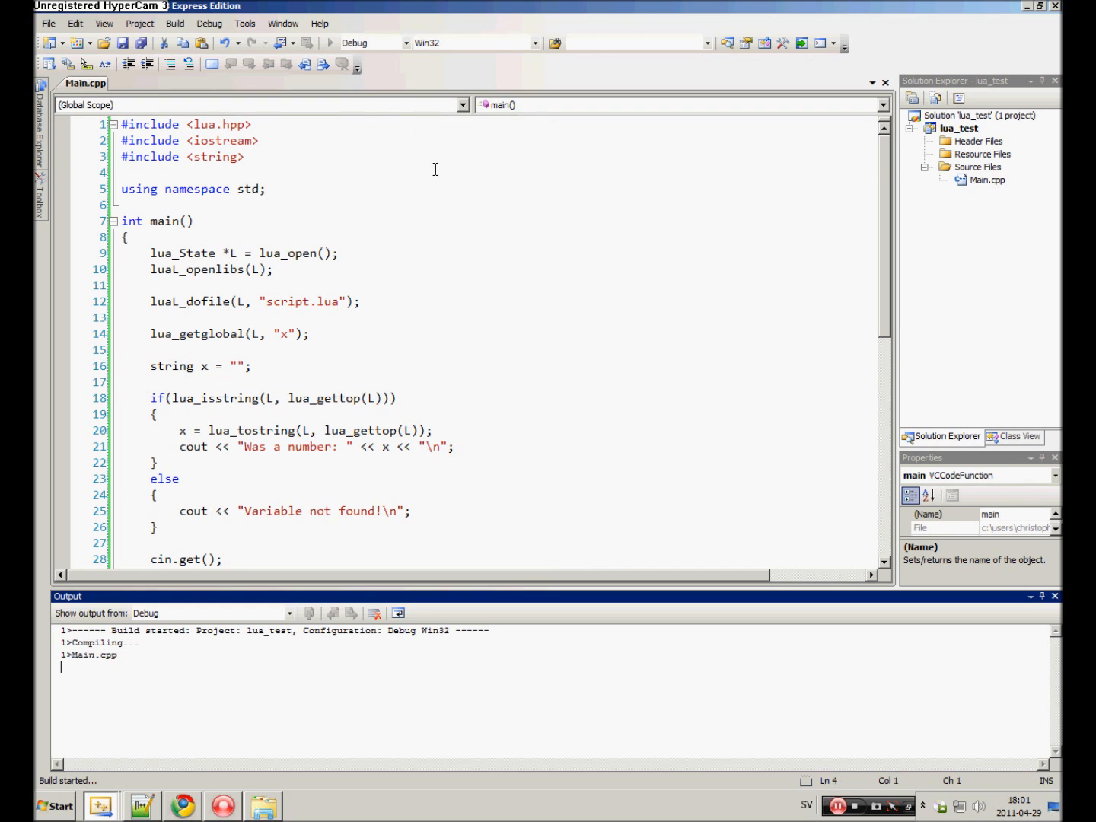
left_click(328, 43)
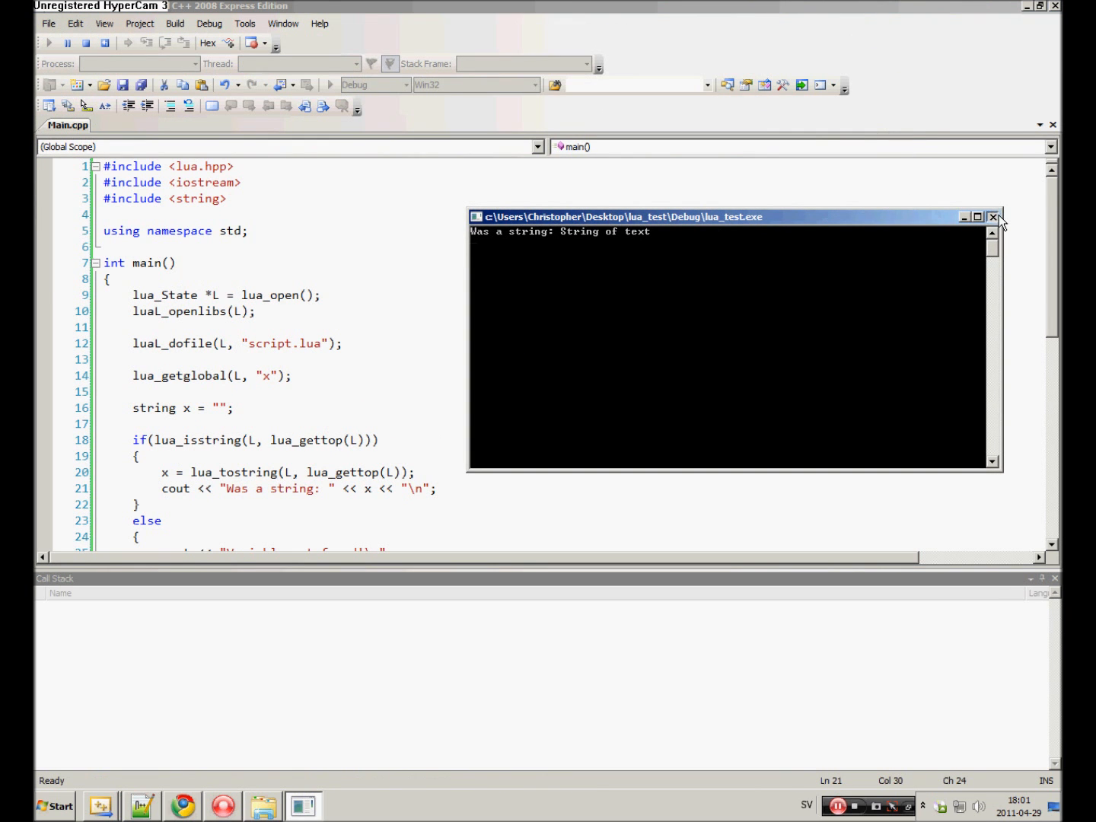
Close the console showing 'Was a string: String of text' and select lua_isstring in Main.cpp.
left_click(994, 217)
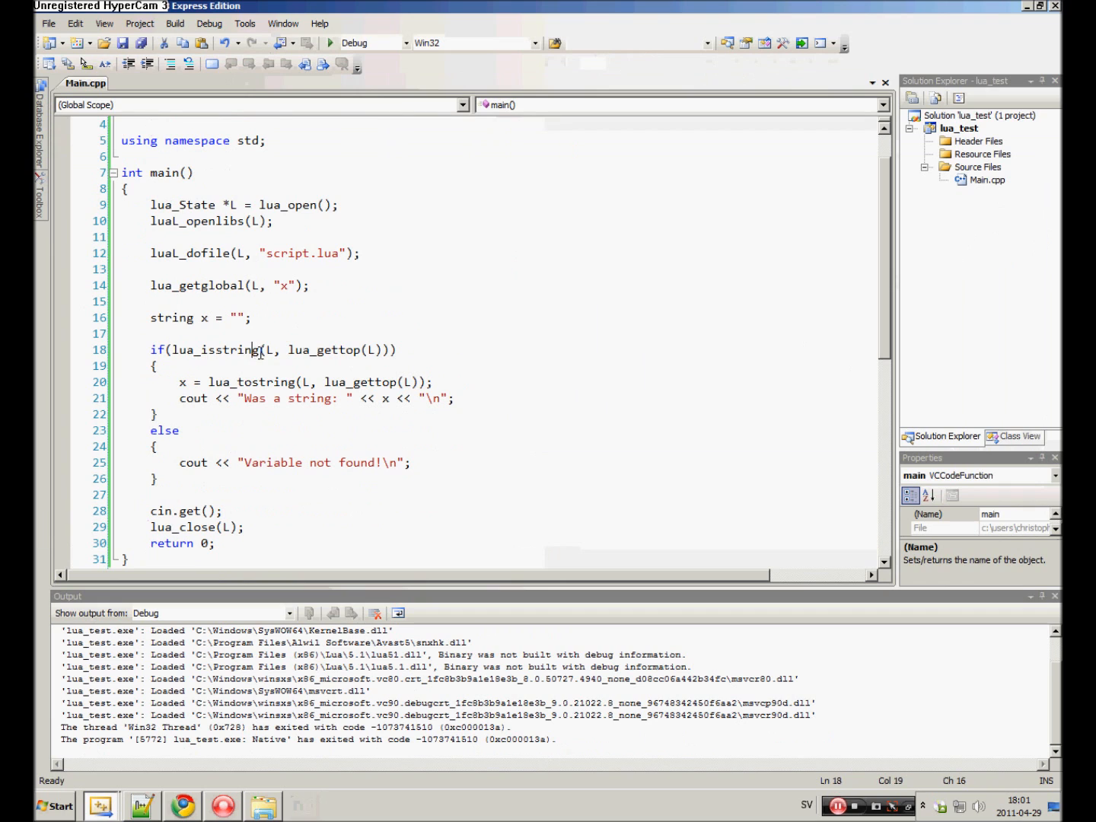
double_click(241, 349)
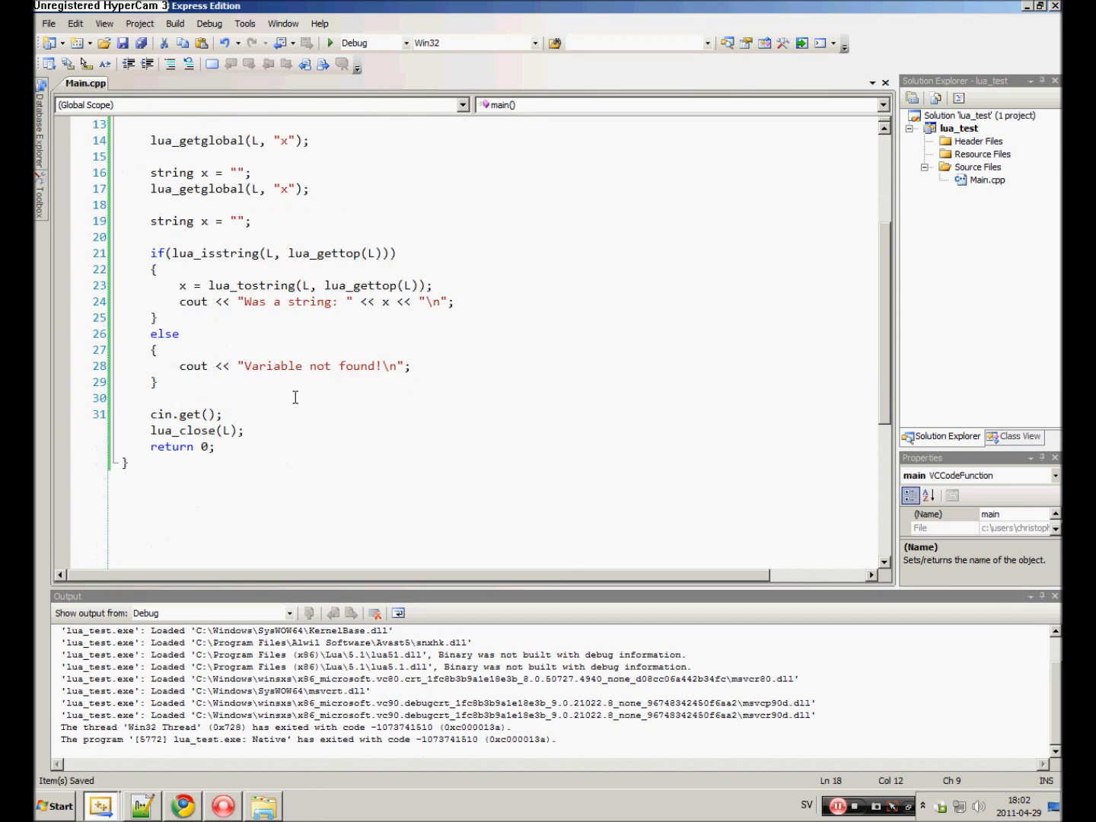
scroll("up", 3)
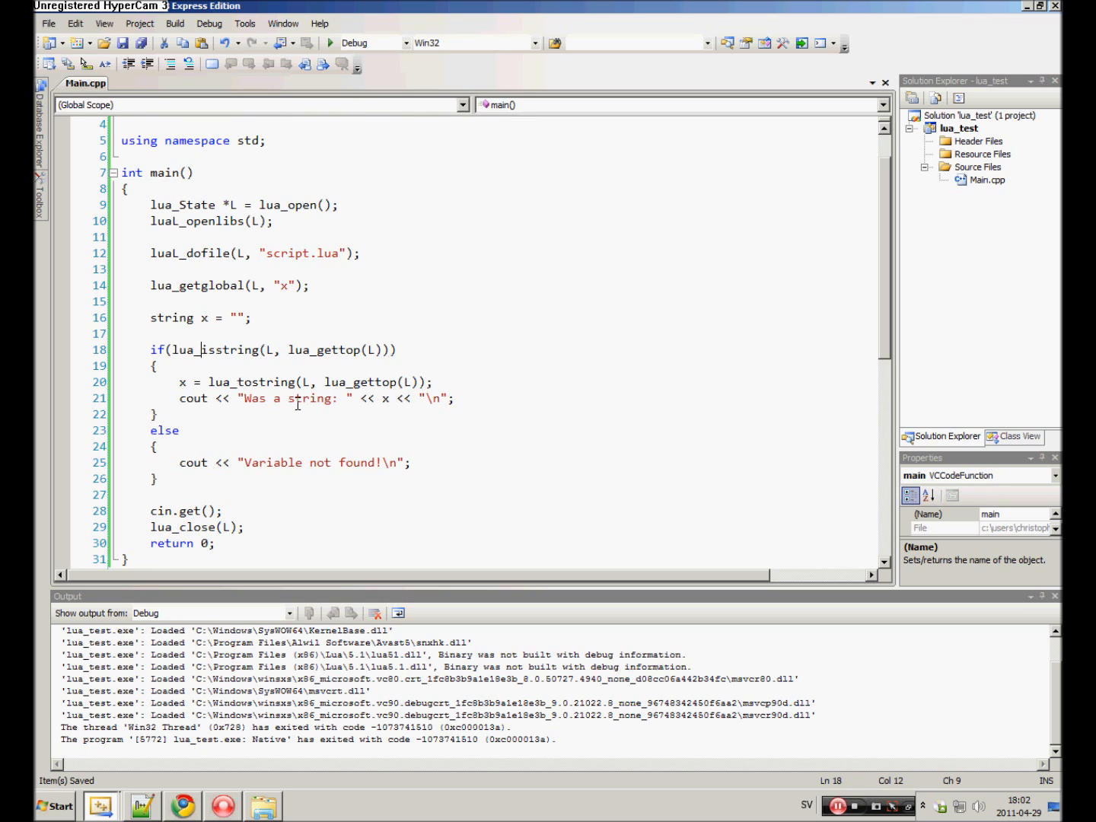
mouse_move(860, 778)
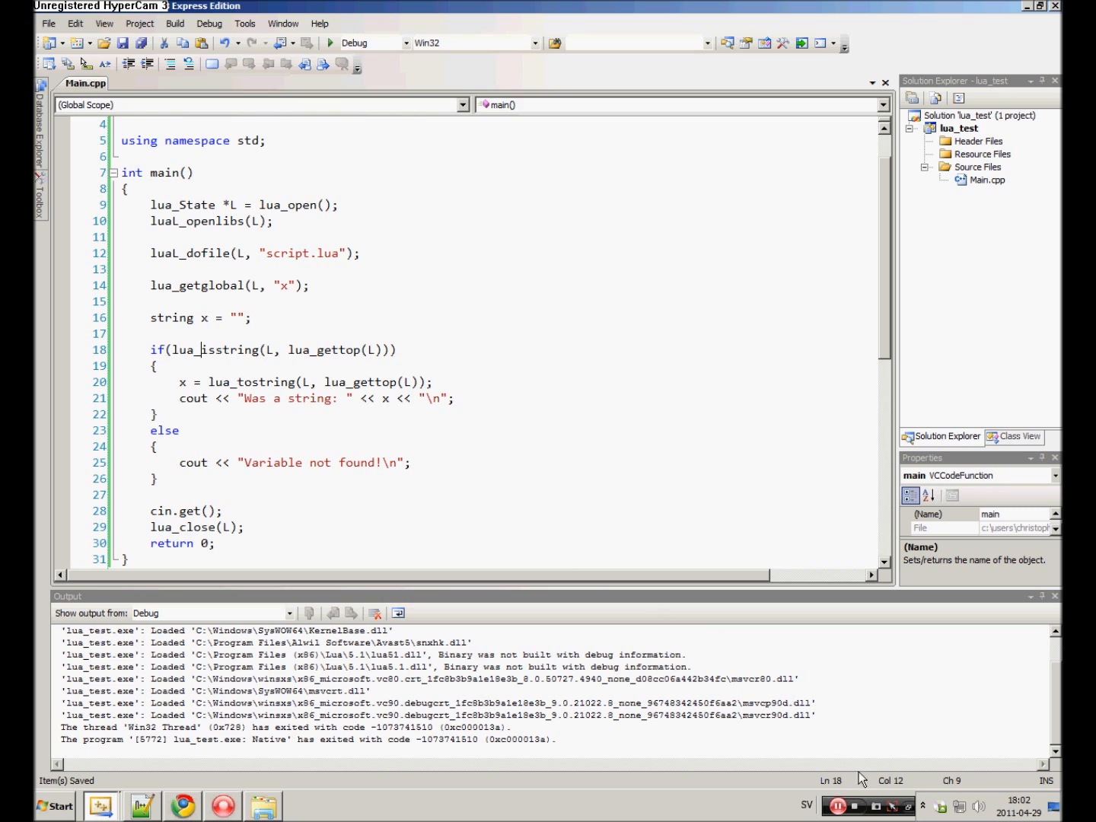